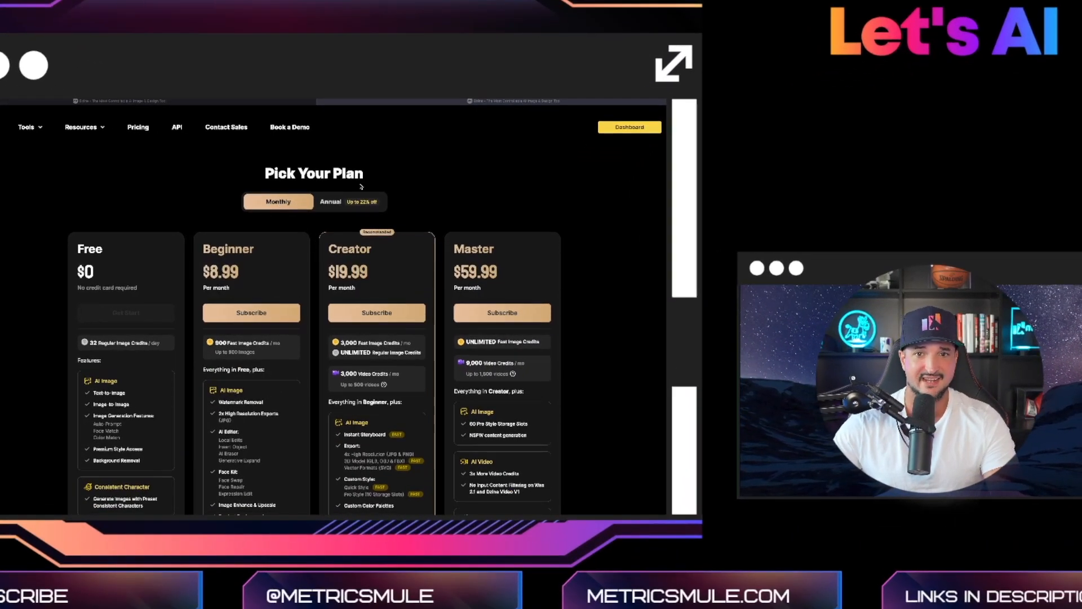
# Step: Switch the pricing plans to annual billing, then head to the home workspace
pyautogui.click(349, 200)
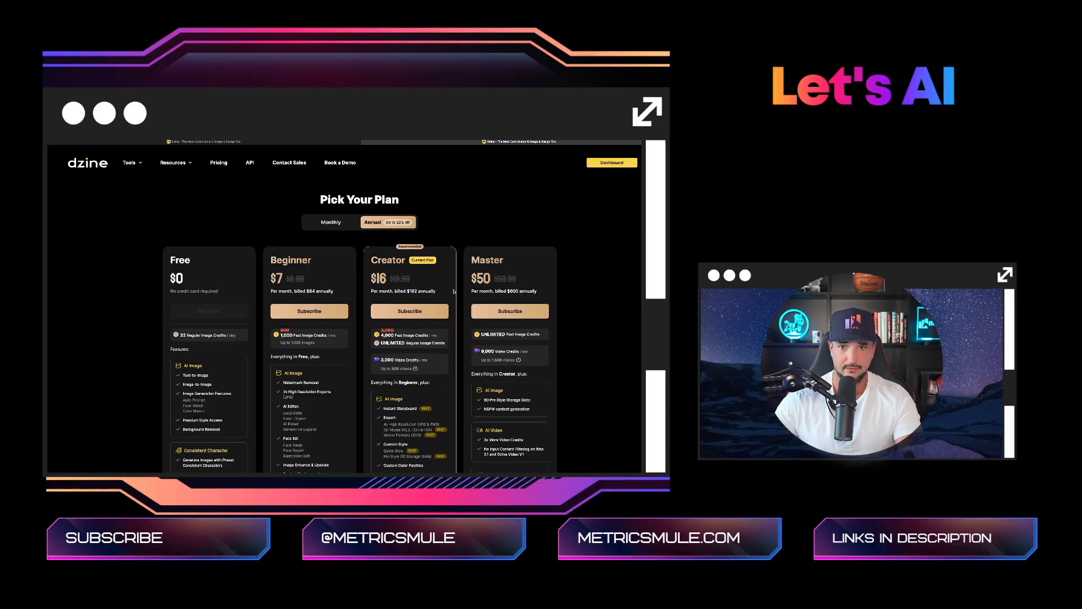
pyautogui.click(610, 162)
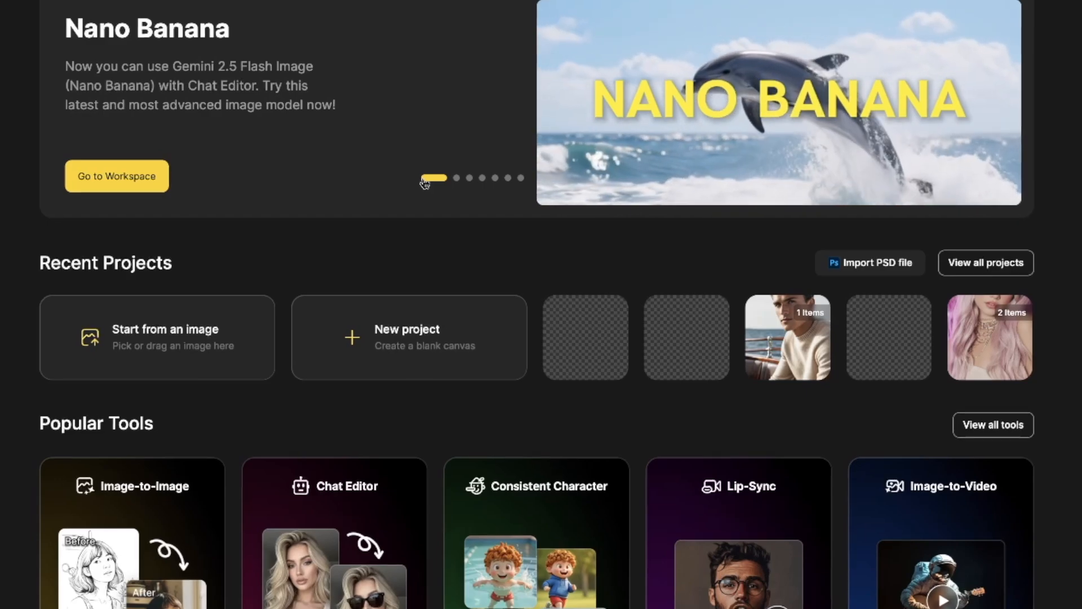
# Step: Open a project workspace from the Dzine home page
pyautogui.click(116, 176)
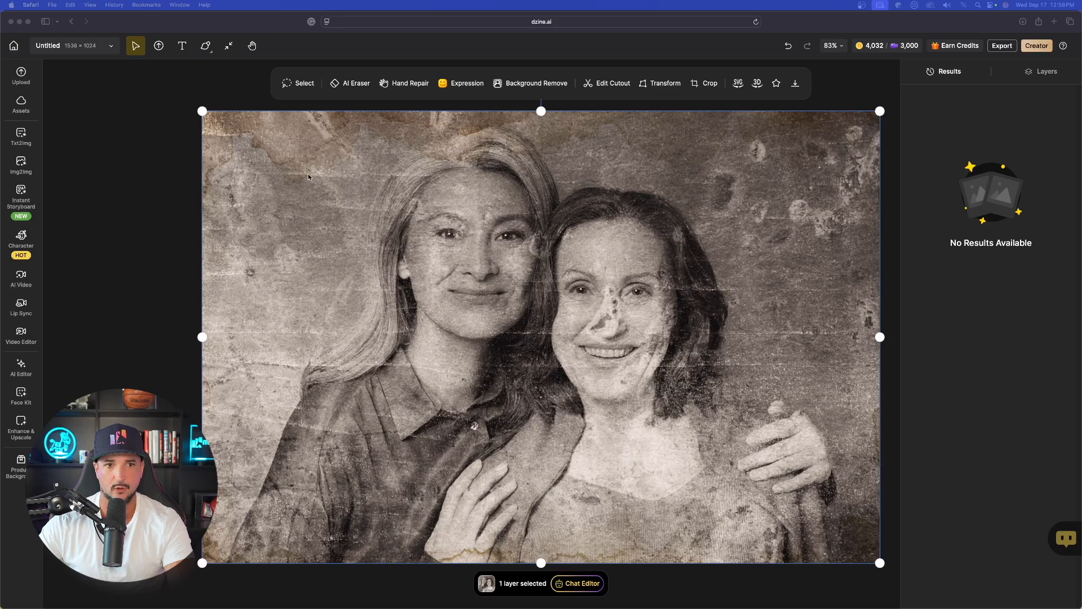
pyautogui.moveTo(494, 355)
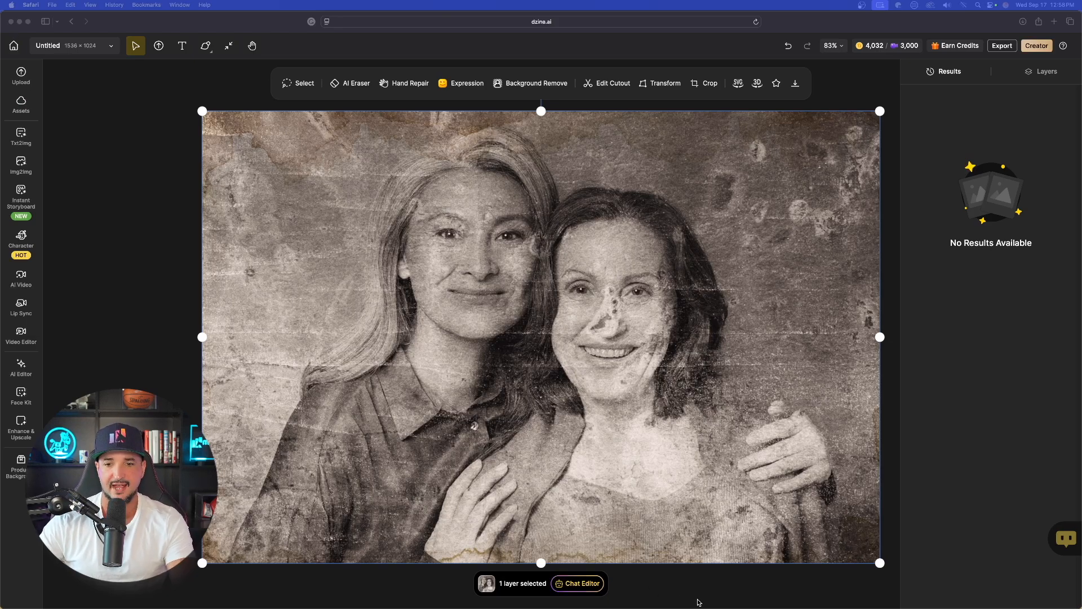
# Step: Attach the damaged sepia photo to Chat Editor and review the model list, keeping Nano Banana
pyautogui.click(581, 582)
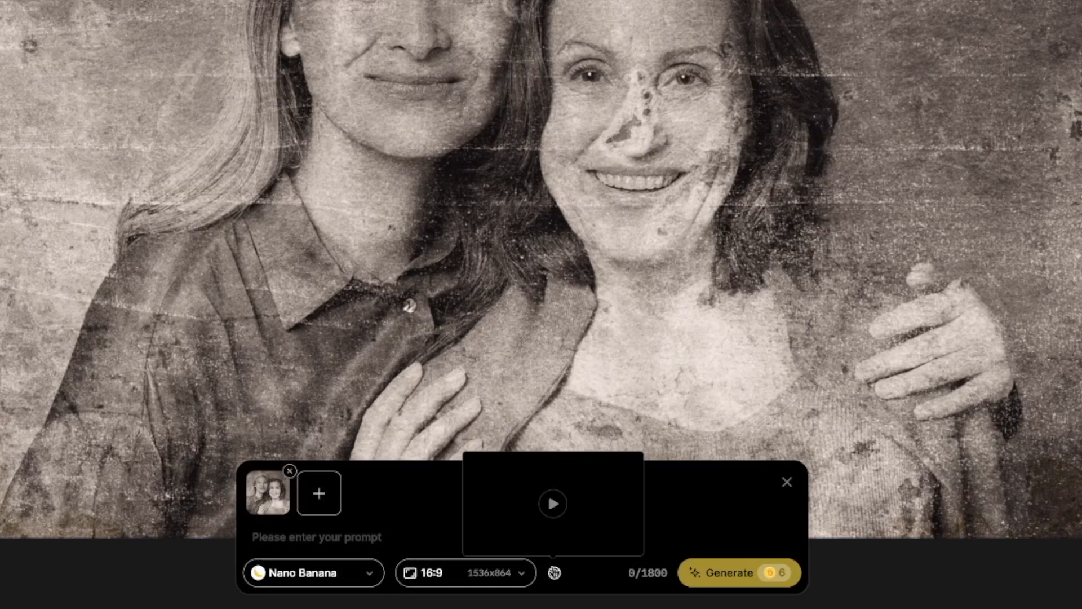
pyautogui.click(313, 573)
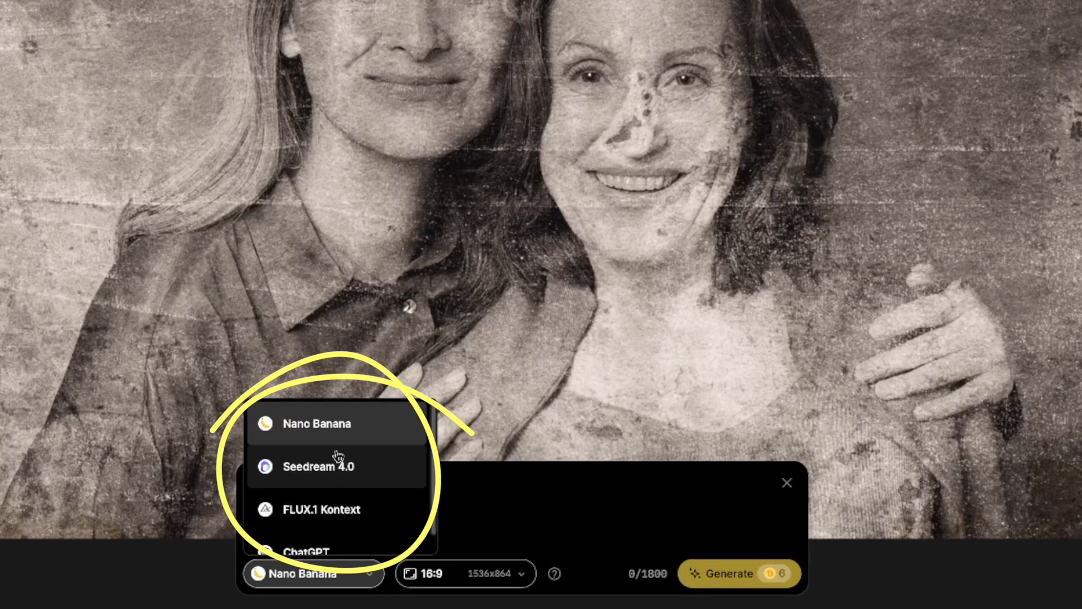
pyautogui.scroll(-3)
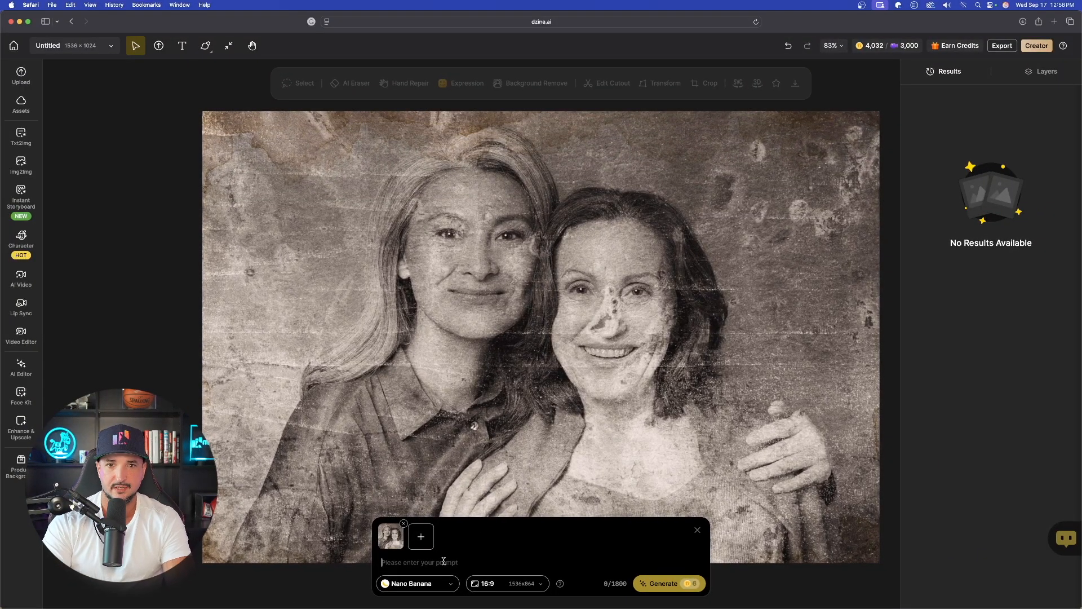
# Step: Generate a restored version of the photo with the prompt 'restore this photo' using Nano Banana
pyautogui.write('restore this photo')
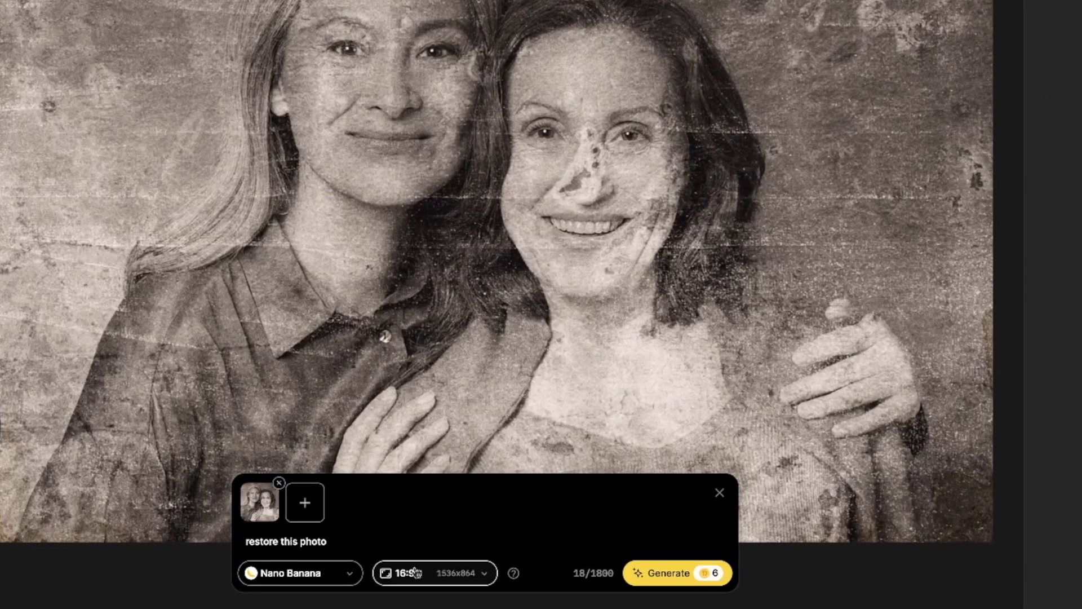
pyautogui.click(678, 573)
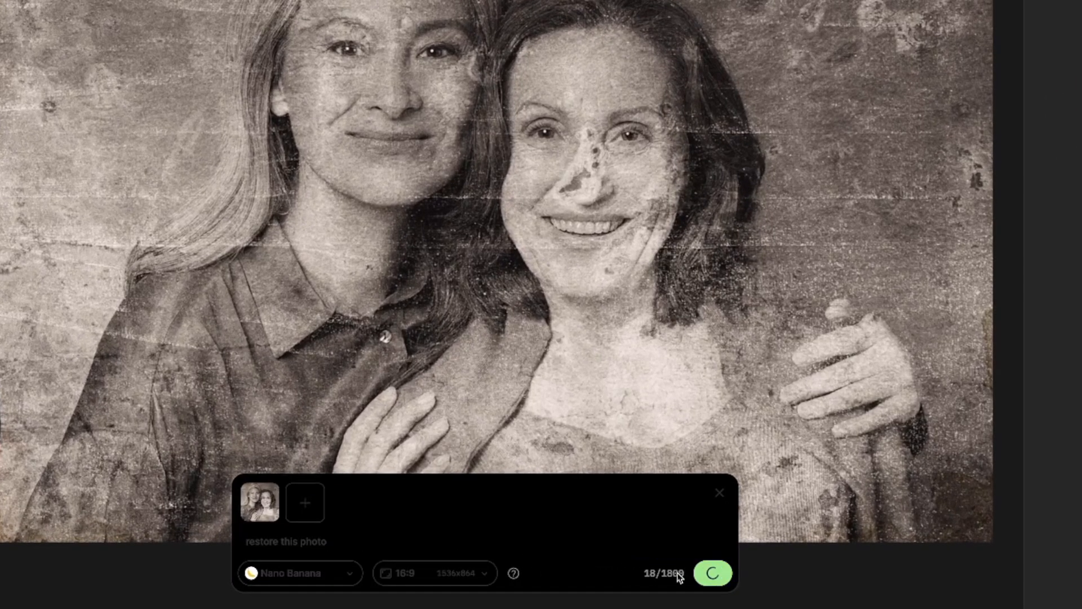
pyautogui.click(672, 583)
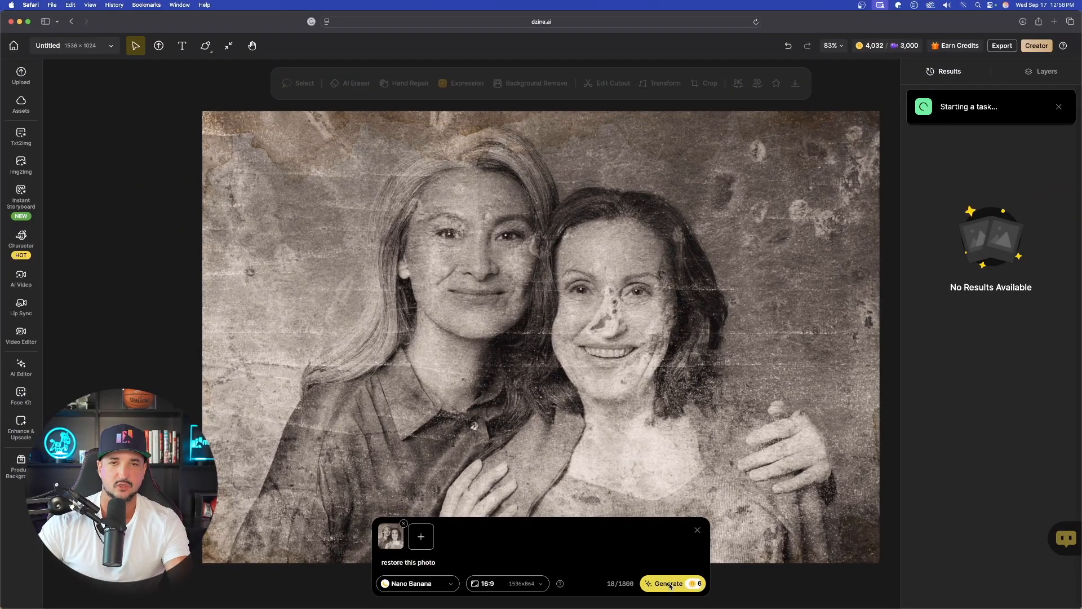
pyautogui.click(668, 583)
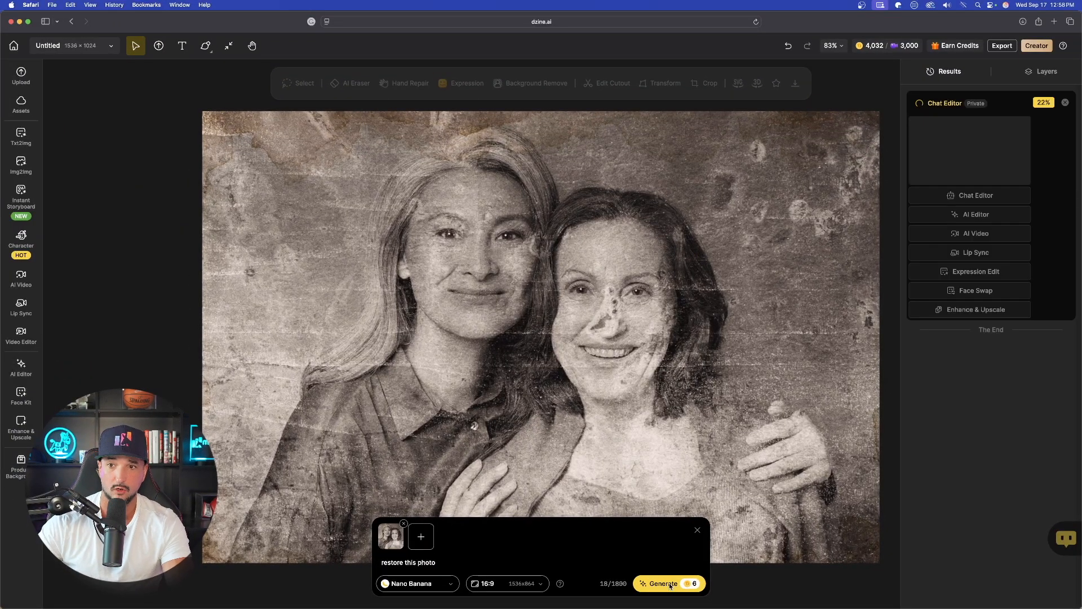
pyautogui.click(663, 582)
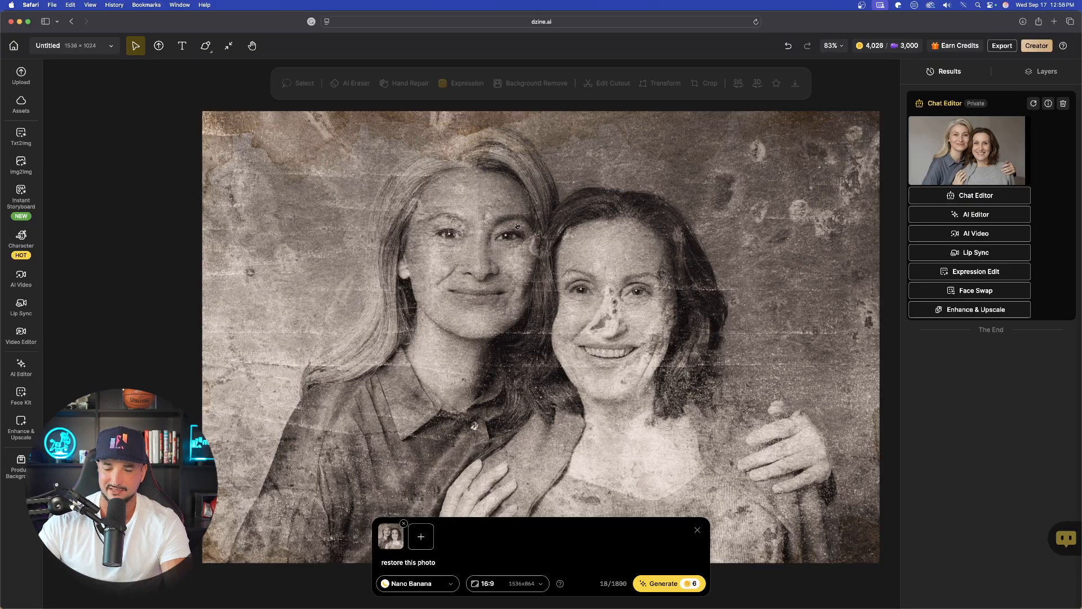
# Step: Enlarge the restored result to inspect the clean full-colour portrait of the two women
pyautogui.click(663, 583)
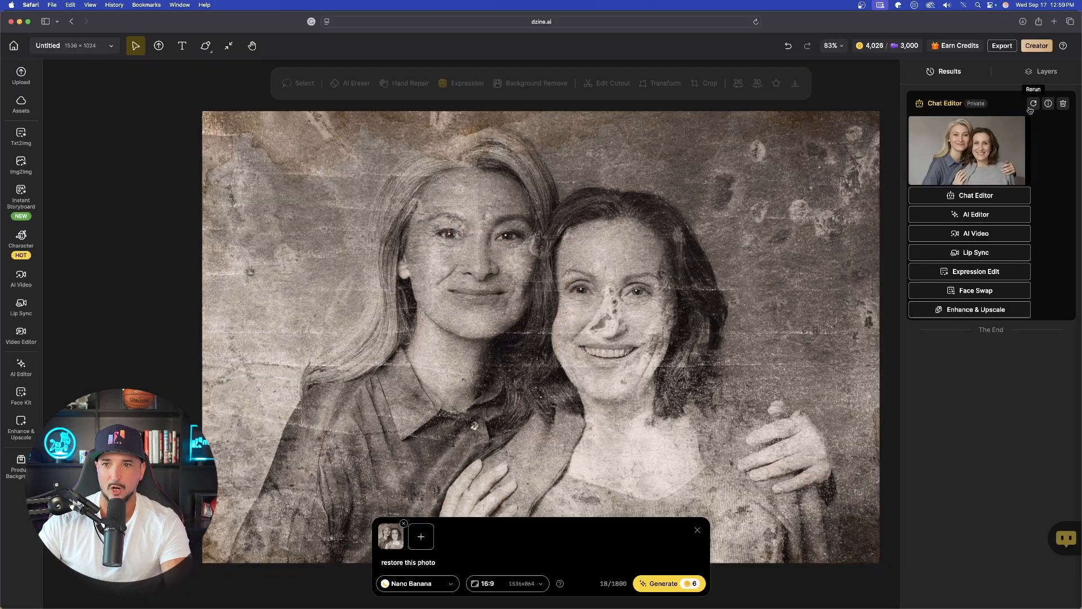
pyautogui.click(663, 583)
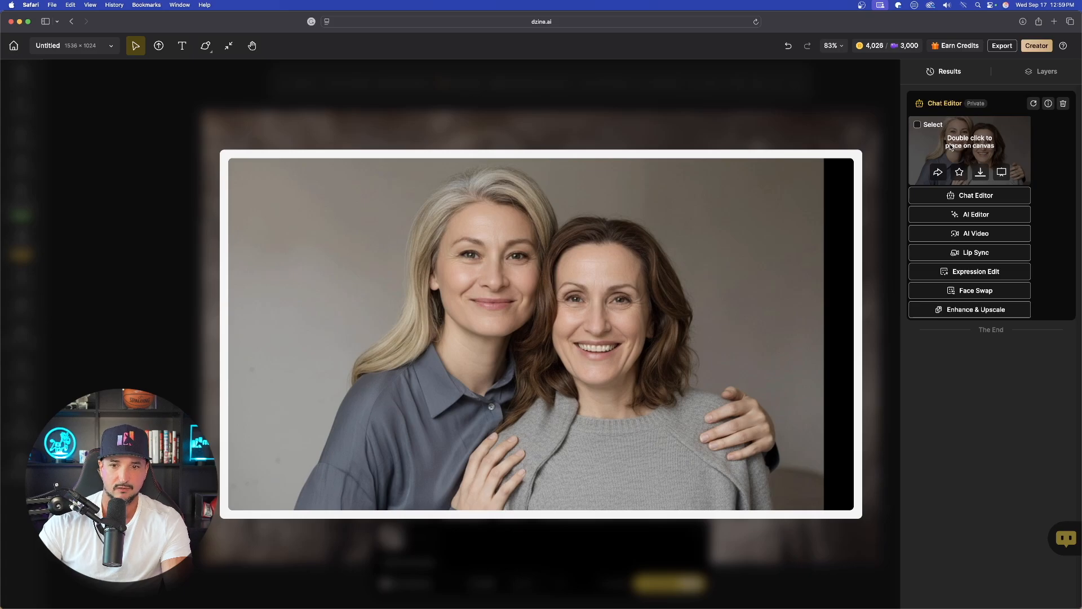
pyautogui.moveTo(1009, 154)
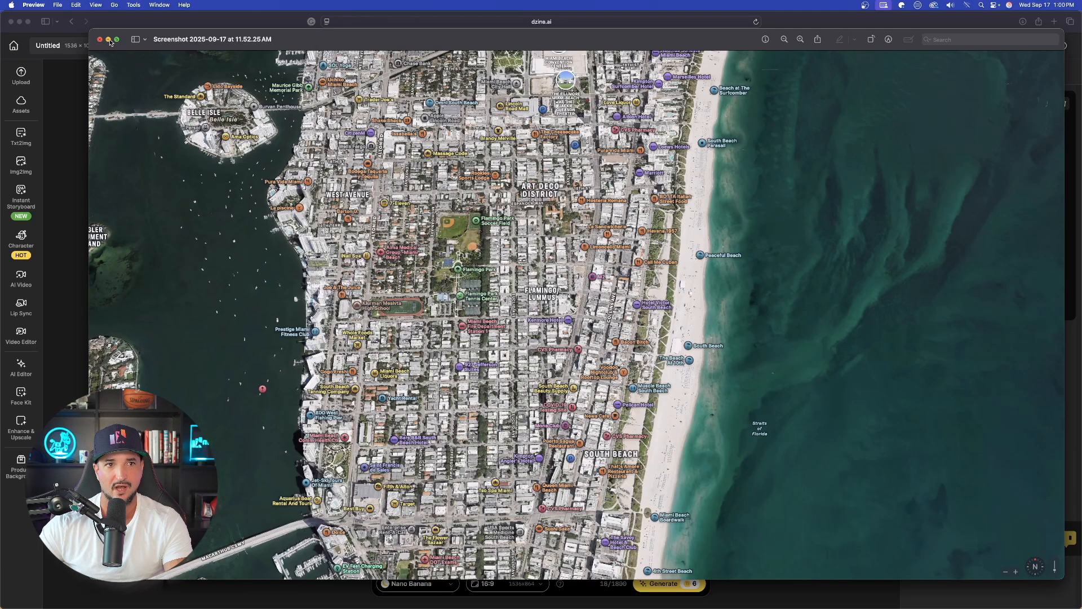
# Step: Close the Miami Beach map screenshot in Preview and return to Dzine
pyautogui.click(99, 38)
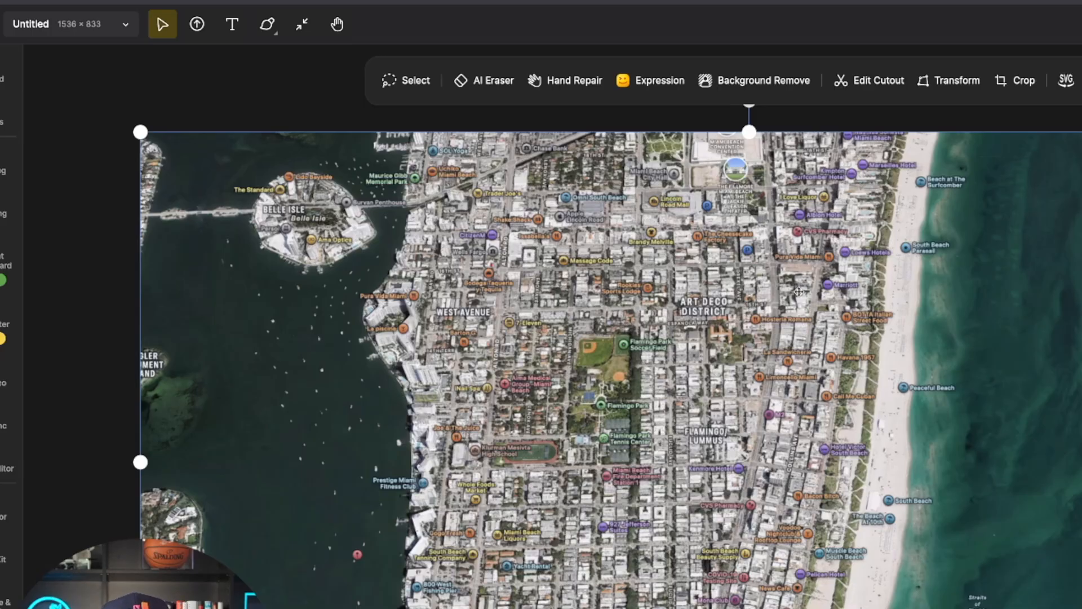
pyautogui.moveTo(319, 9)
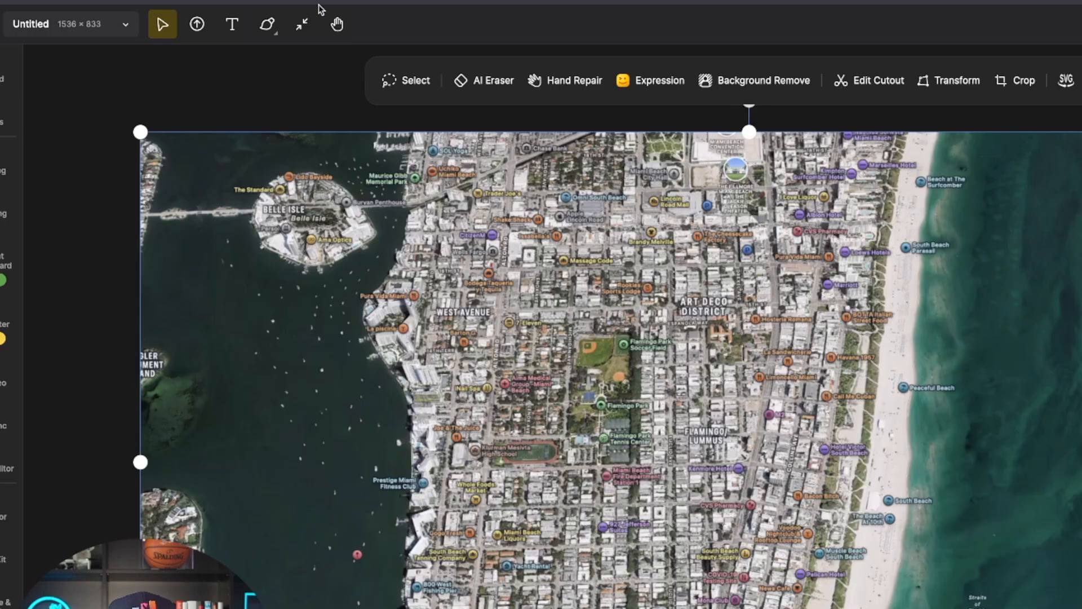
pyautogui.moveTo(267, 23)
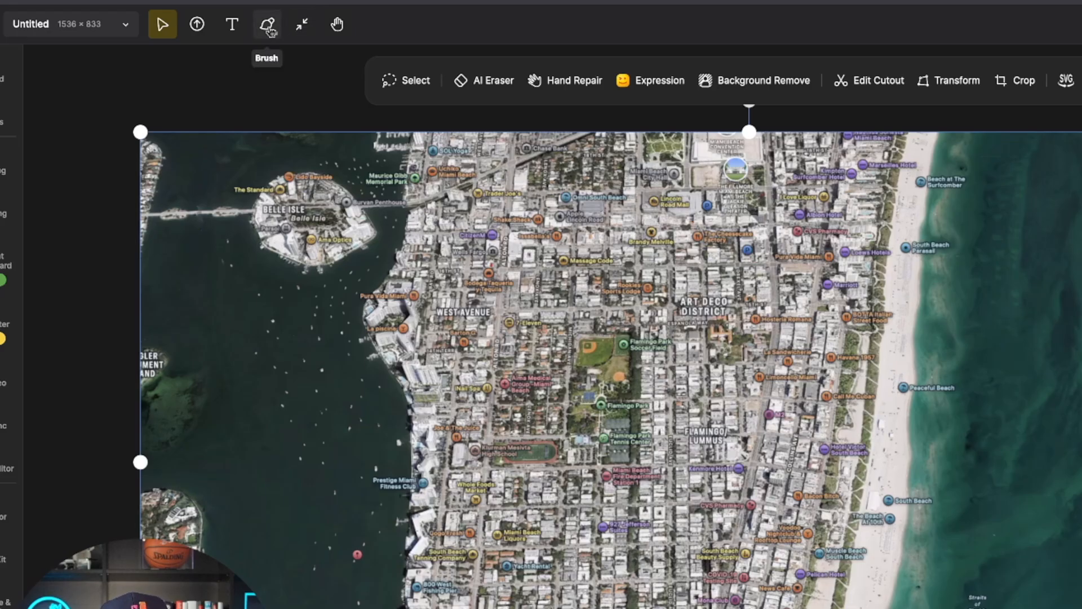
pyautogui.moveTo(232, 24)
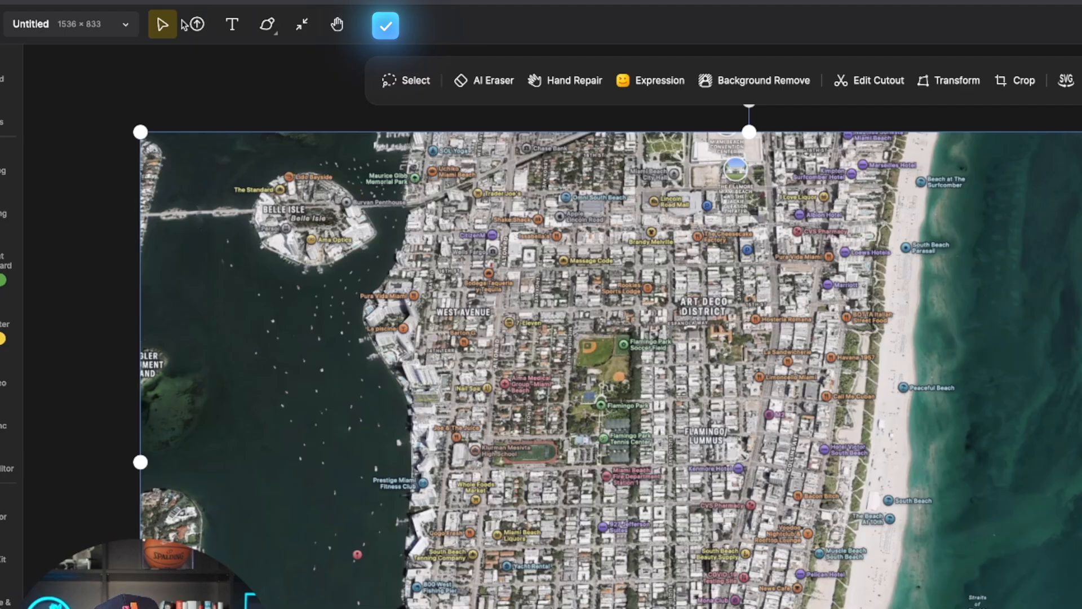
pyautogui.moveTo(267, 24)
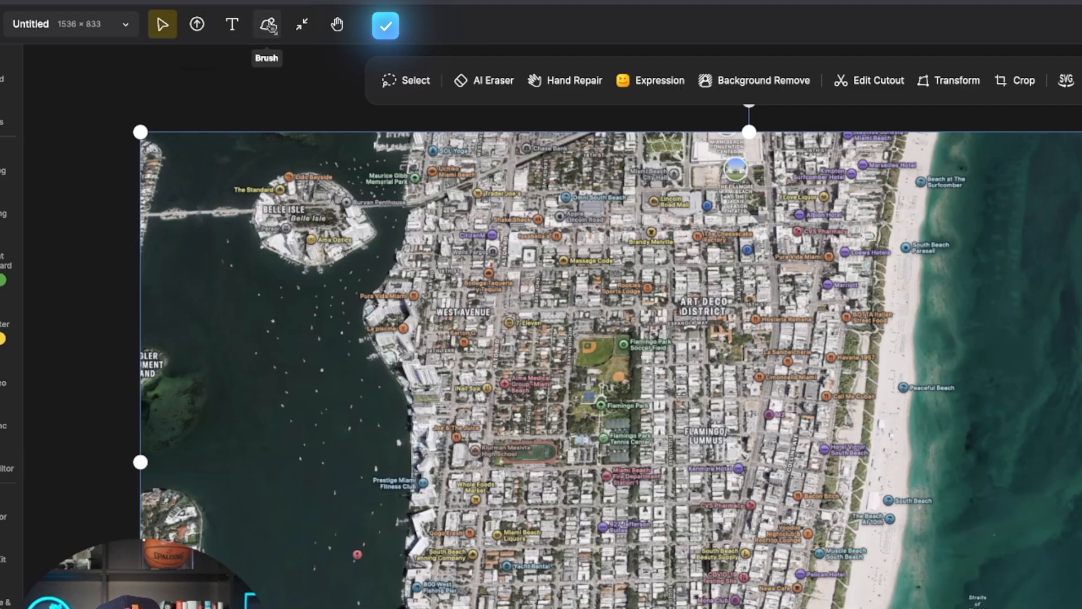
# Step: Start the Brush tool set to draw on the current map image rather than a blank canvas
pyautogui.click(386, 25)
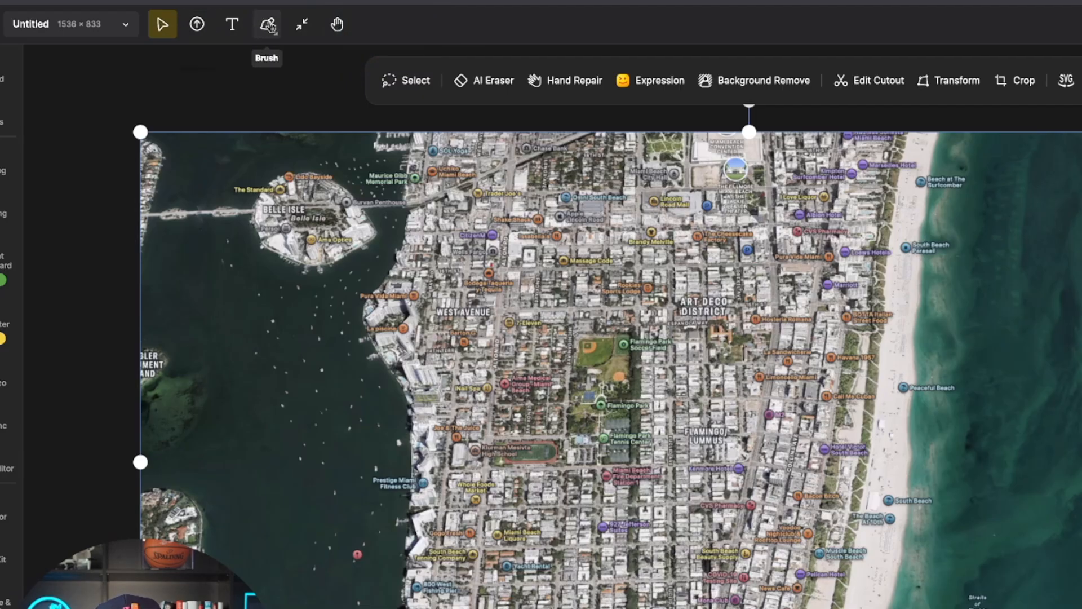
pyautogui.click(268, 23)
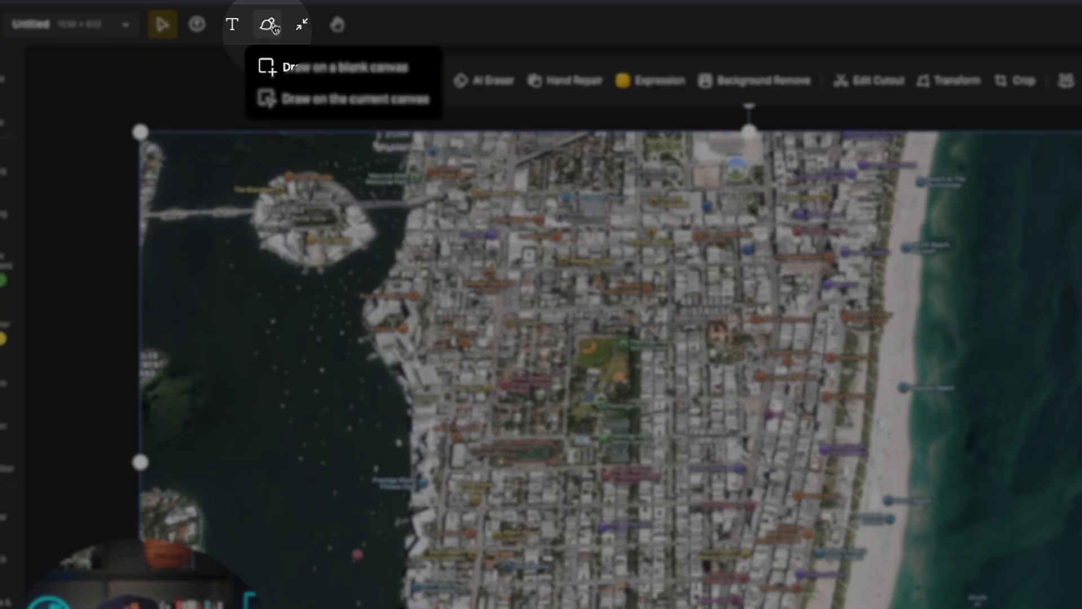
pyautogui.moveTo(364, 67)
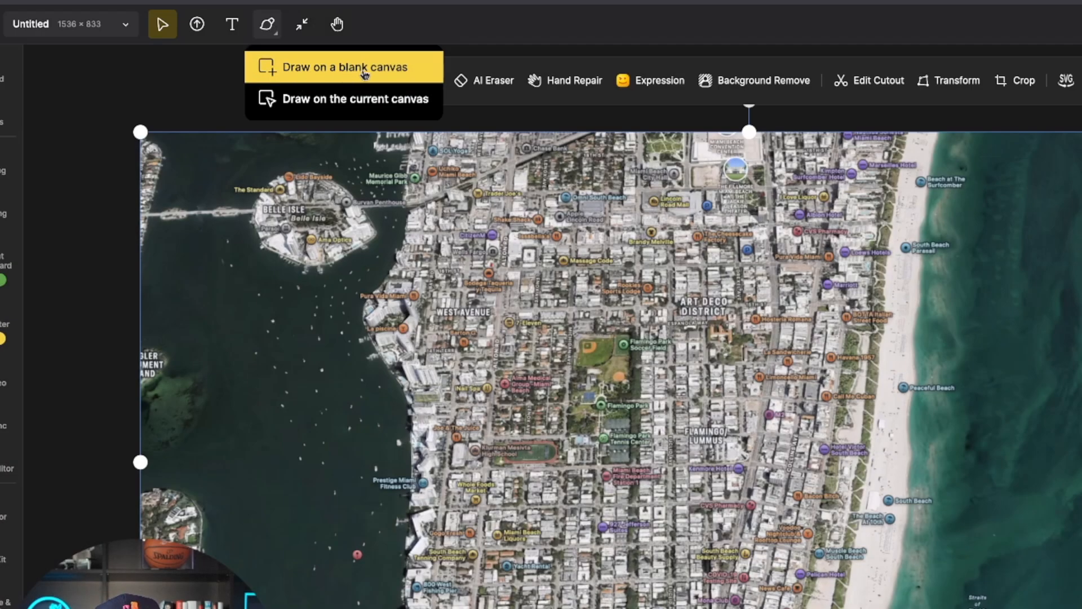
pyautogui.moveTo(343, 99)
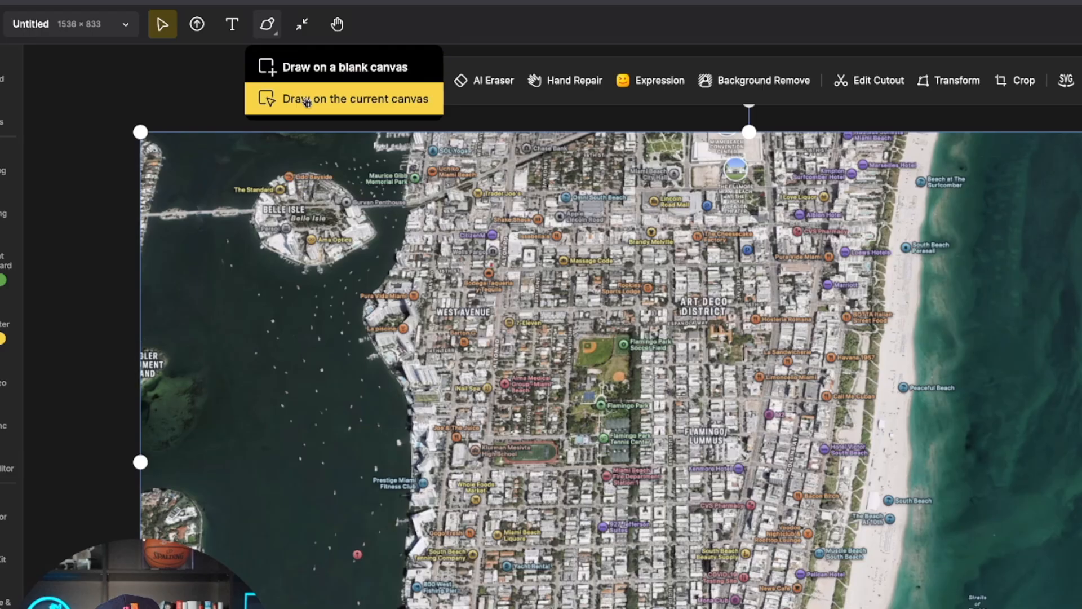
pyautogui.click(343, 98)
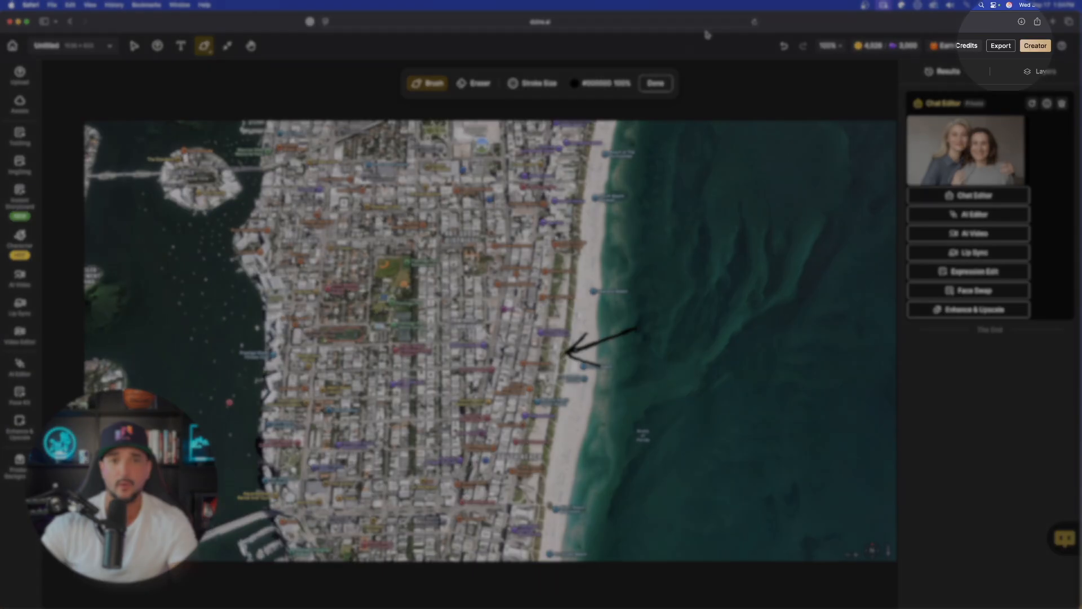
# Step: Bring up the Download dialog for the arrow-marked map and choose the JPG file type
pyautogui.click(1000, 45)
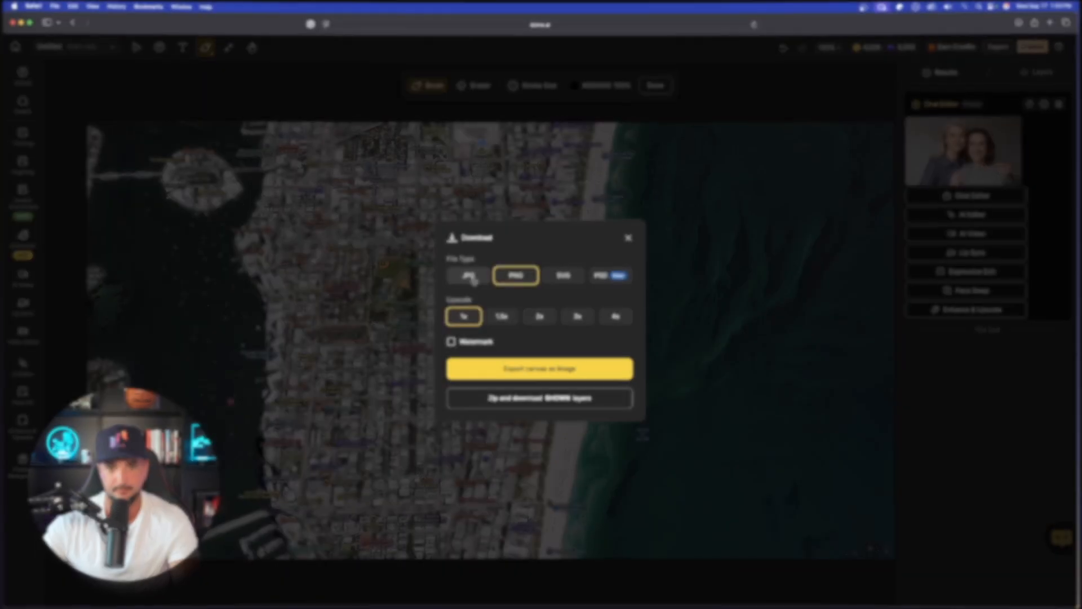
pyautogui.click(627, 237)
pyautogui.write('show me a photo of what this arrow sees and is pointing to')
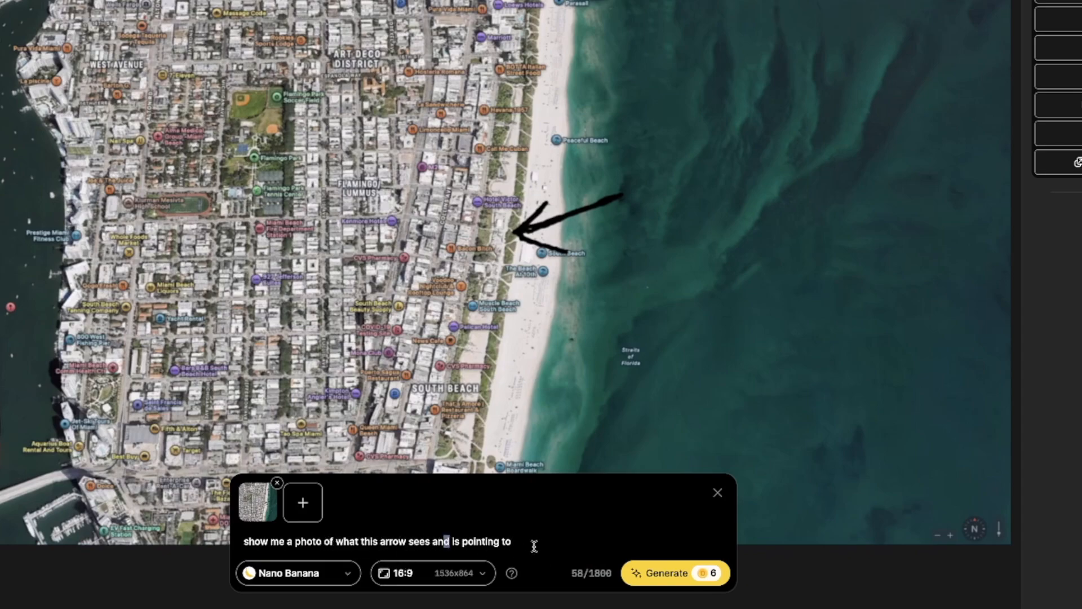
# Step: Generate the beach-level photo of what the arrow points at and dismiss the completion notice
pyautogui.click(674, 572)
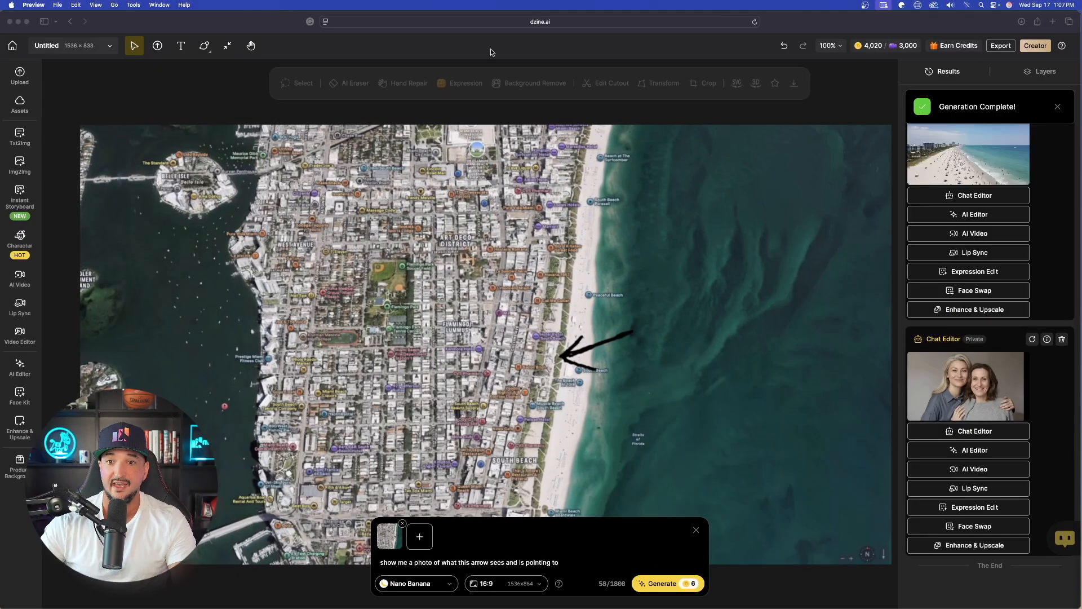
pyautogui.click(1057, 106)
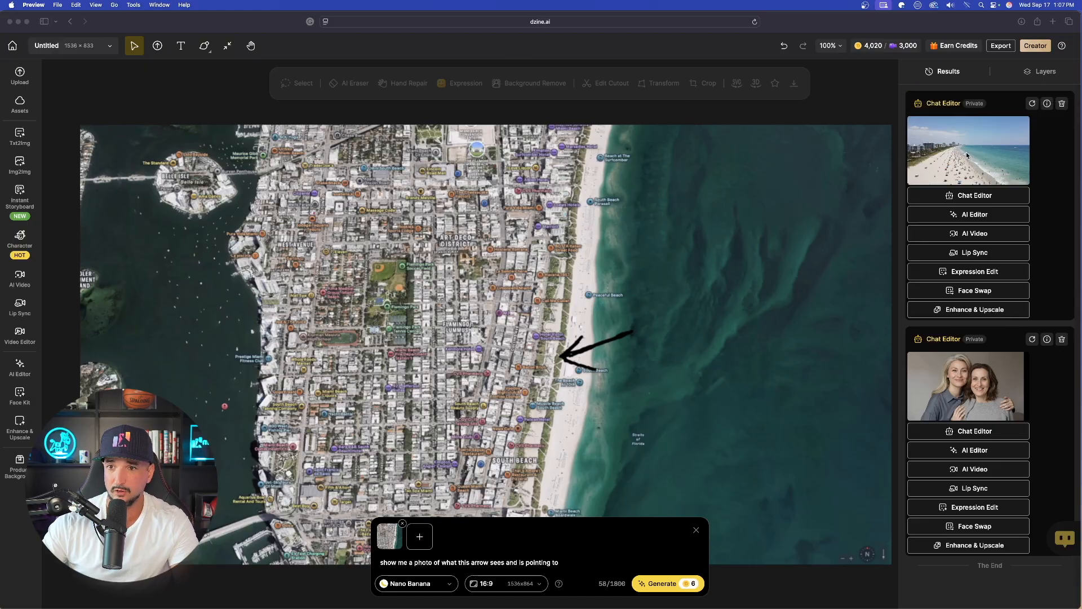
pyautogui.click(662, 582)
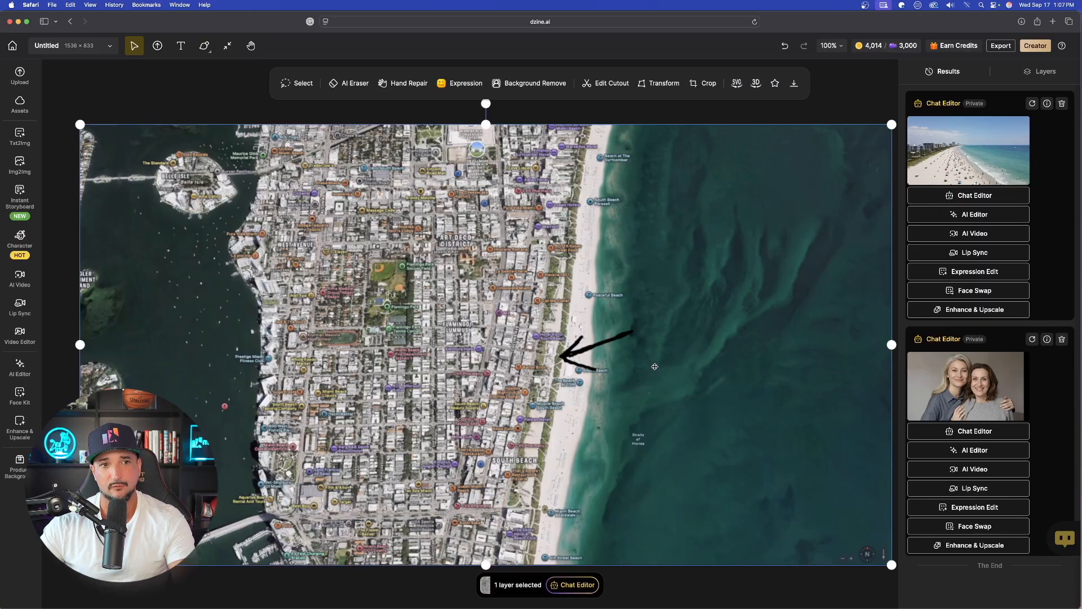
# Step: Select the circled aerial map layer and start a chat edit on it
pyautogui.click(205, 45)
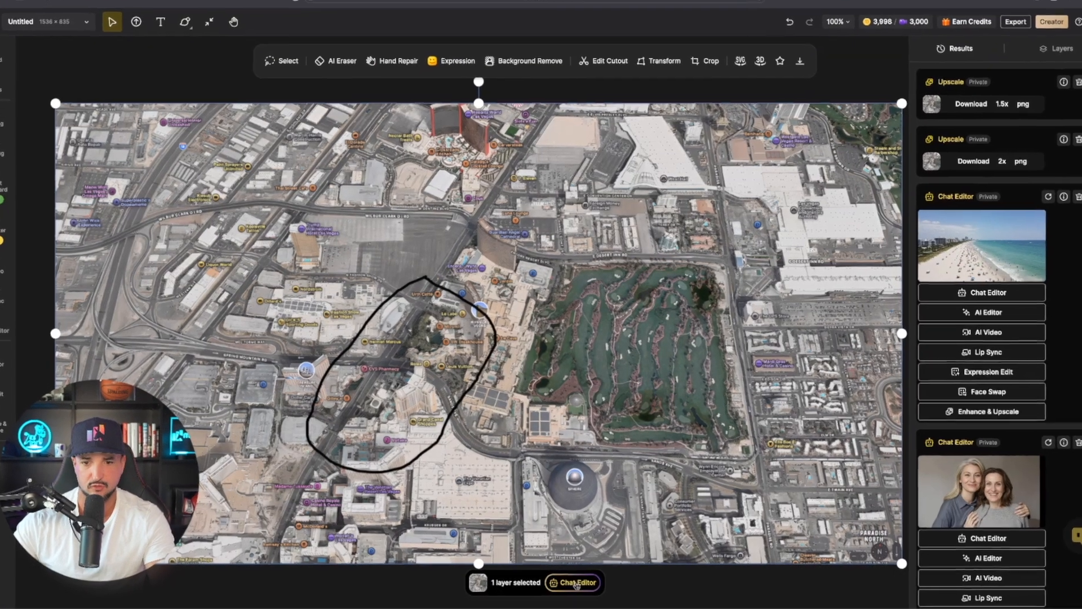
pyautogui.click(577, 581)
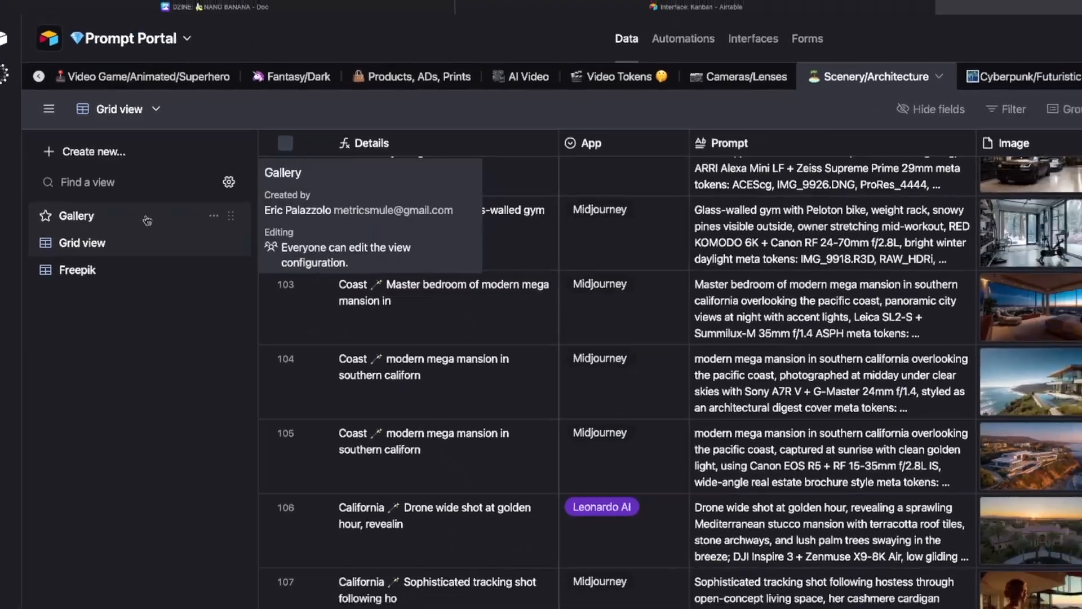
# Step: Show the Scenery/Architecture prompts as a picture gallery and scroll through the home design cards
pyautogui.click(76, 216)
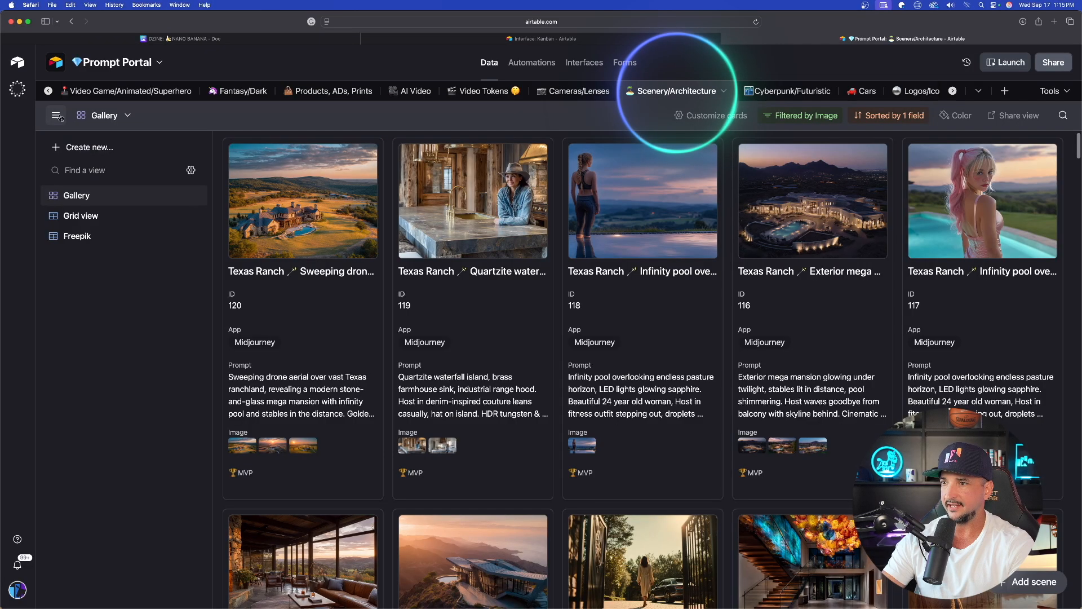
pyautogui.click(56, 115)
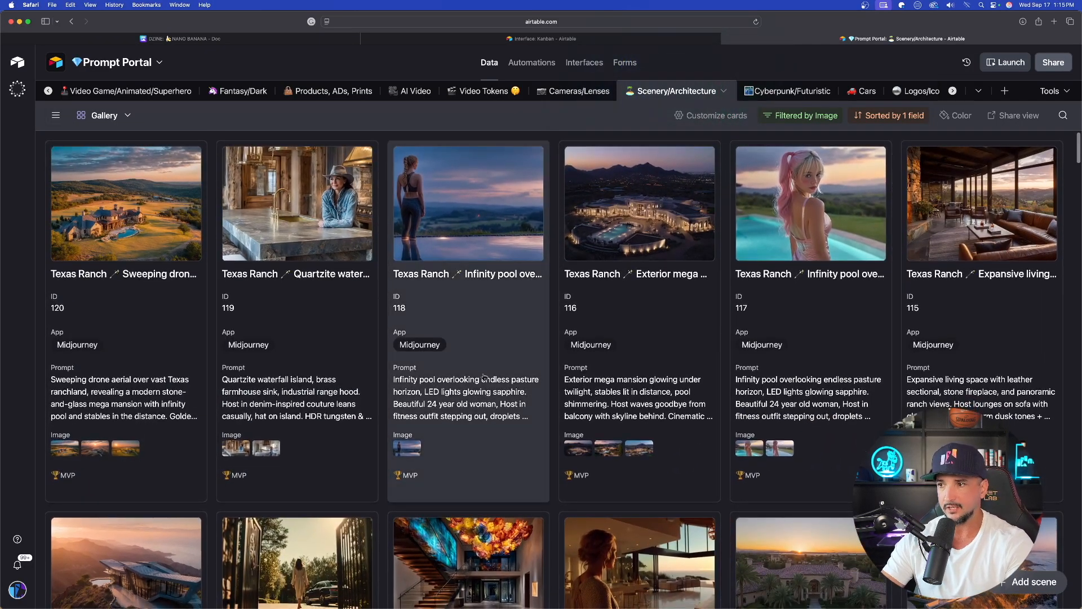
pyautogui.scroll(-3)
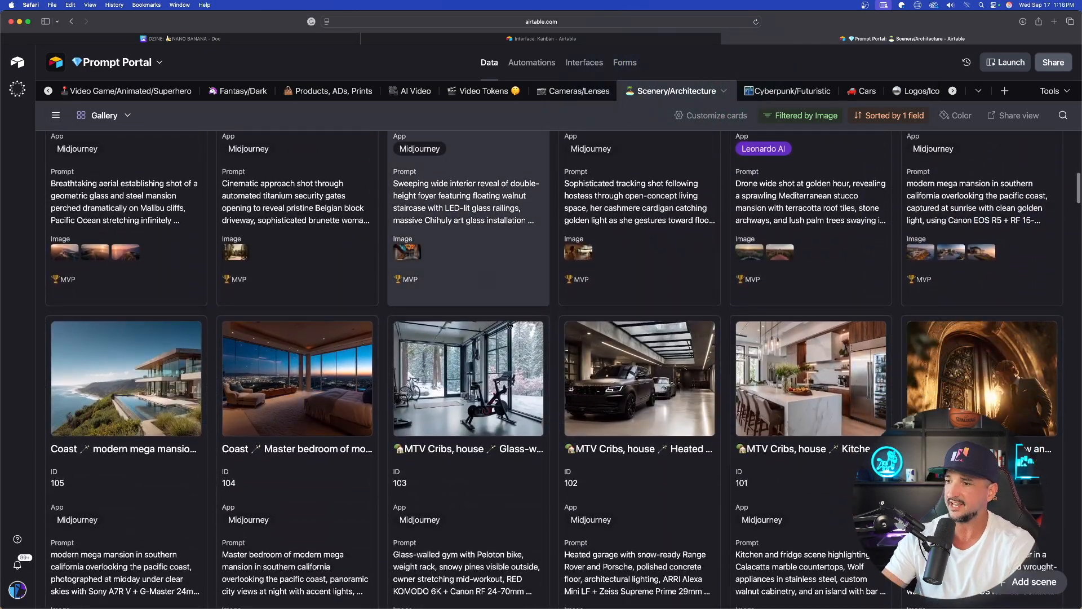
pyautogui.scroll(-3)
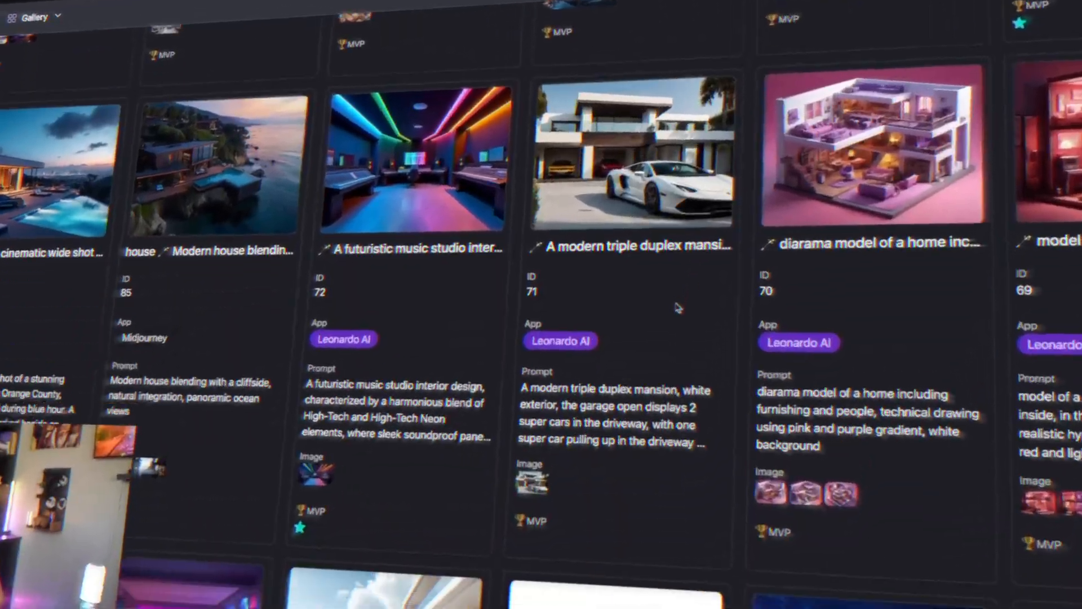
pyautogui.scroll(-3)
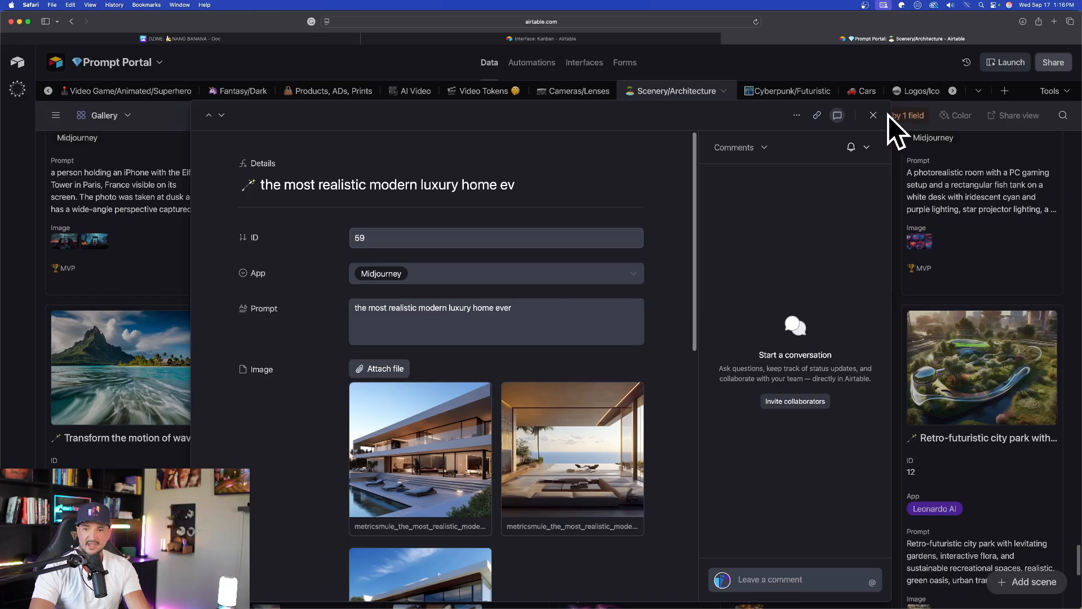
# Step: Close the luxury home prompt record and keep browsing the remaining cards
pyautogui.click(873, 115)
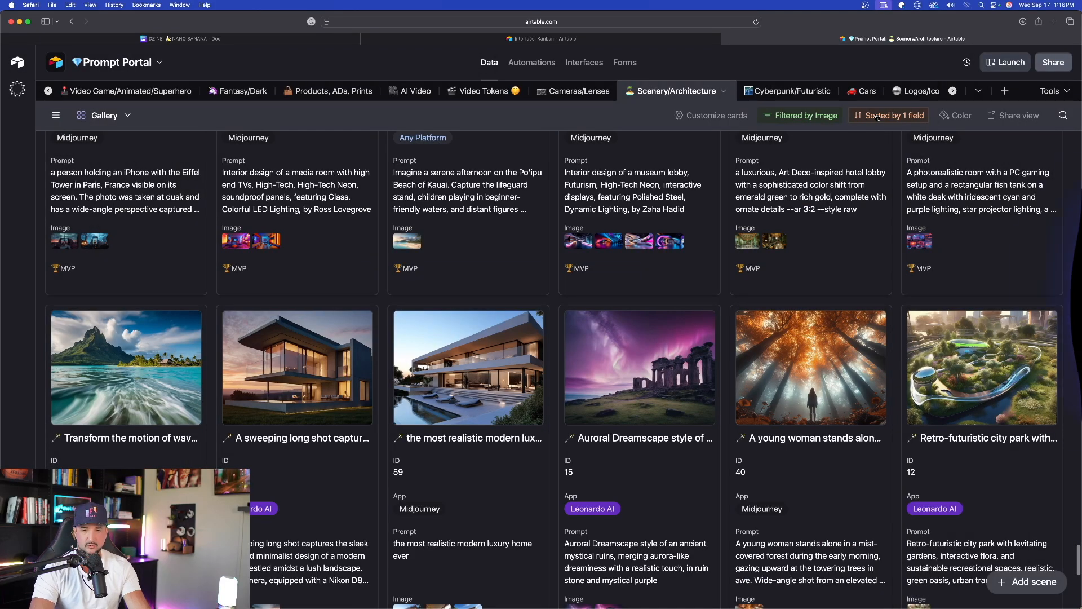
pyautogui.scroll(-3)
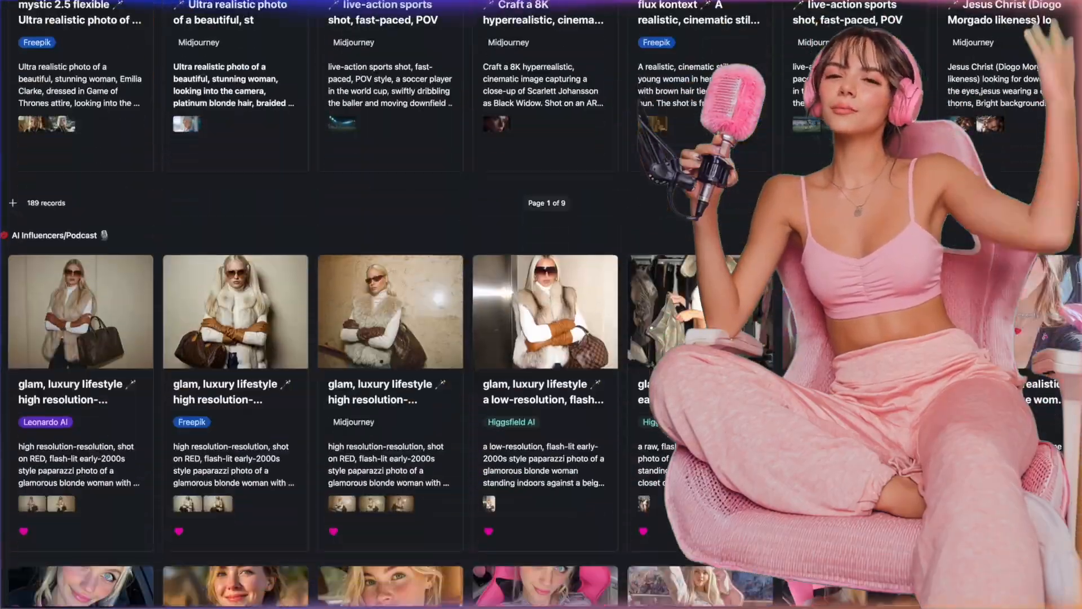
pyautogui.scroll(-3)
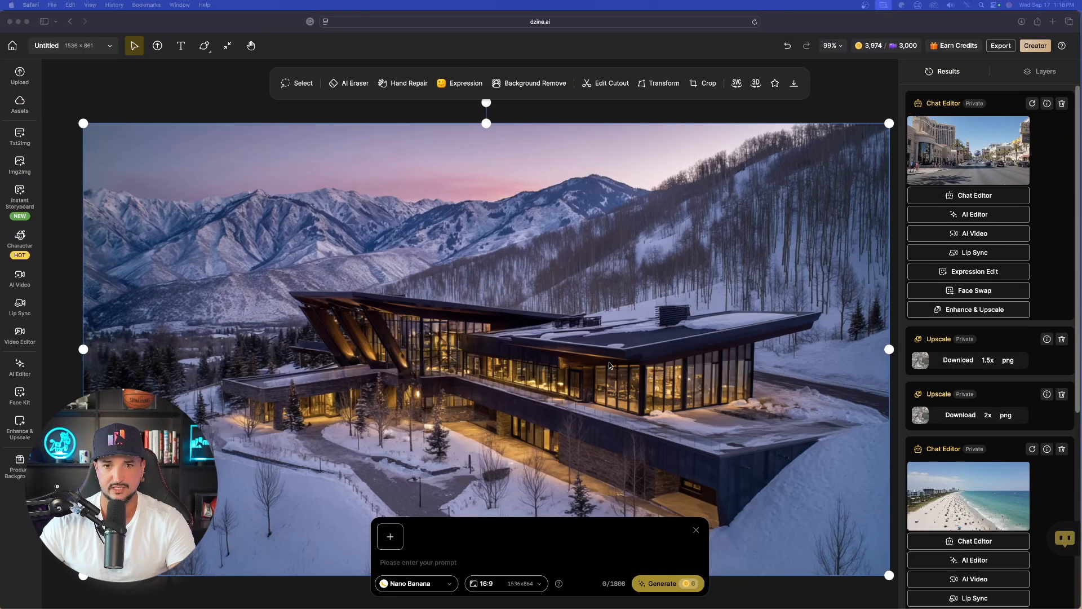
pyautogui.moveTo(571, 546)
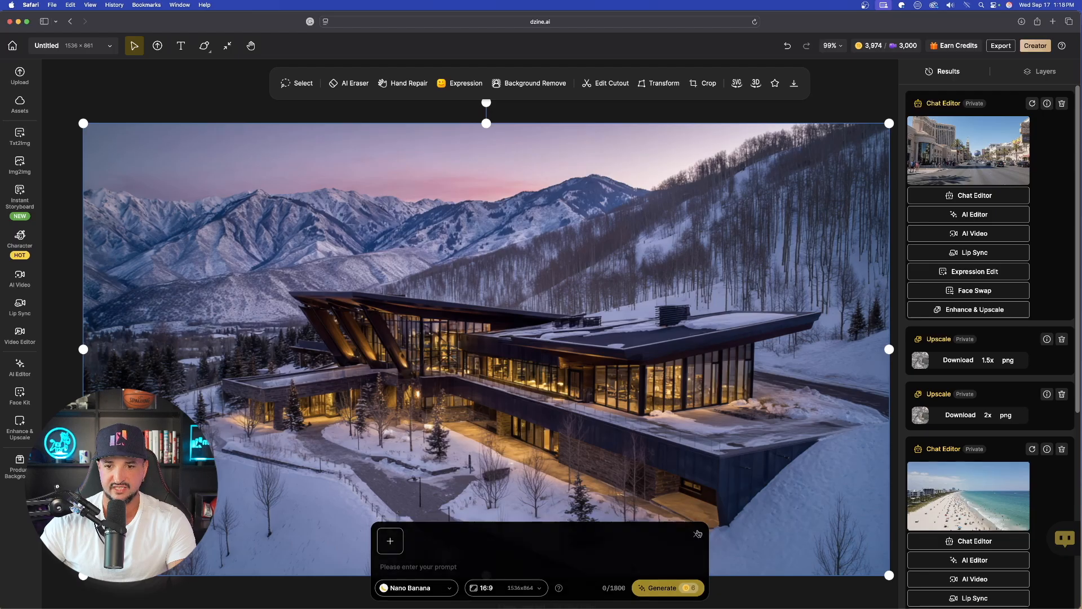
# Step: Generate an isometric 3D model of the mountain house, then regenerate with a house-only prompt
pyautogui.click(698, 534)
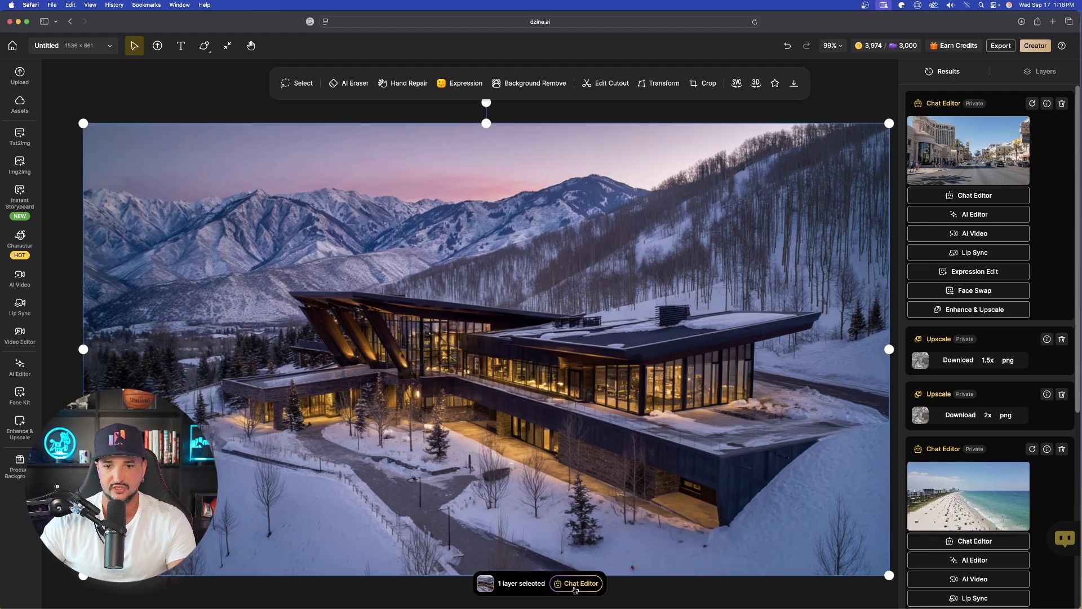
pyautogui.click(576, 583)
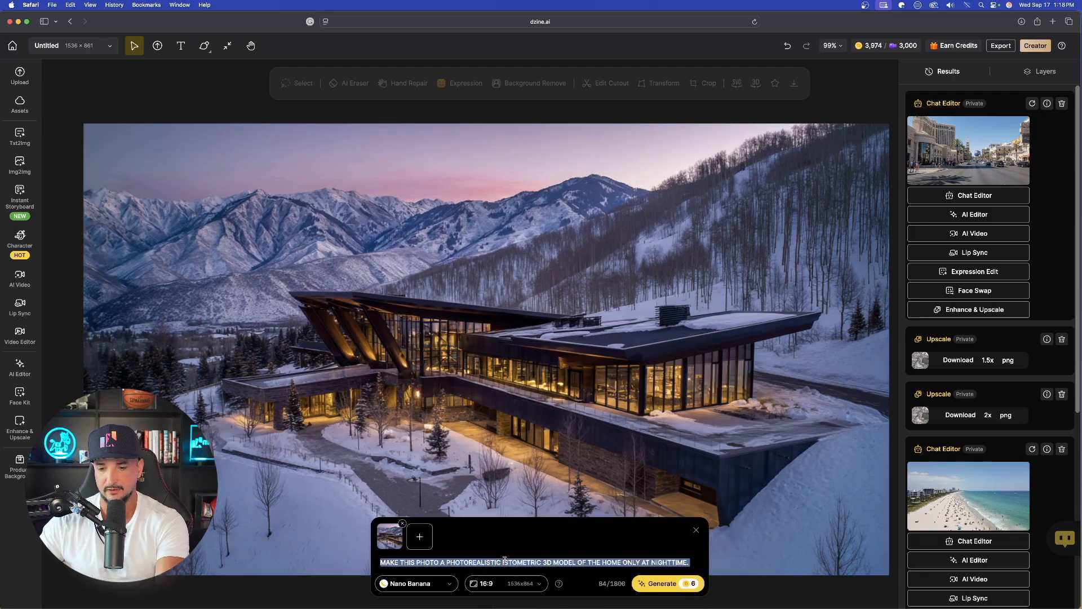
pyautogui.click(661, 583)
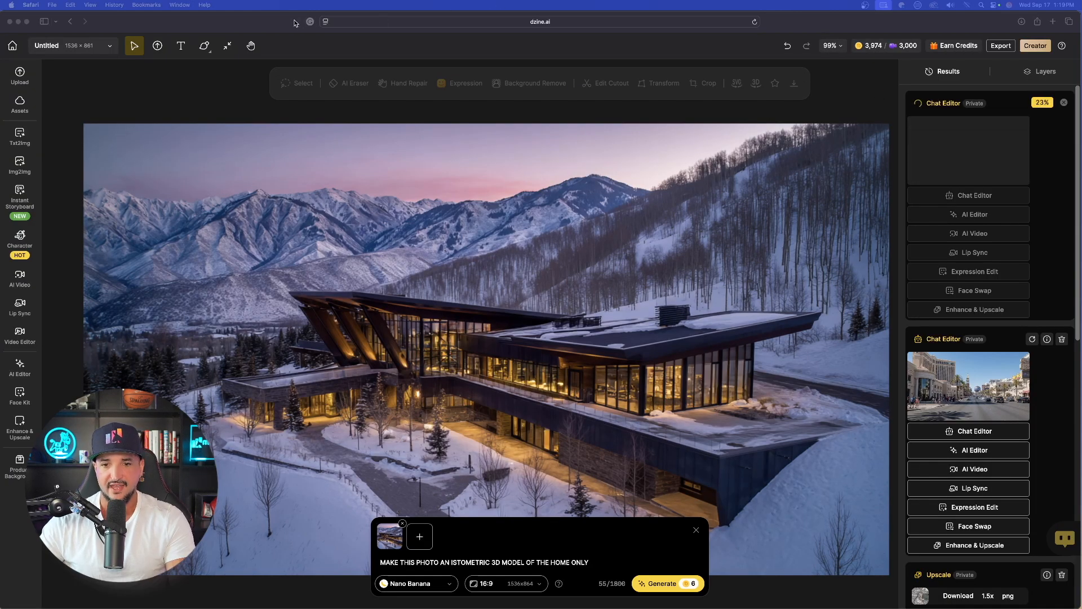
pyautogui.moveTo(596, 565)
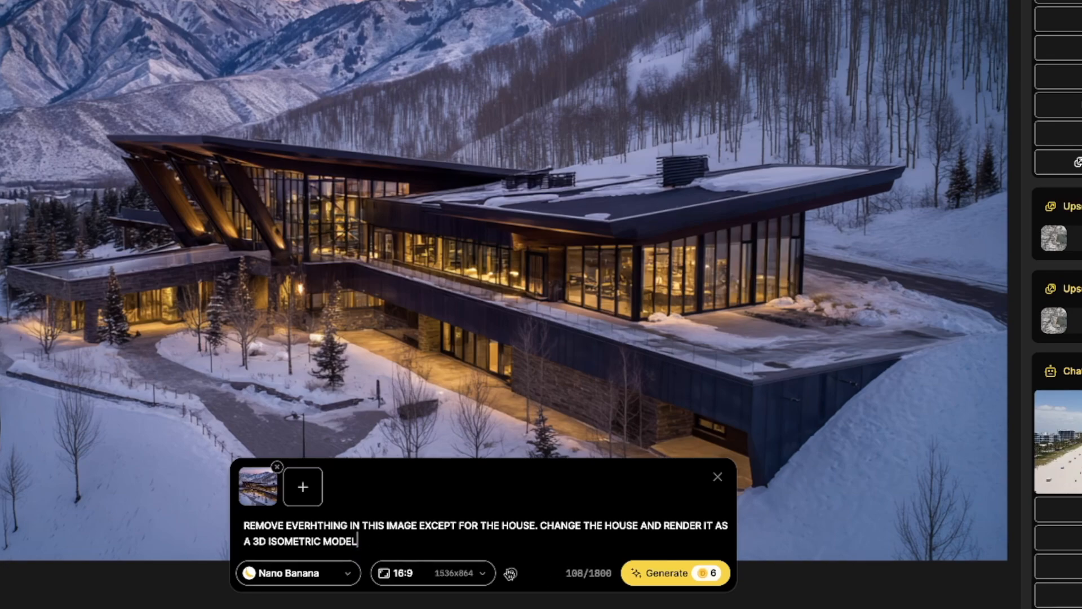
pyautogui.click(675, 572)
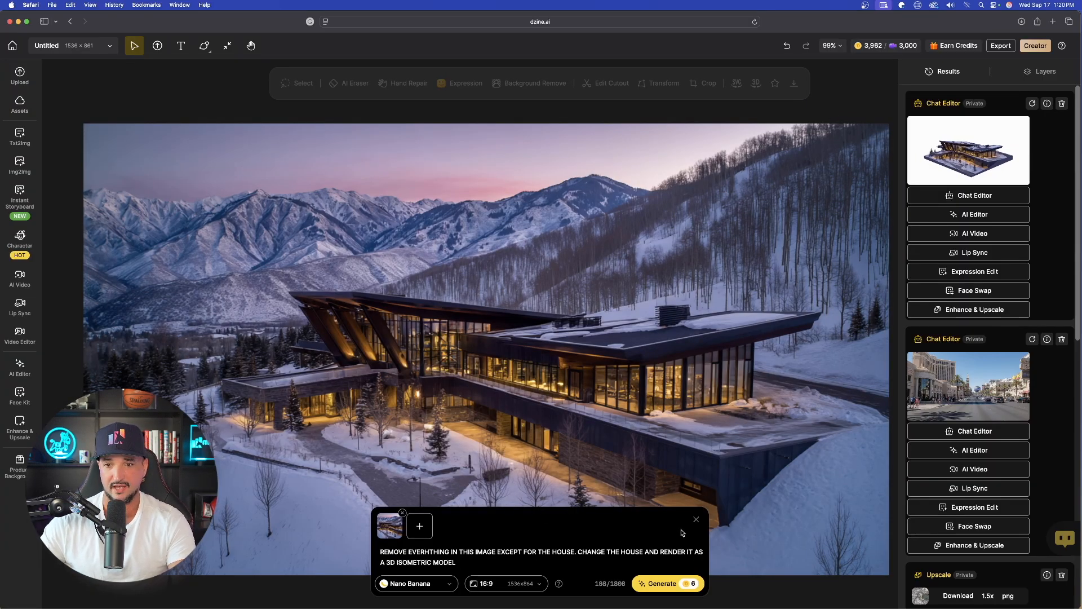
# Step: Close the house prompt box so the earlier two-women portrait result is visible again
pyautogui.click(695, 519)
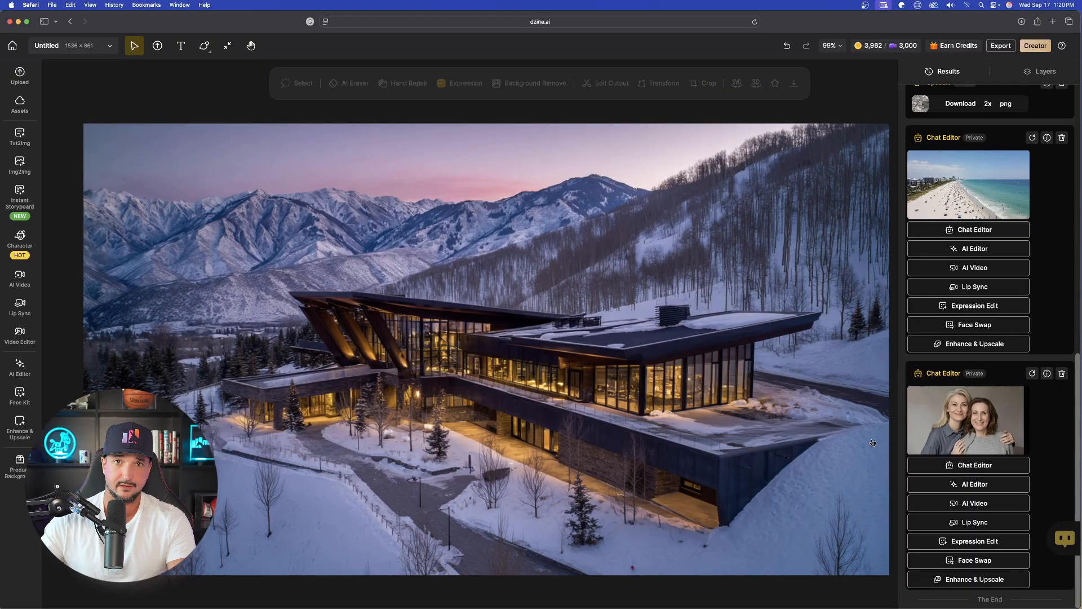
pyautogui.moveTo(759, 451)
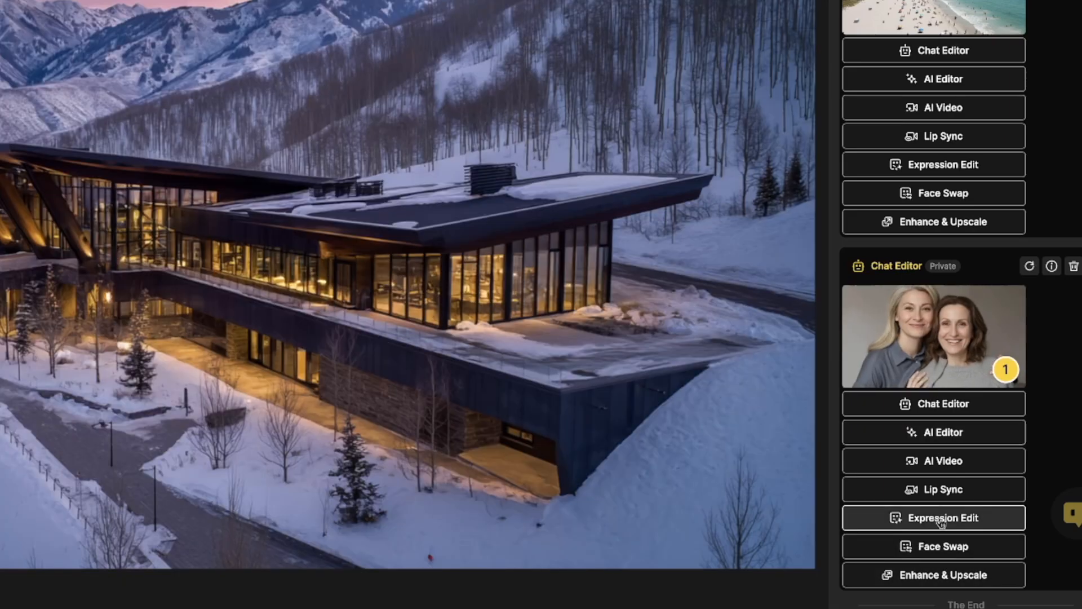
pyautogui.moveTo(933, 545)
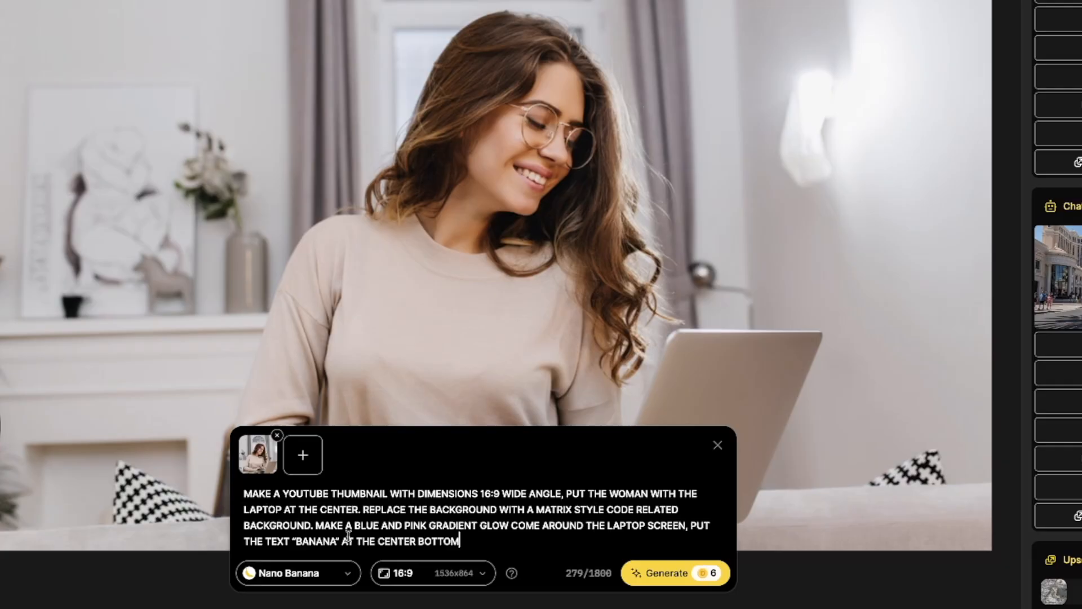
pyautogui.moveTo(400, 514)
pyautogui.write(' F')
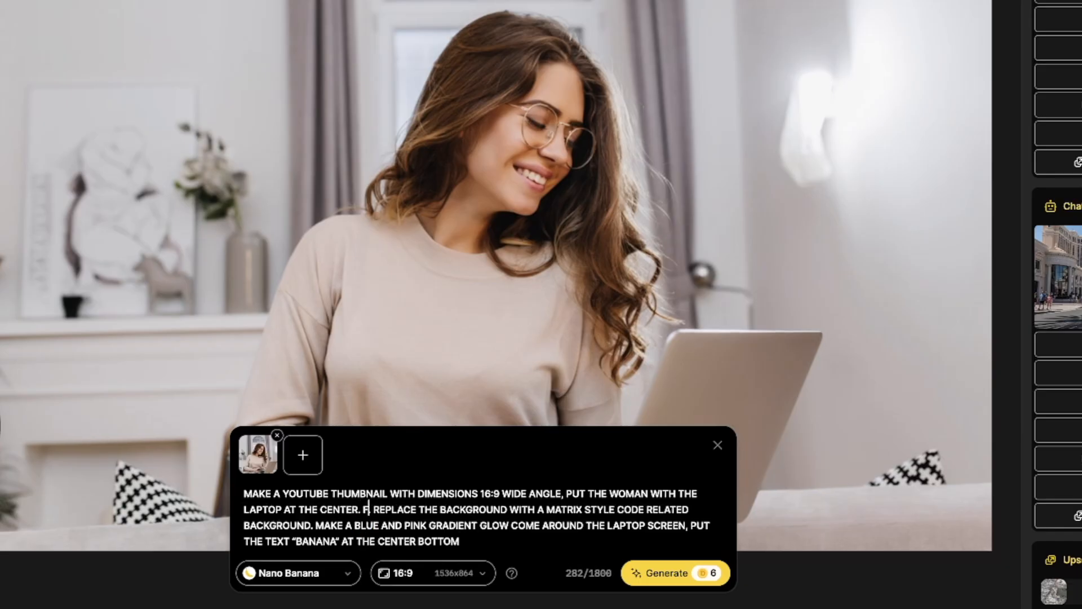
# Step: Finish the thumbnail prompt ('LOOKING INTO THE CAMERA', 'IN YELLOW' BANANA text) and generate it
pyautogui.write('LOK')
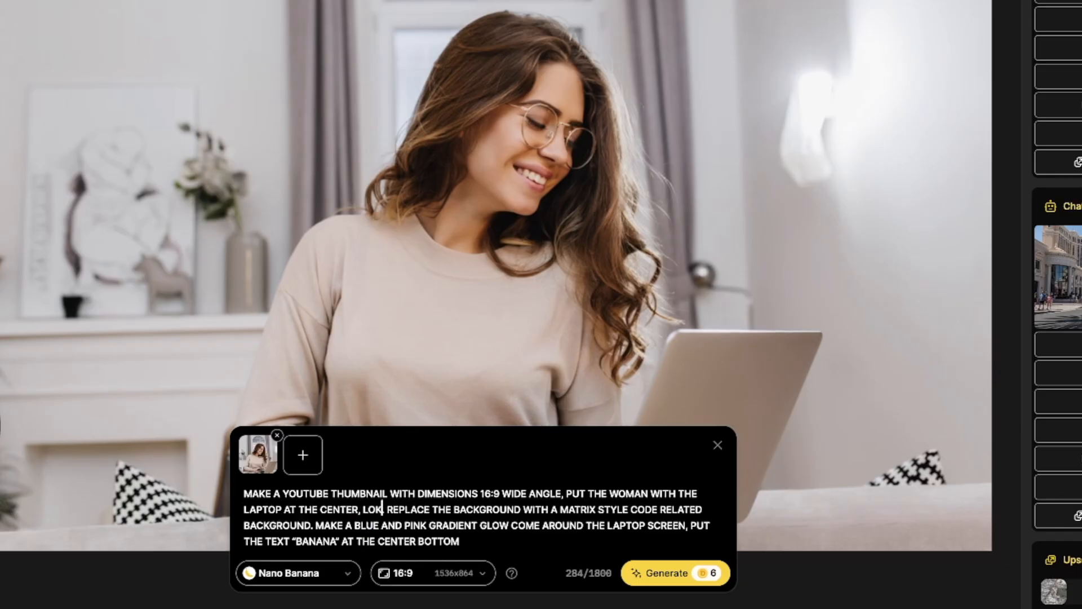
pyautogui.write('OOKING INTO THE CAMERA')
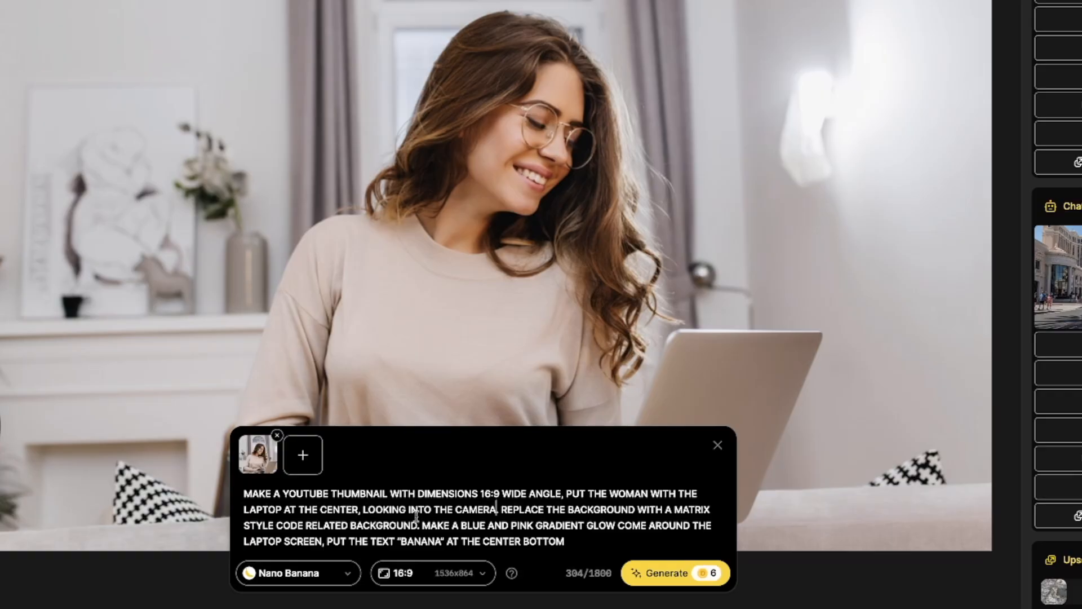
pyautogui.click(585, 541)
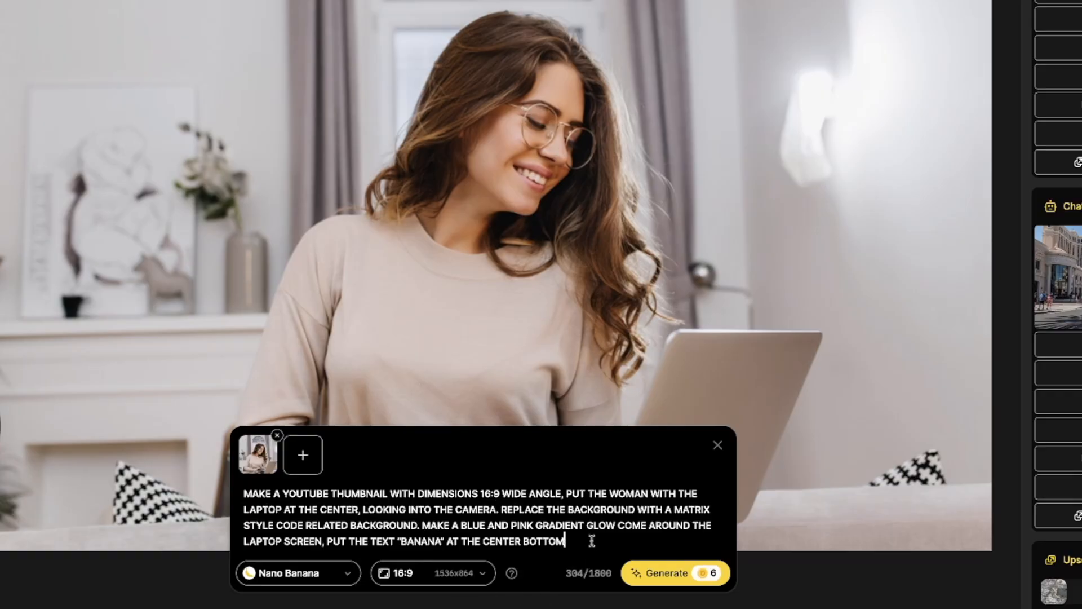
pyautogui.write('IN YELLOW TEXT WITH A')
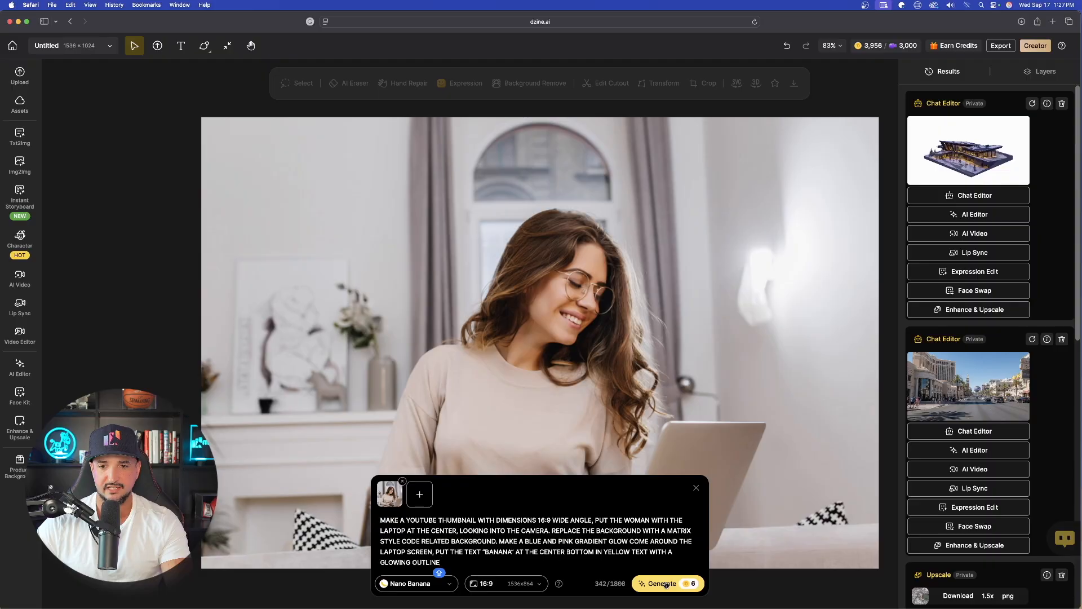
pyautogui.click(660, 583)
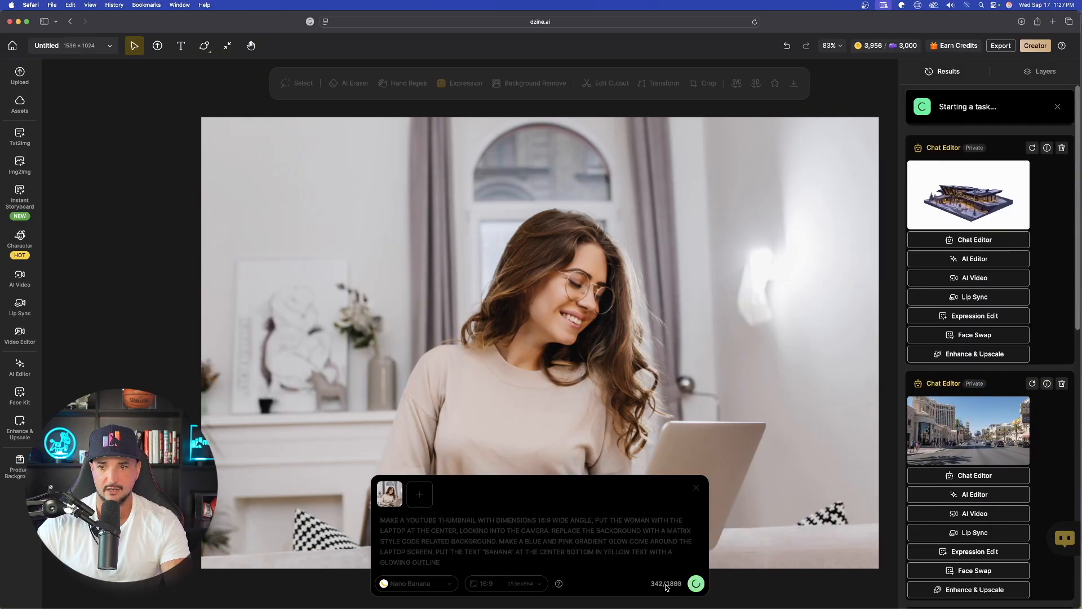
# Step: Preview the finished matrix-style BANANA thumbnail result and remove the image from the canvas
pyautogui.click(696, 583)
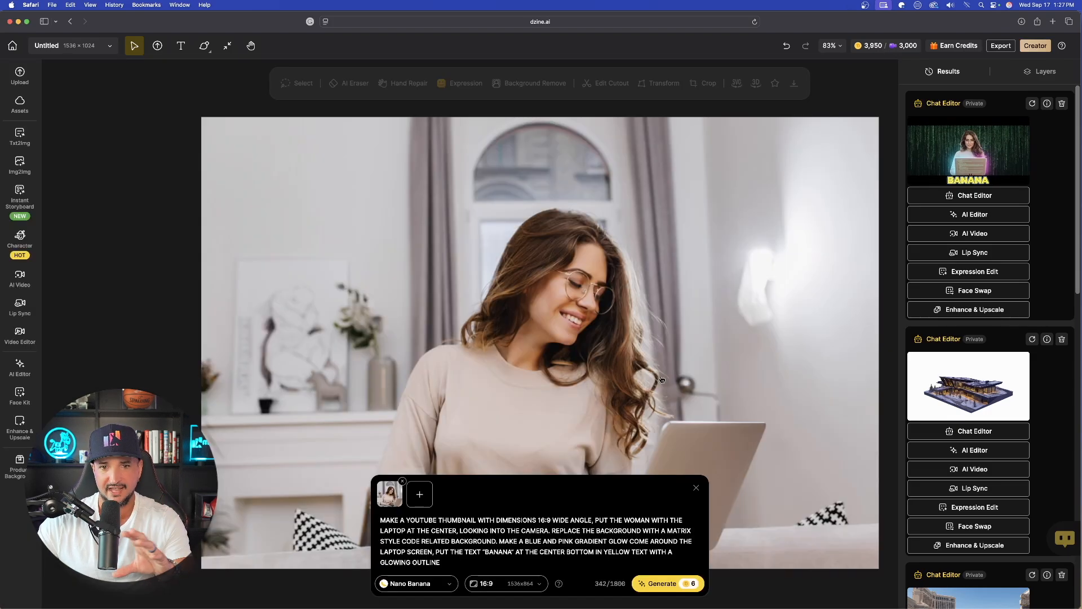
pyautogui.click(661, 583)
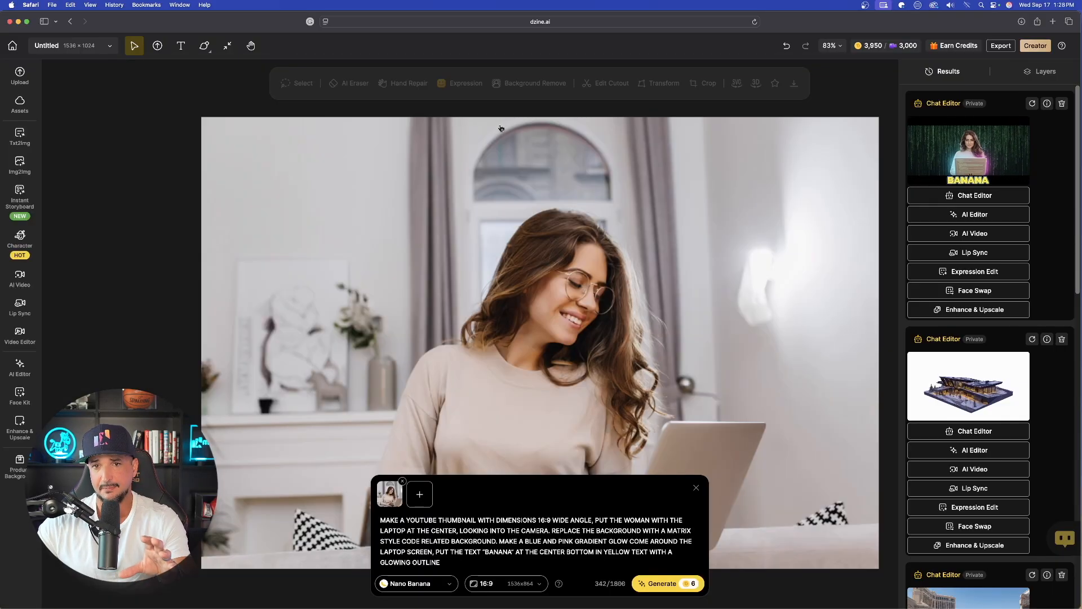
pyautogui.moveTo(480, 373)
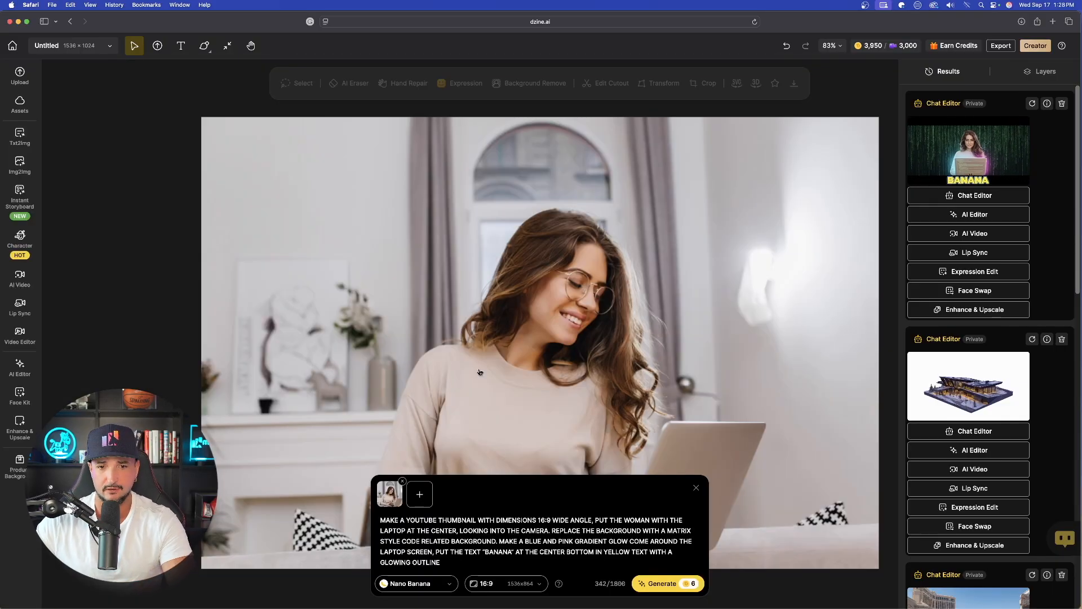
pyautogui.moveTo(747, 471)
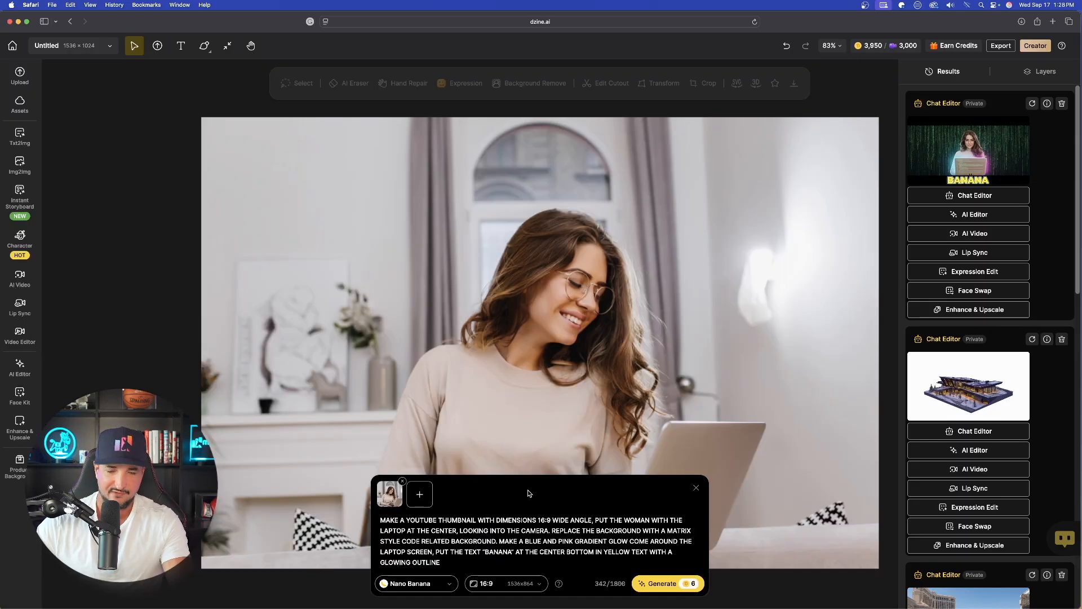
pyautogui.moveTo(693, 485)
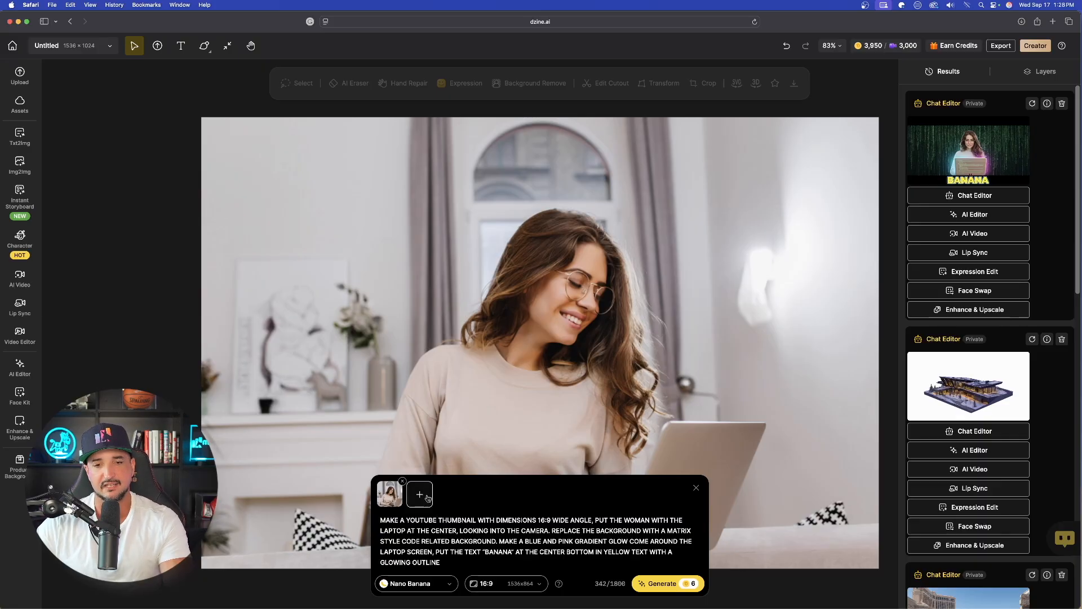
pyautogui.click(666, 583)
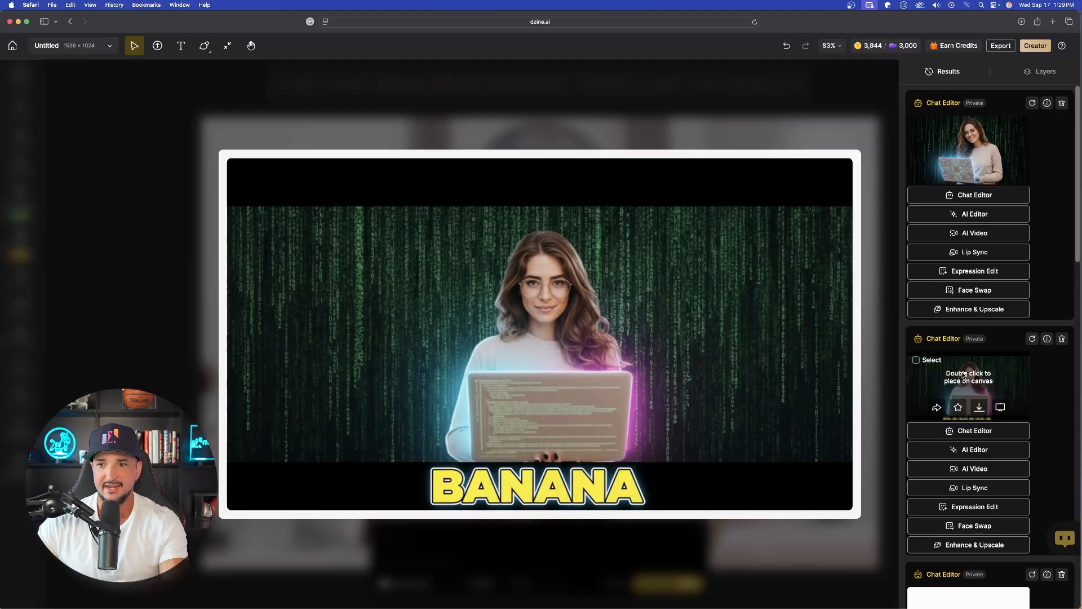
pyautogui.click(967, 148)
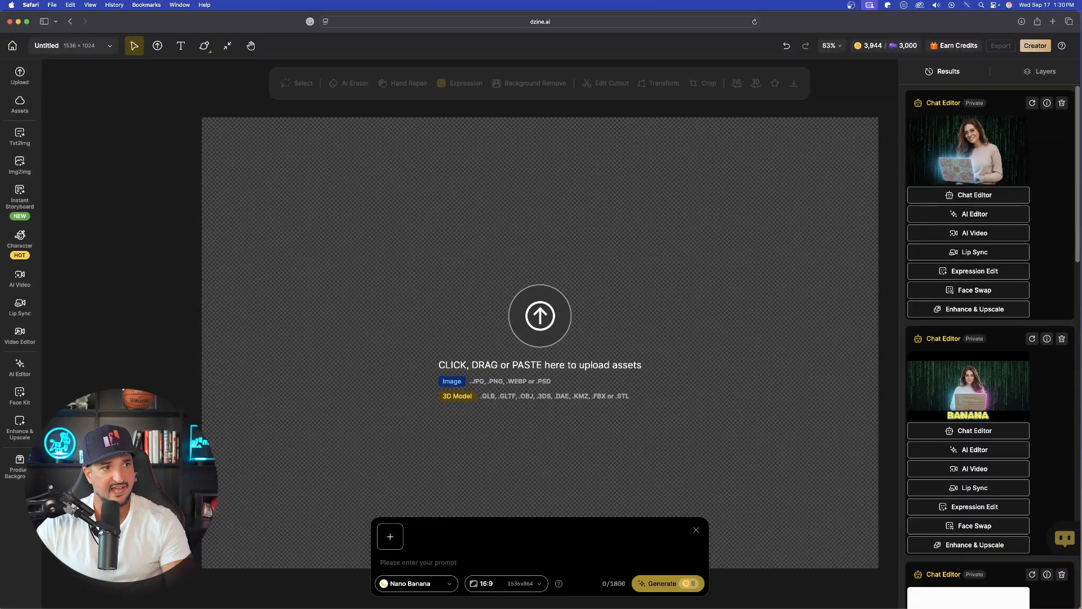
# Step: Generate a line drawing sketch from the sneaker photo ('TURN THIS IMAGE INTO A LINE DRAWING SKETCH'), then attach the palette
pyautogui.click(540, 315)
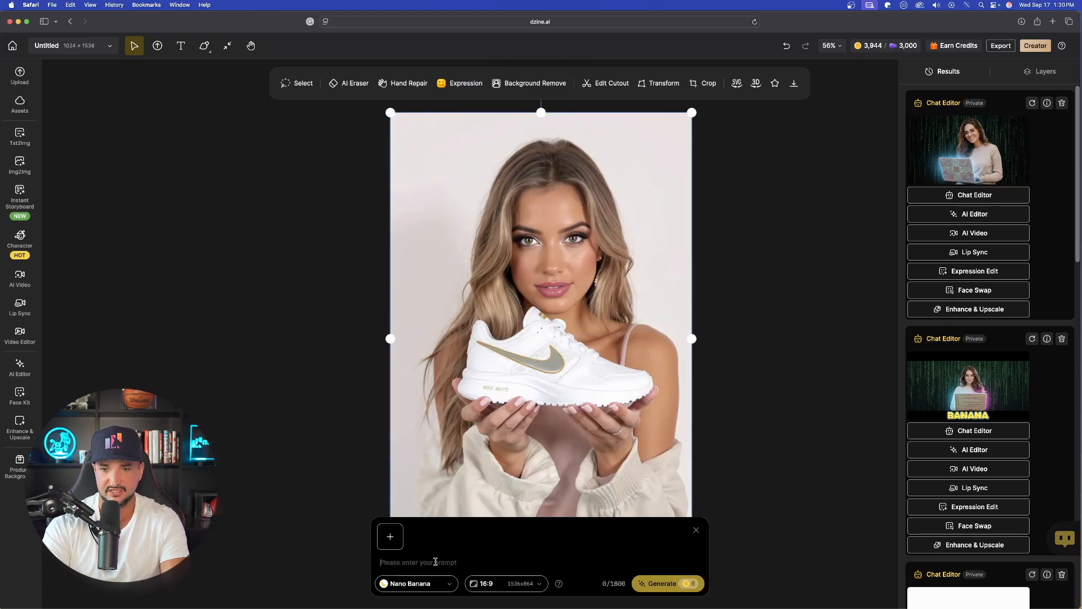
pyautogui.write('TURN THIS IMAGE INTO A LINE DRAWING SKETCH')
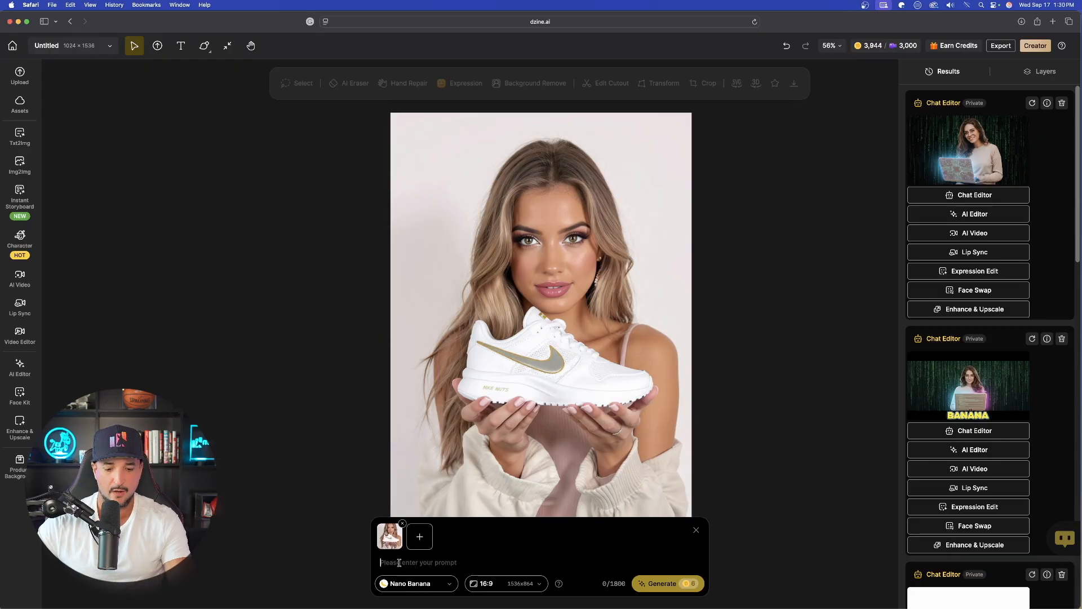
pyautogui.write('TURN THIS IMAGE INTO A LINE DRAWING SKETCH')
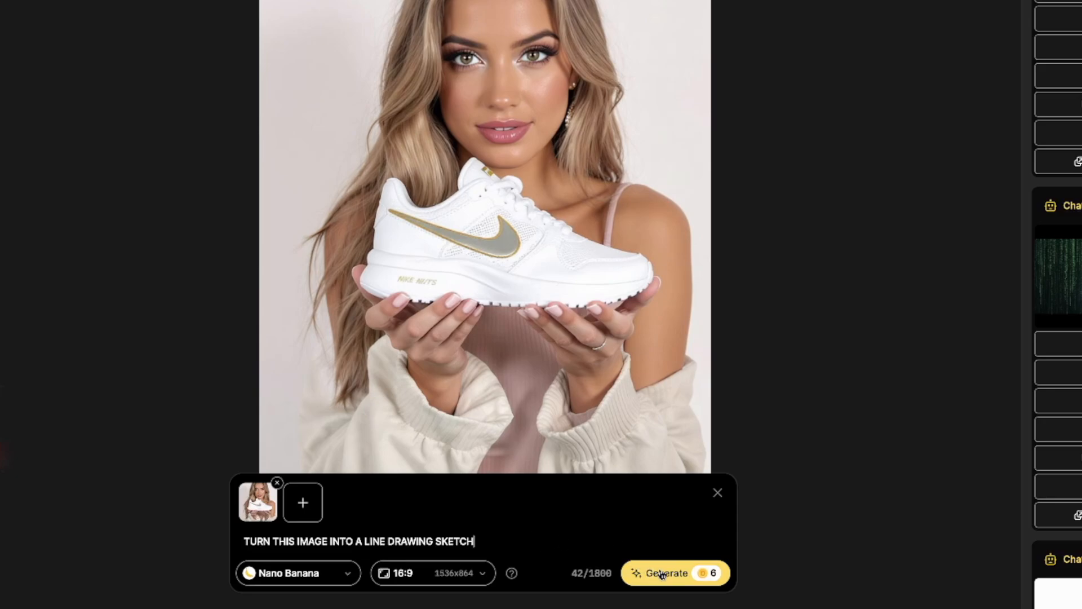
pyautogui.click(665, 572)
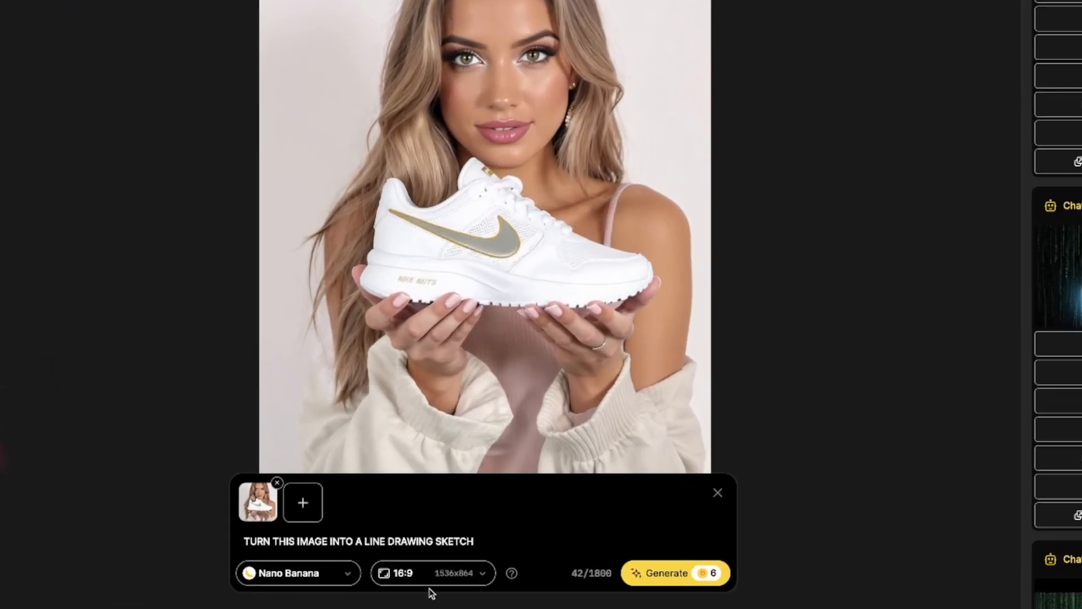
pyautogui.click(675, 573)
pyautogui.write('USE THIS COLOR PALETTE TO COLOR THE CHARACTER IN THIS IMAGE')
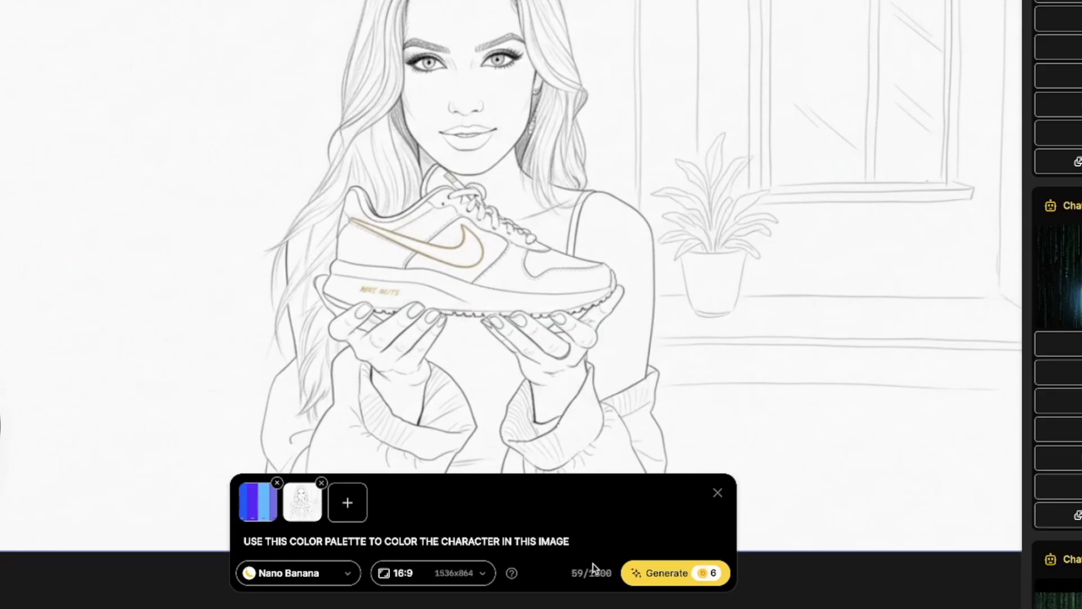
# Step: Generate the palette-coloured version of the sketch and place the crouching man photo on the canvas
pyautogui.click(675, 573)
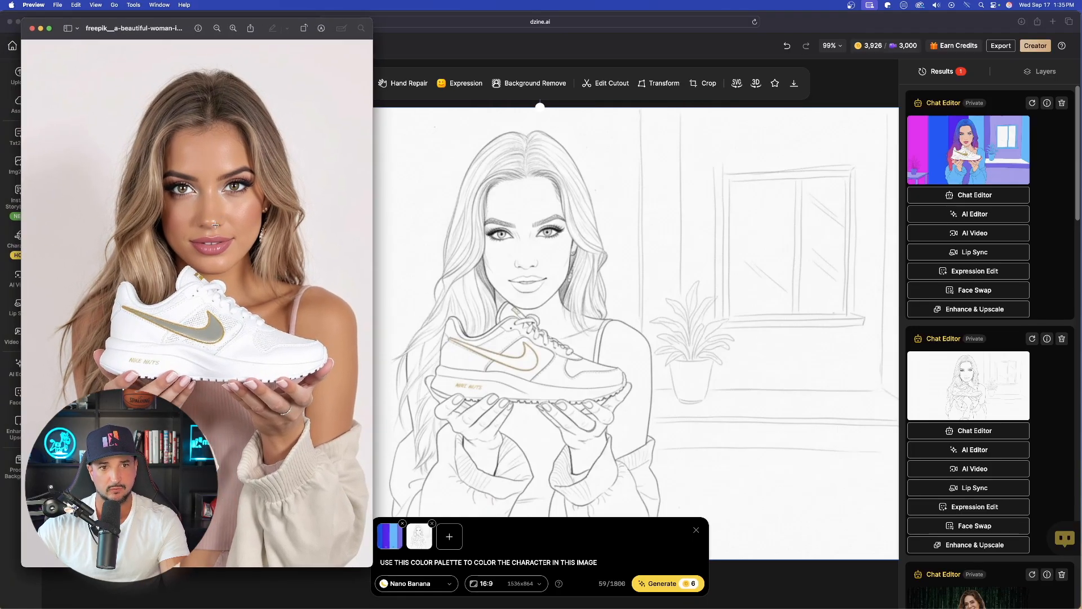
pyautogui.moveTo(545, 260)
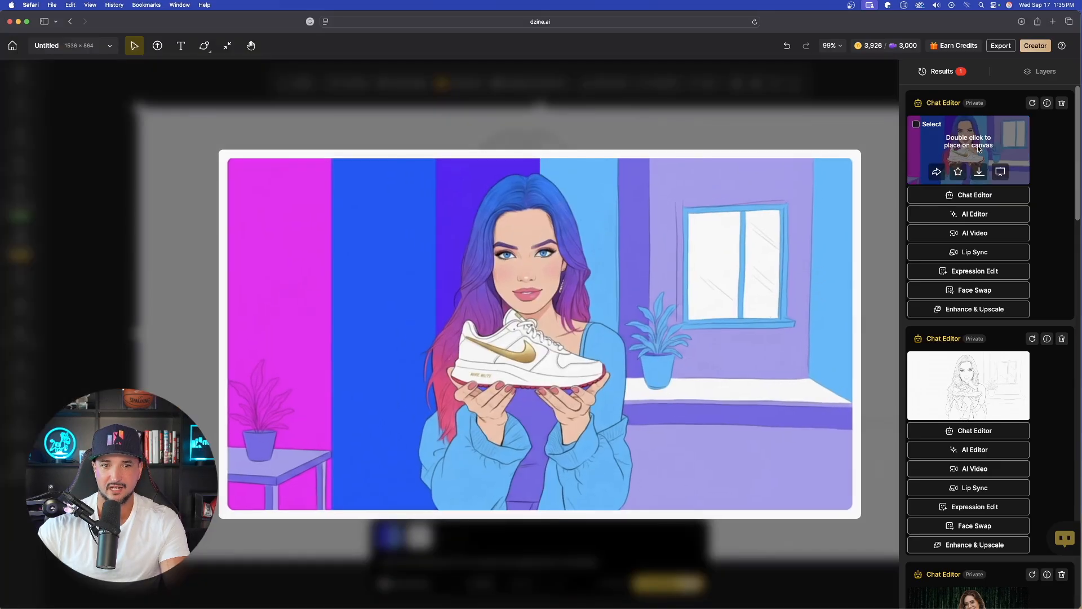
pyautogui.doubleClick(967, 149)
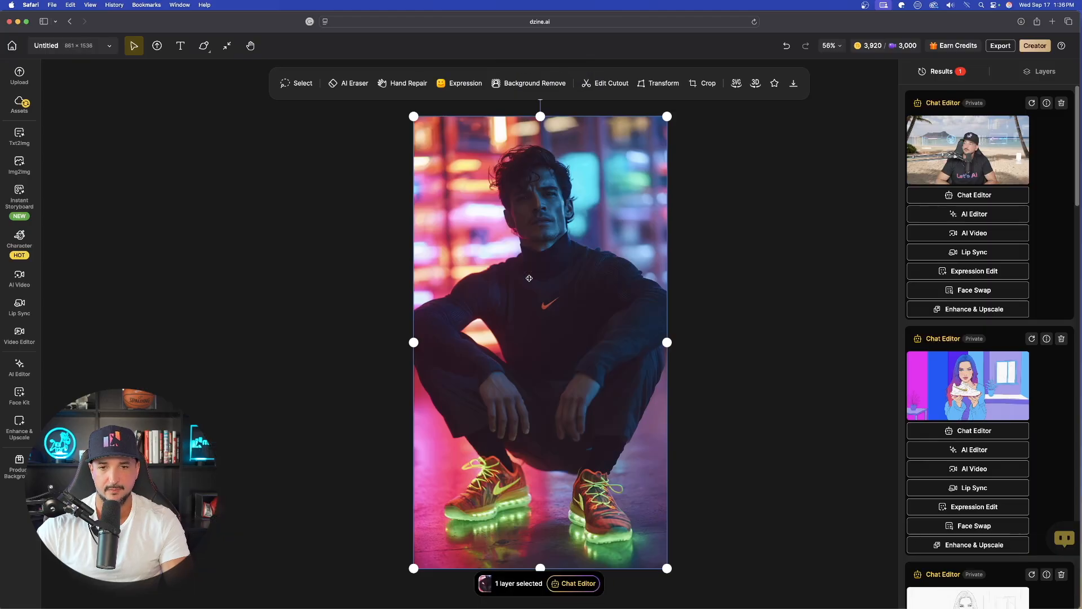
# Step: Generate the outfit swap putting the reference shirt, tie, sunglasses and shoes on the man
pyautogui.click(572, 583)
pyautogui.write('REPLACE WHAT THE MAN IS WEARING TO EVERYTHING IN THIS IMAGE, SHIRT, SHOES, GLASSES, TIE')
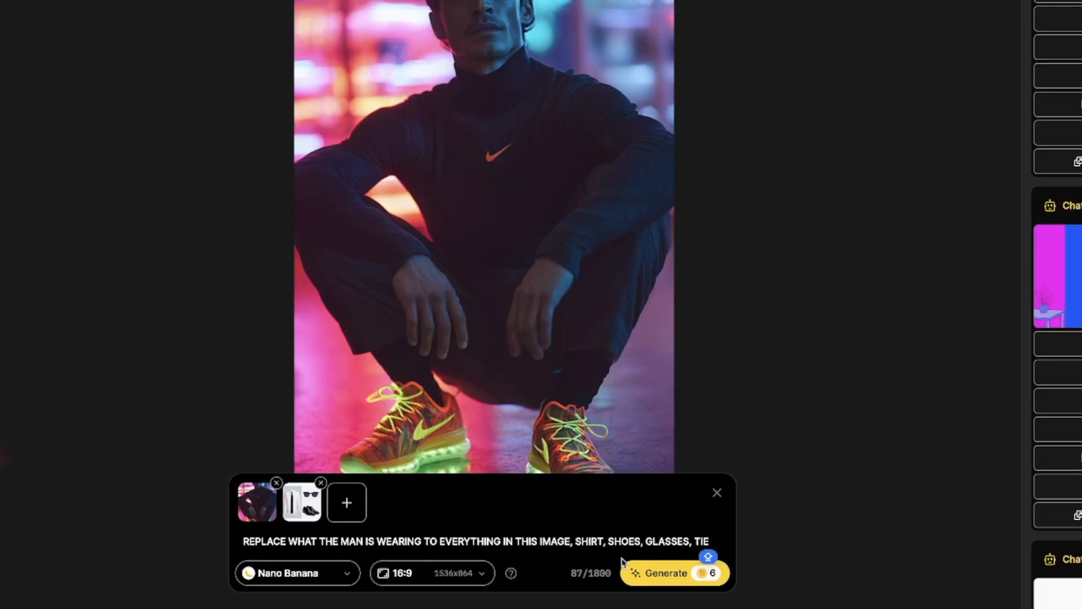
pyautogui.click(666, 573)
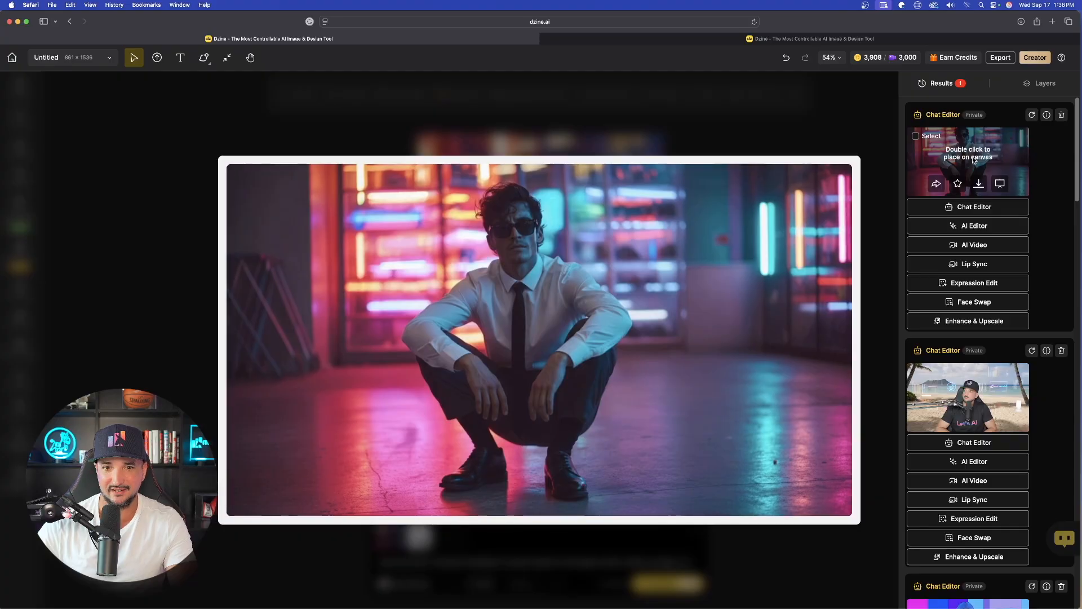
pyautogui.doubleClick(967, 162)
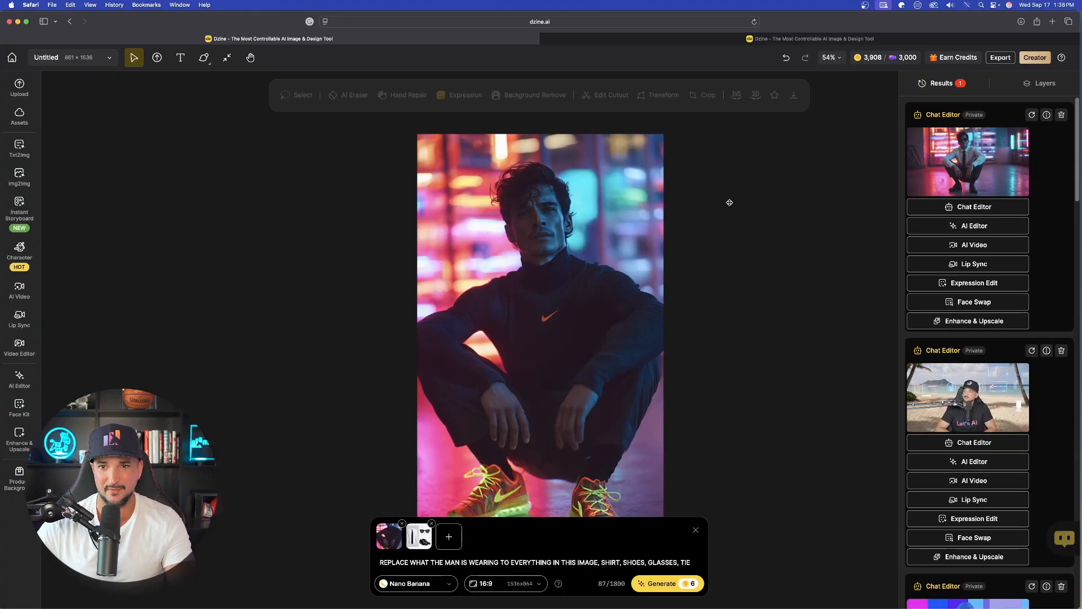
pyautogui.moveTo(600, 298)
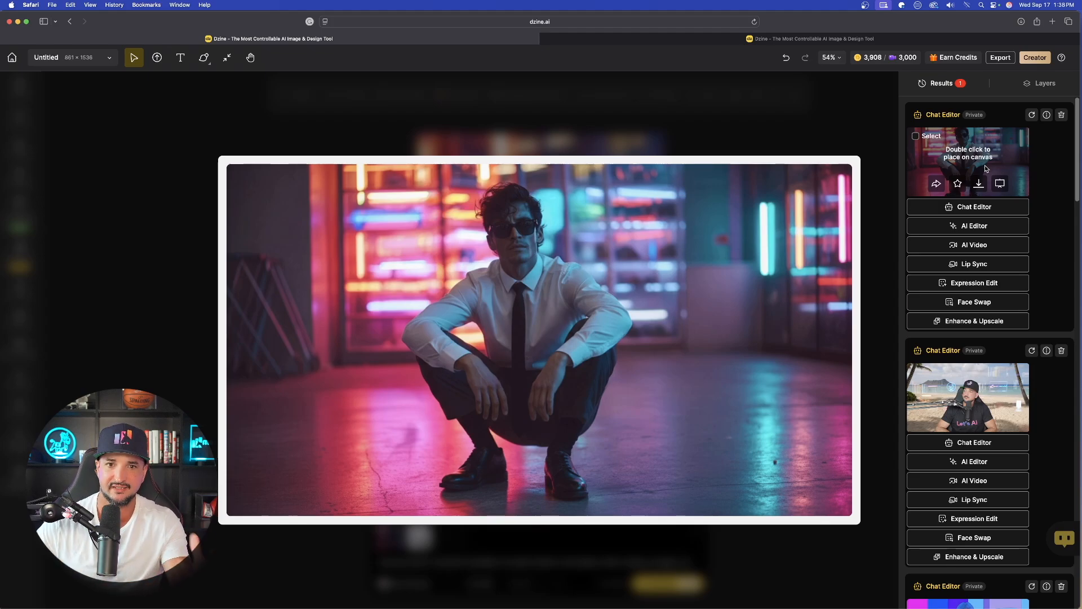
# Step: Enlarge and inspect the outfit-swap result, then clear the canvas
pyautogui.doubleClick(967, 162)
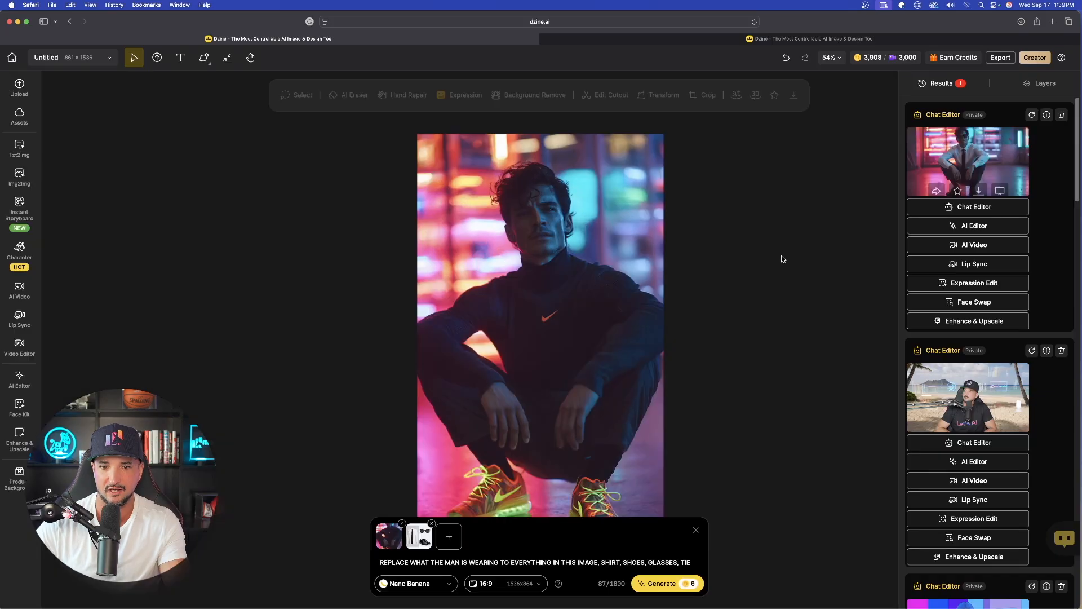
pyautogui.click(968, 161)
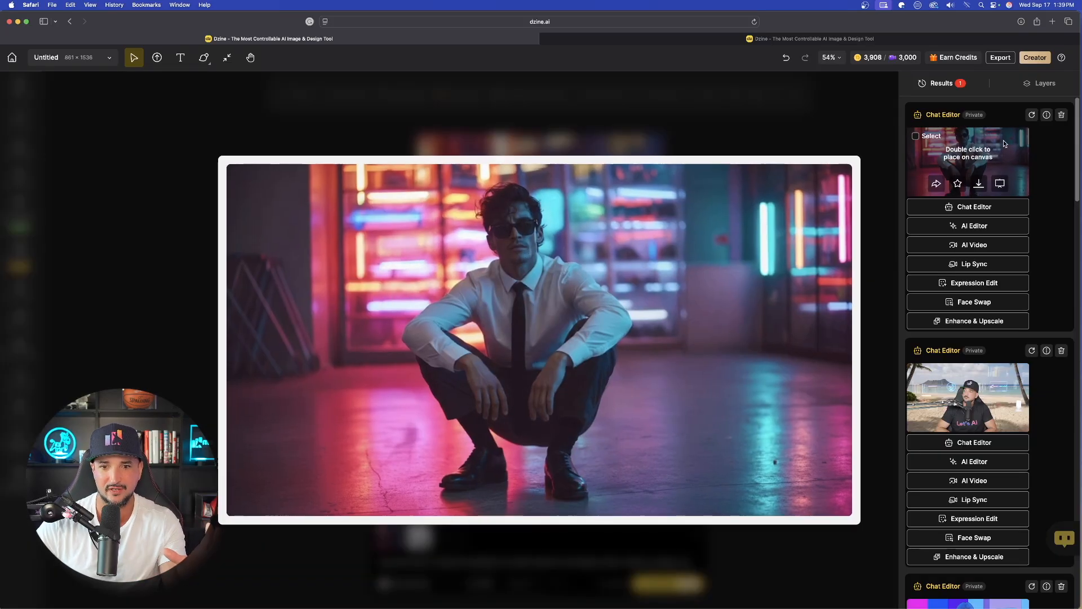
pyautogui.doubleClick(967, 163)
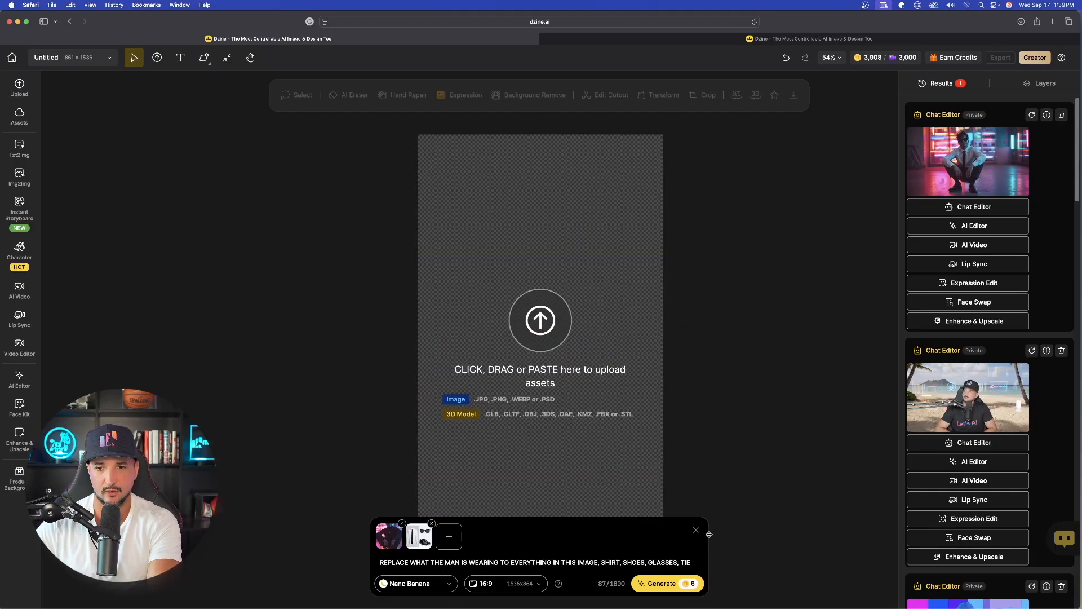
# Step: Load the dragon girl illustration and write the prompt 'CREATE MANY POSES FROM THIS ILLUSTRATION' with her pet dragon
pyautogui.click(695, 530)
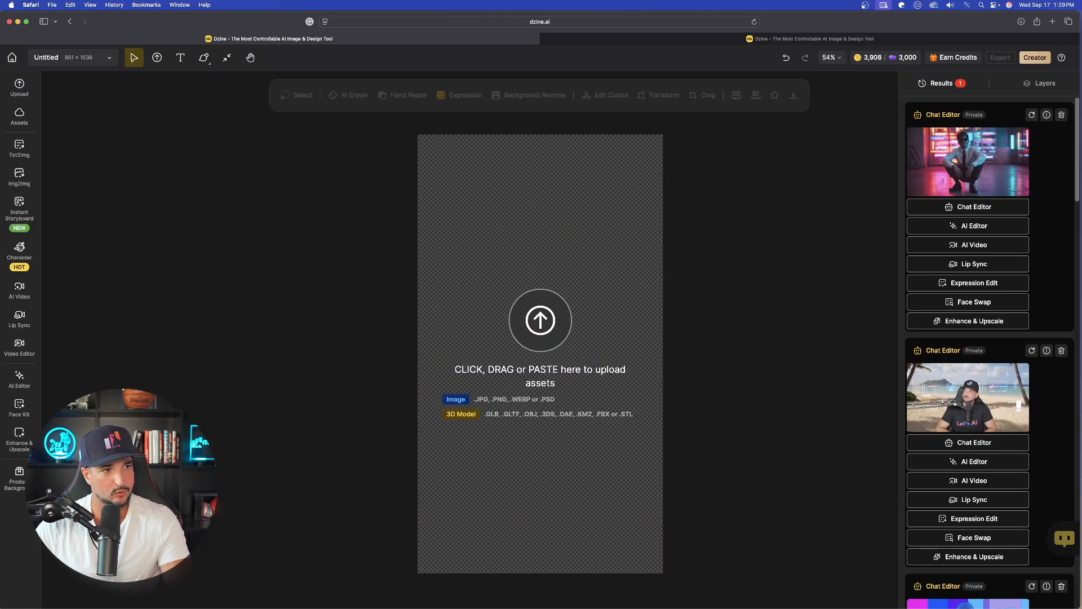
pyautogui.click(540, 319)
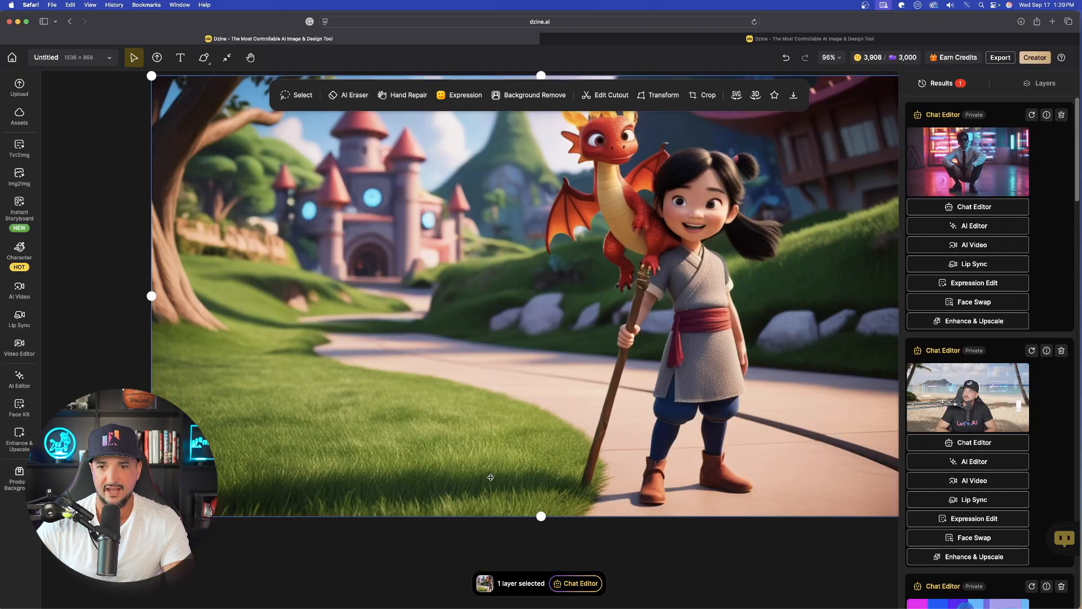
pyautogui.click(581, 583)
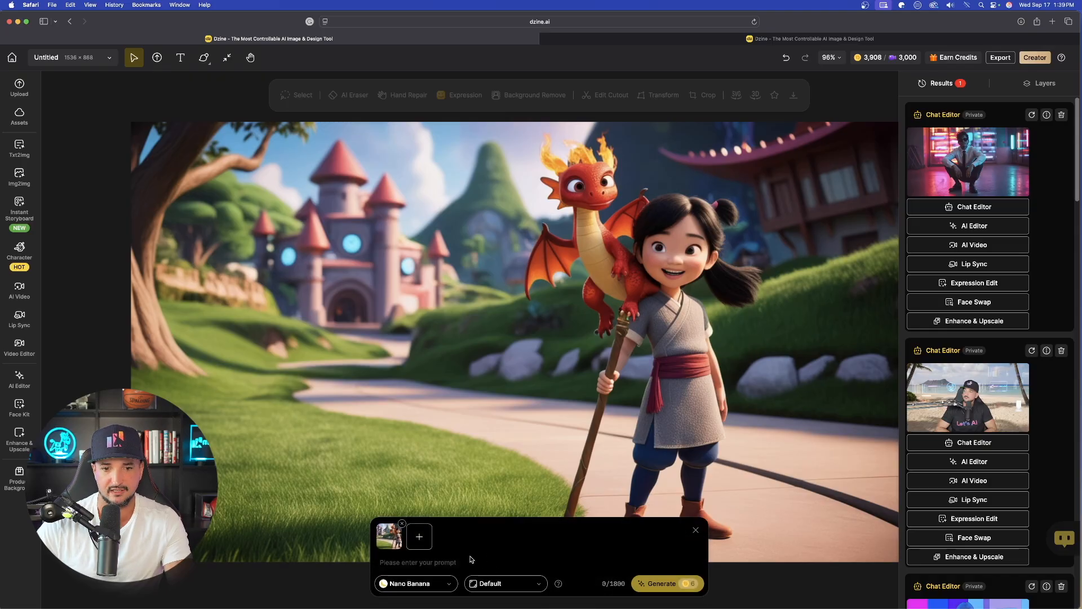
pyautogui.write('CREATE MANY POSES FROM THIS ILLUSTRATION')
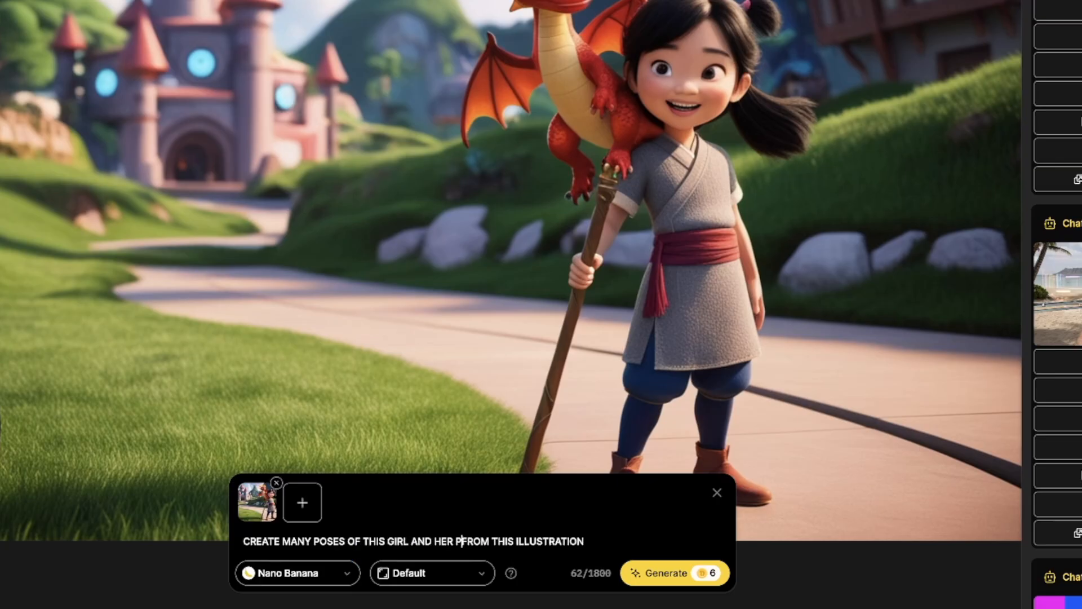
pyautogui.write('ET DRAGON')
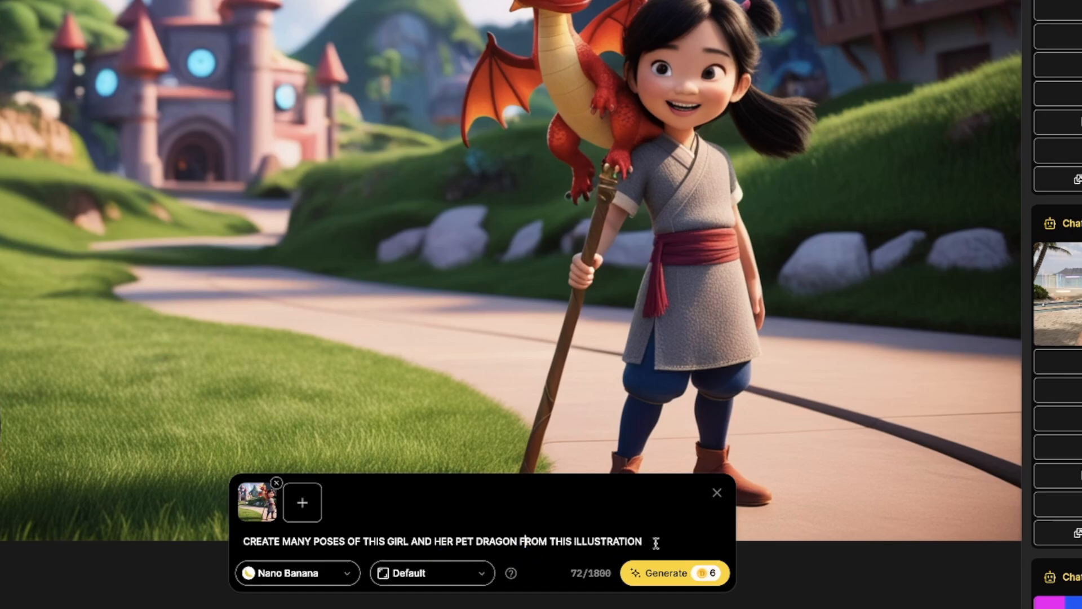
# Step: Generate the four-pose result and place it on the canvas before moving to the runner portrait
pyautogui.click(432, 572)
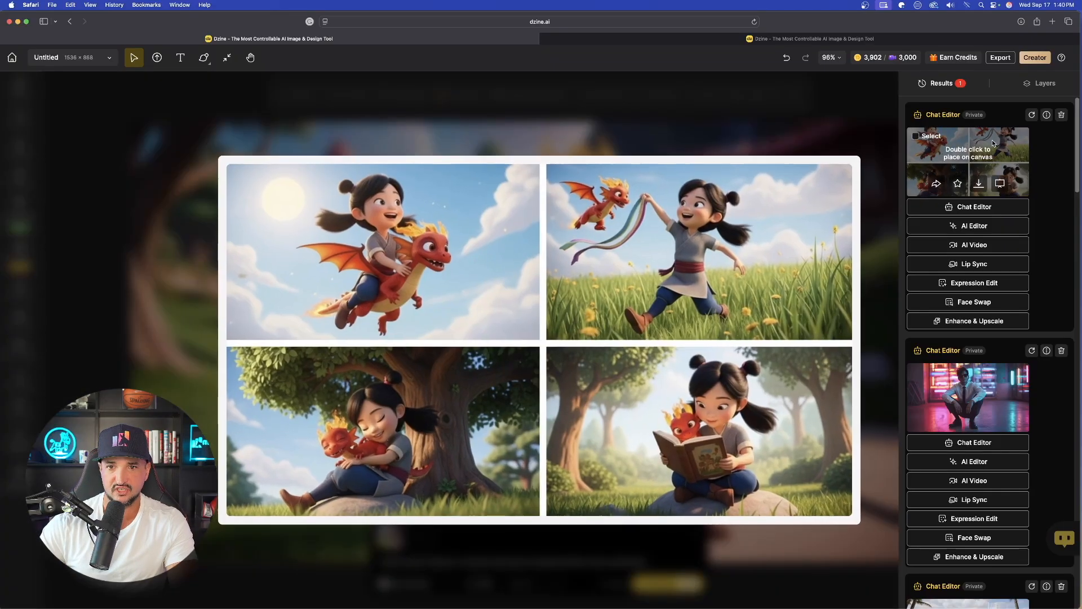
pyautogui.doubleClick(967, 161)
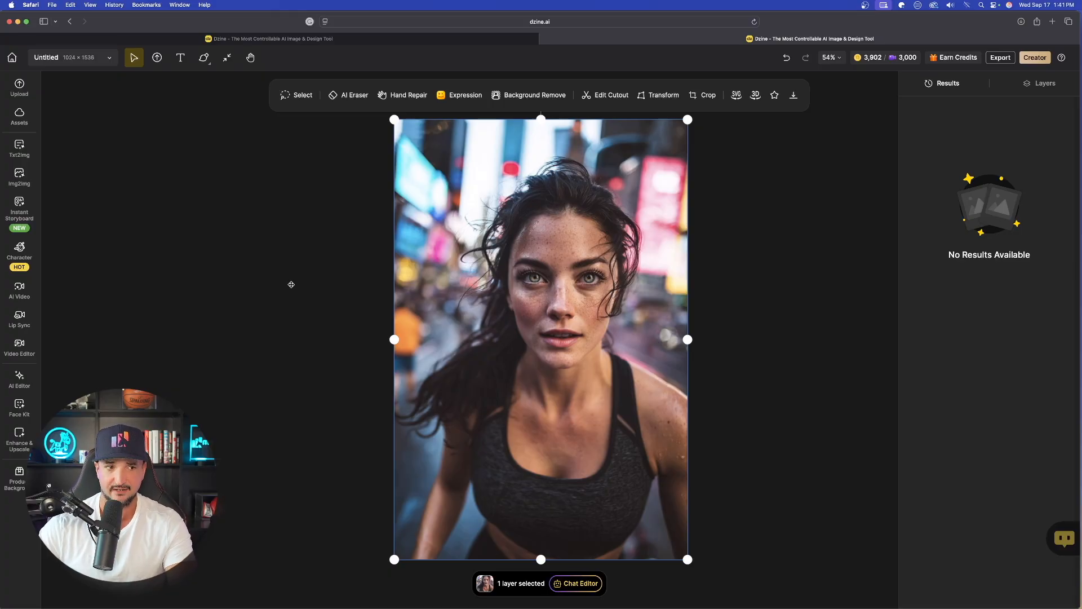
# Step: Start a chat edit of the runner photo and choose the output aspect ratio
pyautogui.click(576, 583)
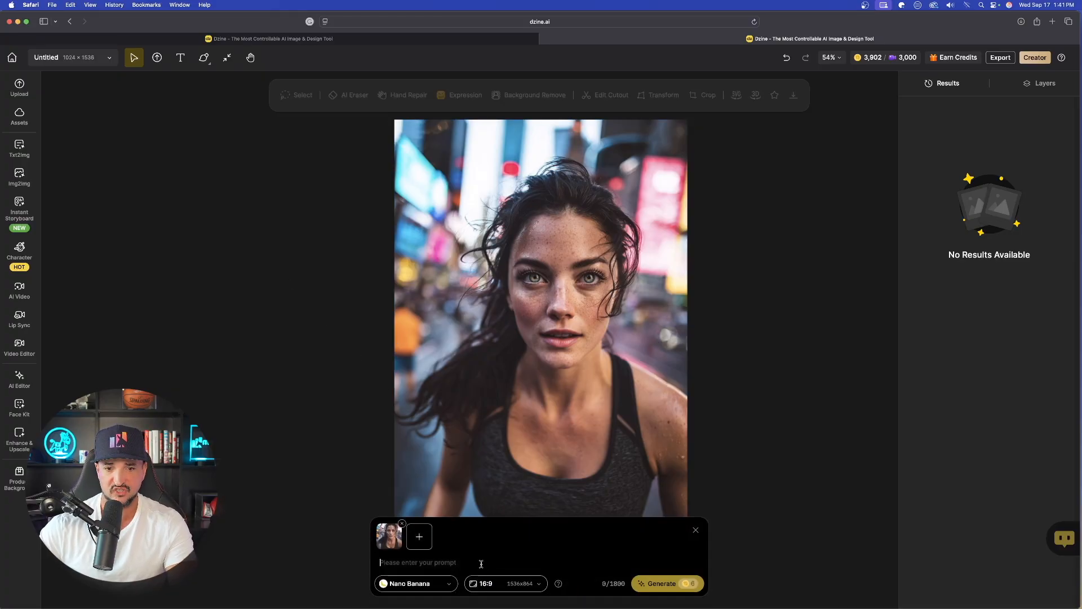
pyautogui.click(506, 583)
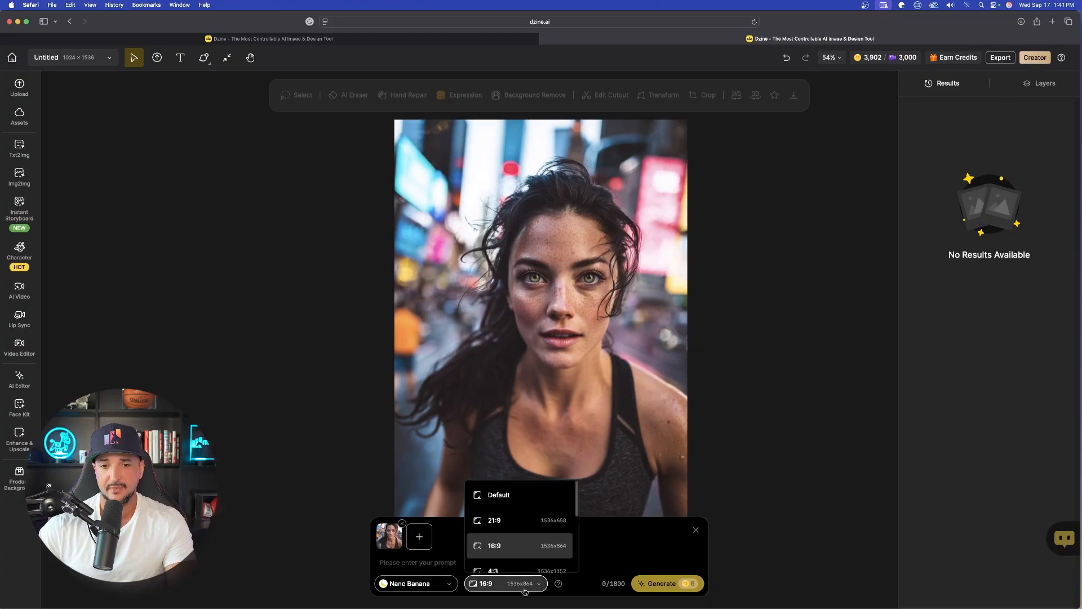
pyautogui.scroll(-3)
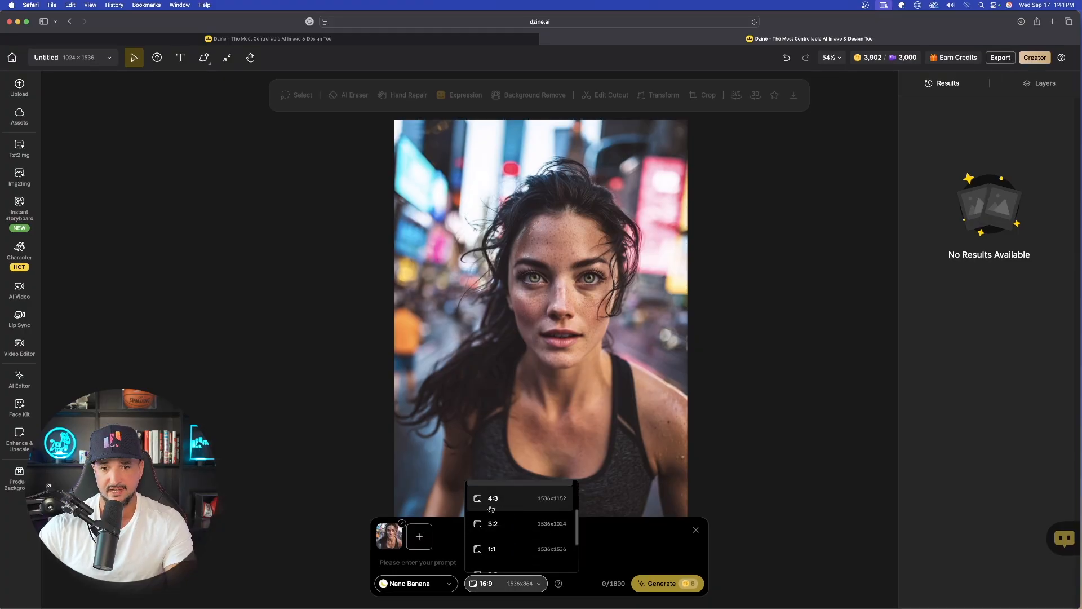
pyautogui.click(493, 583)
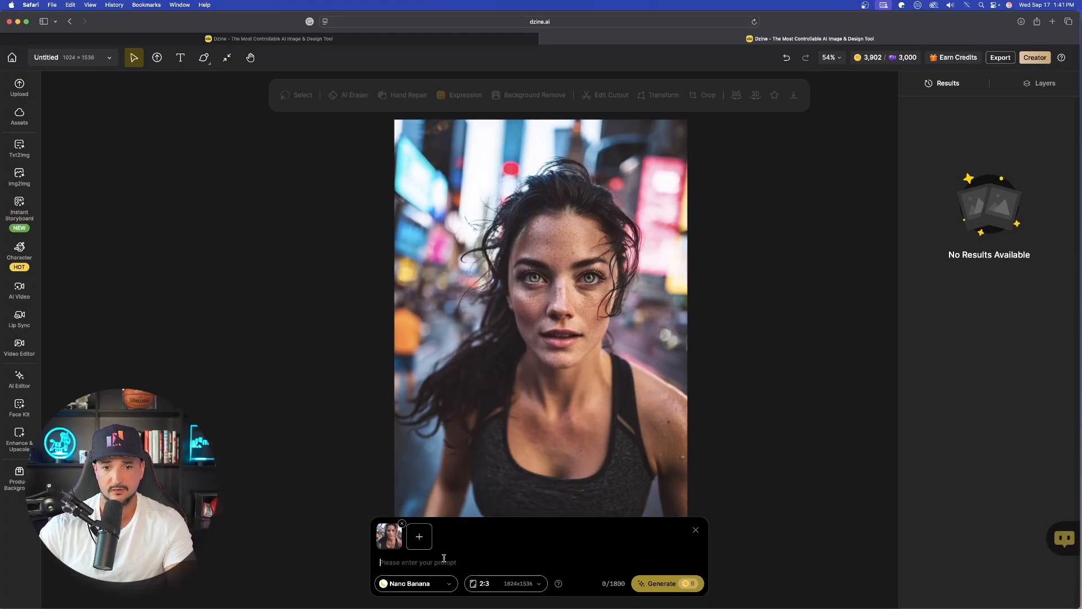
# Step: Enter 'CHANGE THIS IMAGE INTO AN AD FOR NIKE RUNNING SHOES' and generate the ad
pyautogui.write('CHANGE THIS IMAGE  INTO AN AD FOR NIKE RUNNING SHOES')
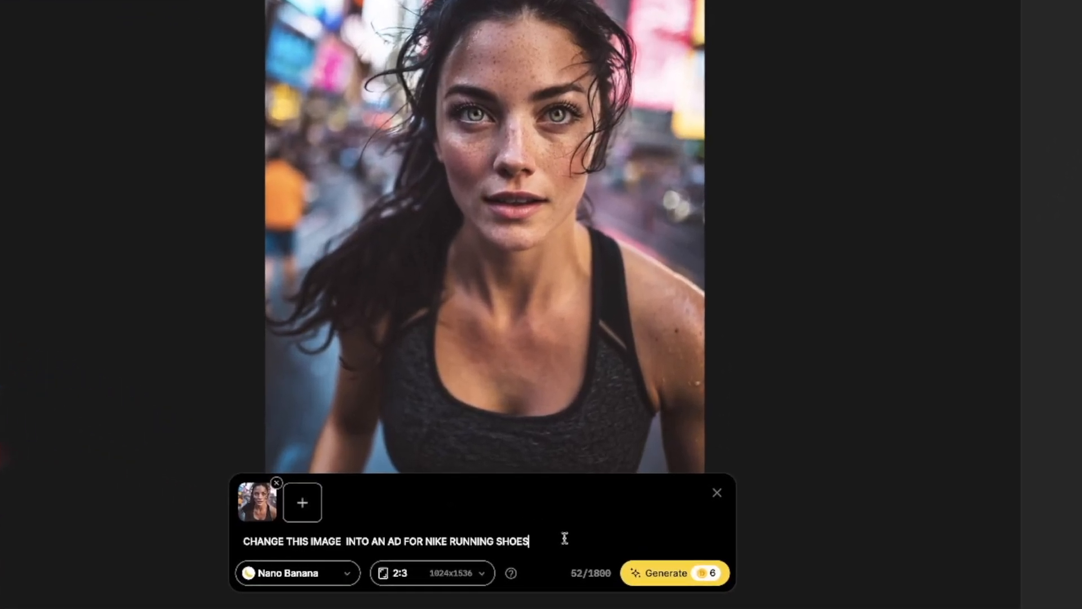
pyautogui.moveTo(666, 583)
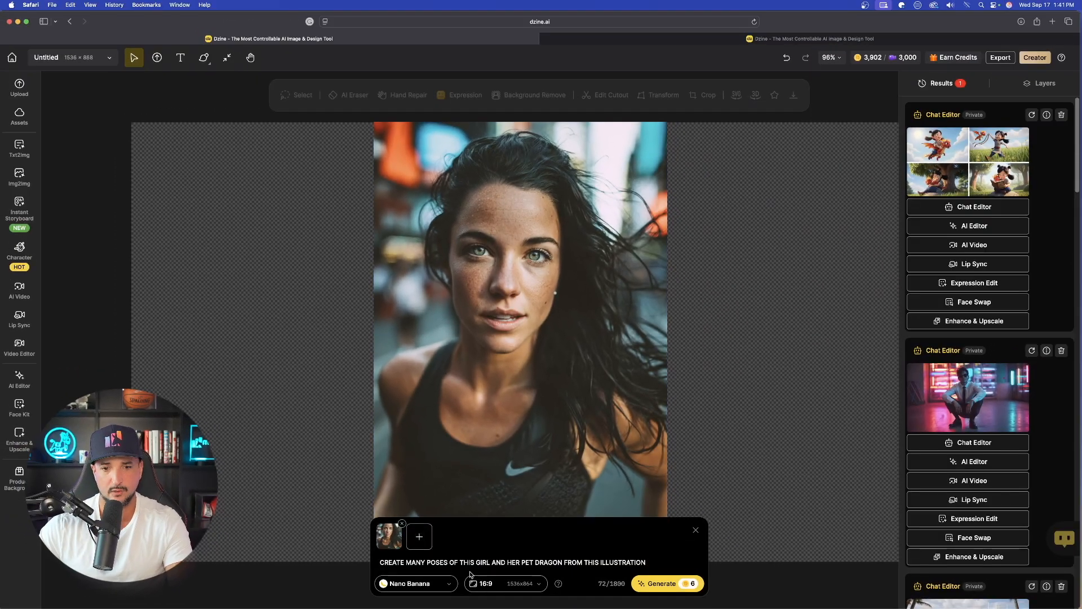
pyautogui.tripleClick(512, 561)
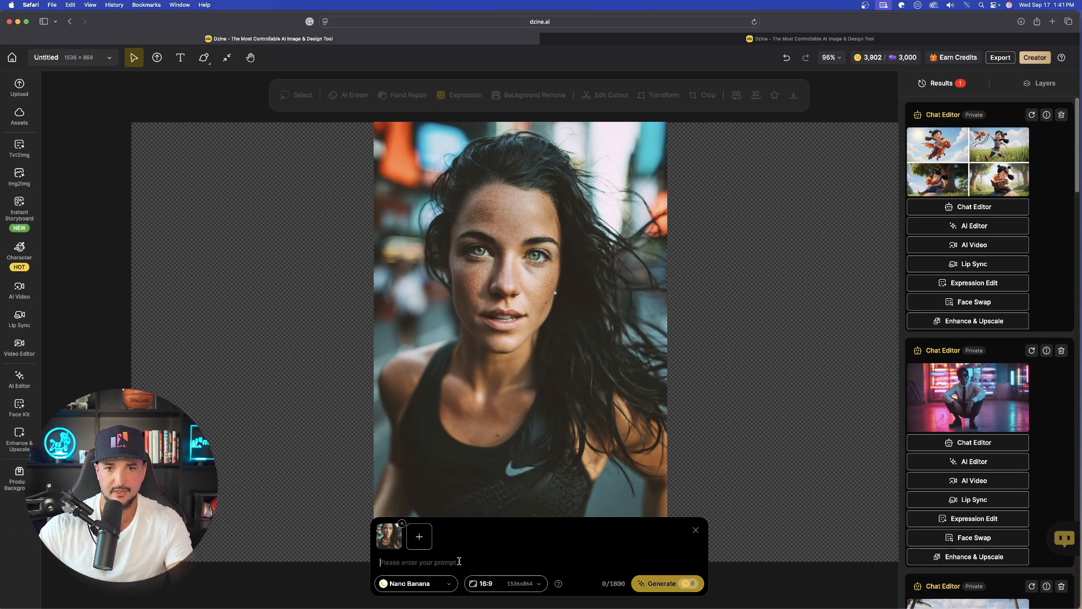
pyautogui.write('CHANGE THIS IMAGE INTO AN AD FOR NIKE RUNNING SHOES')
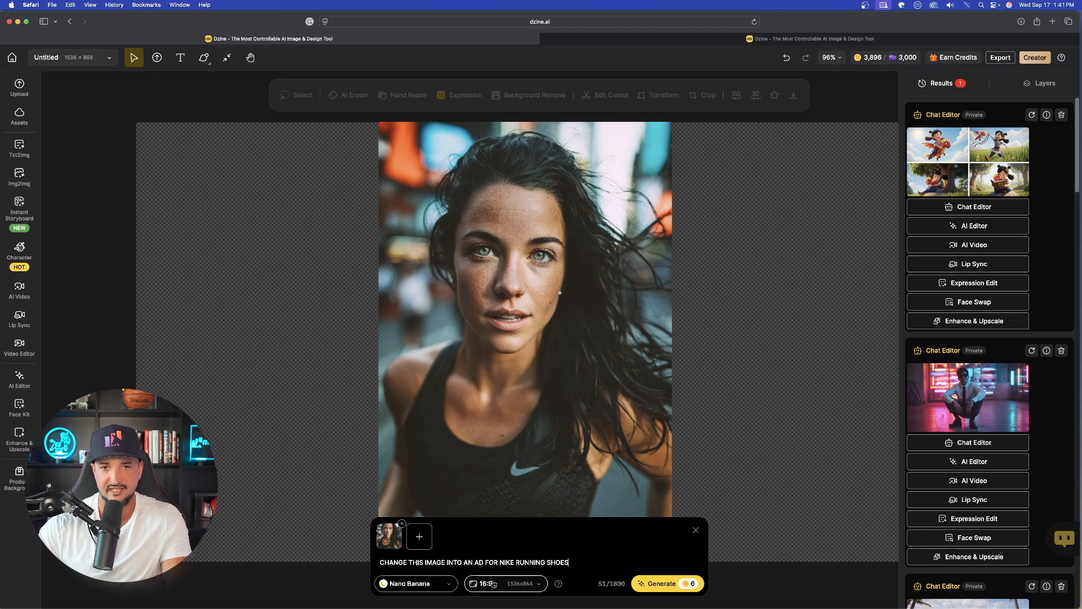
pyautogui.click(666, 583)
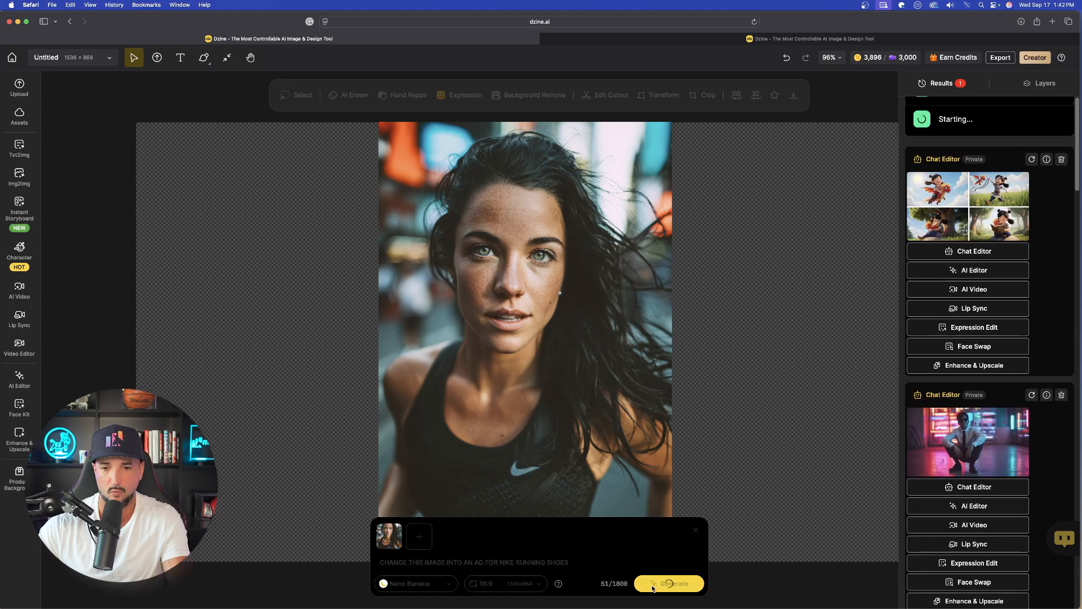
pyautogui.click(667, 583)
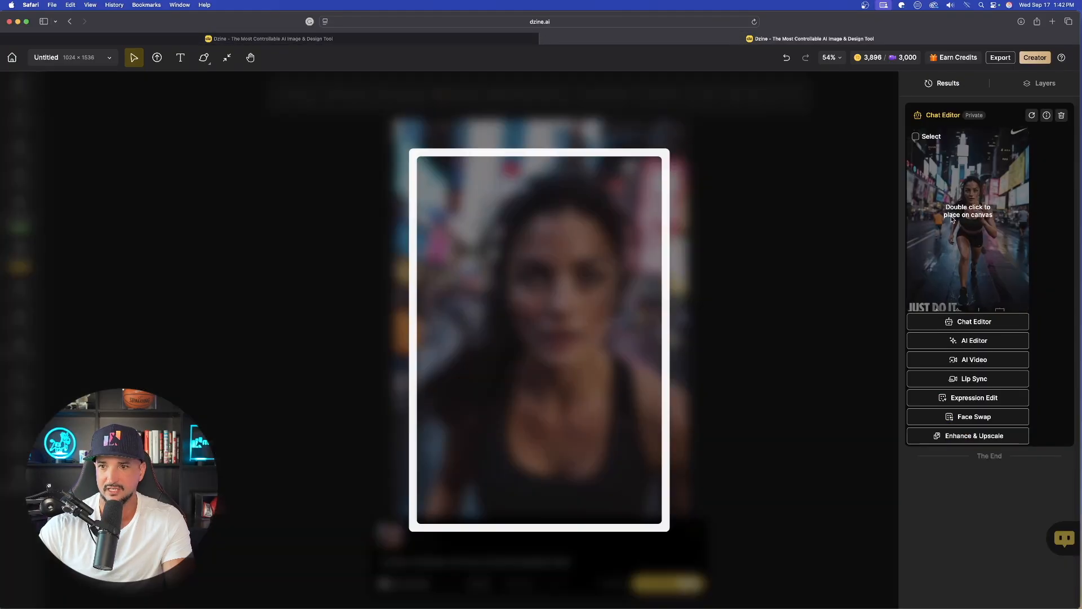
# Step: Preview the finished wide Nike ad with the runner, swoosh logo and JUST DO IT slogan
pyautogui.doubleClick(968, 221)
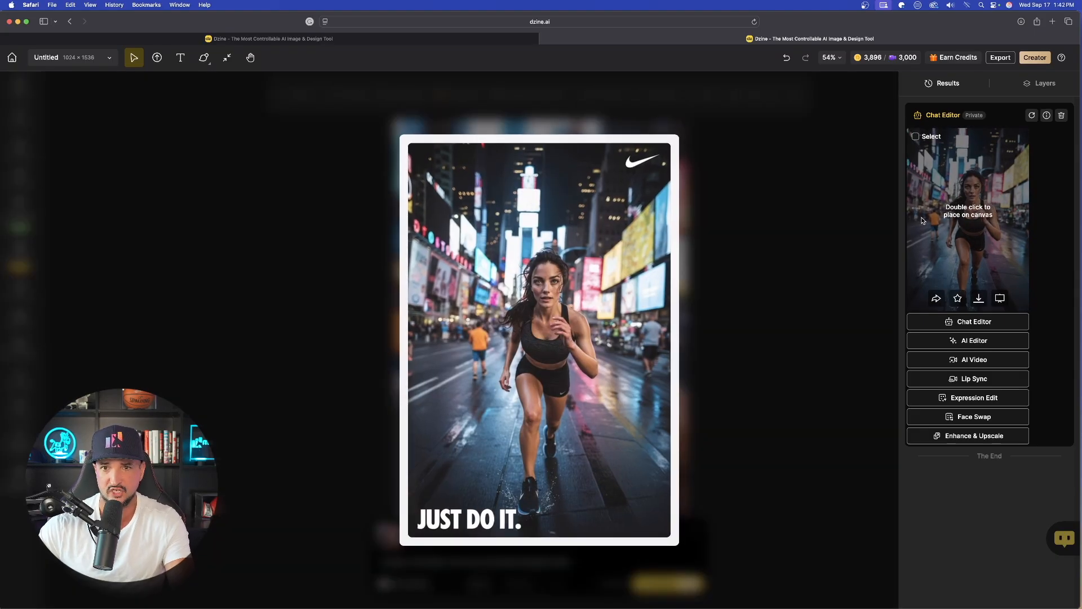
pyautogui.moveTo(1025, 146)
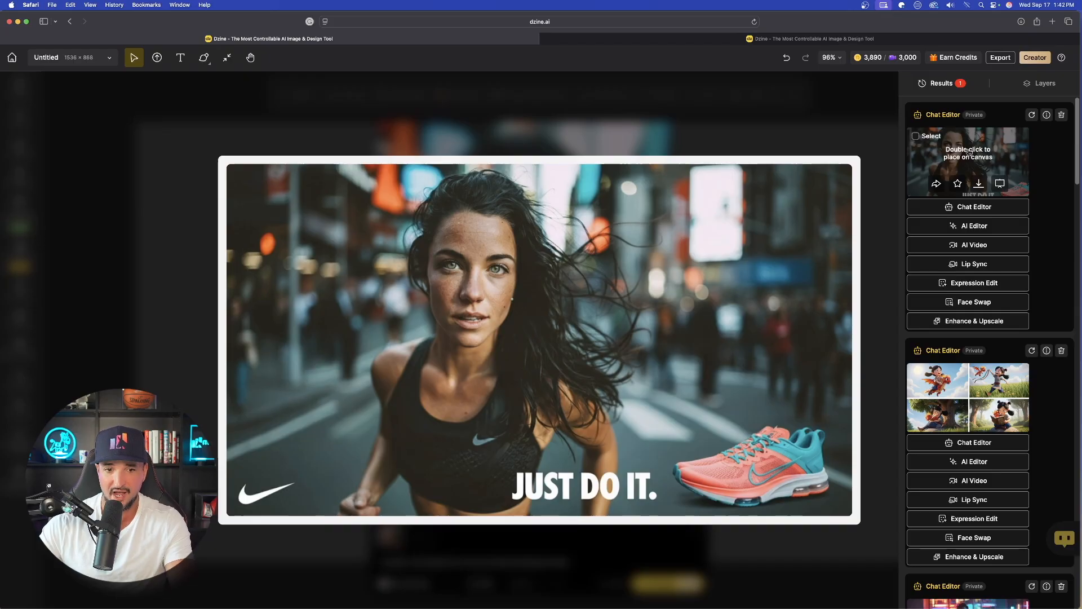
pyautogui.moveTo(978, 183)
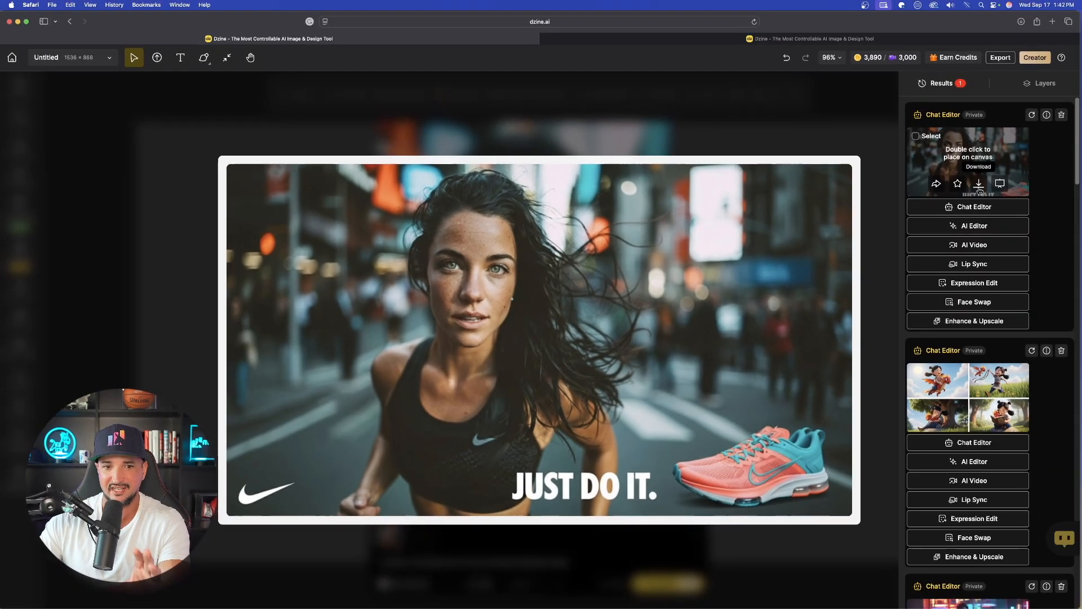
# Step: Download the wide Nike ad as a 2x upscaled JPG
pyautogui.click(979, 183)
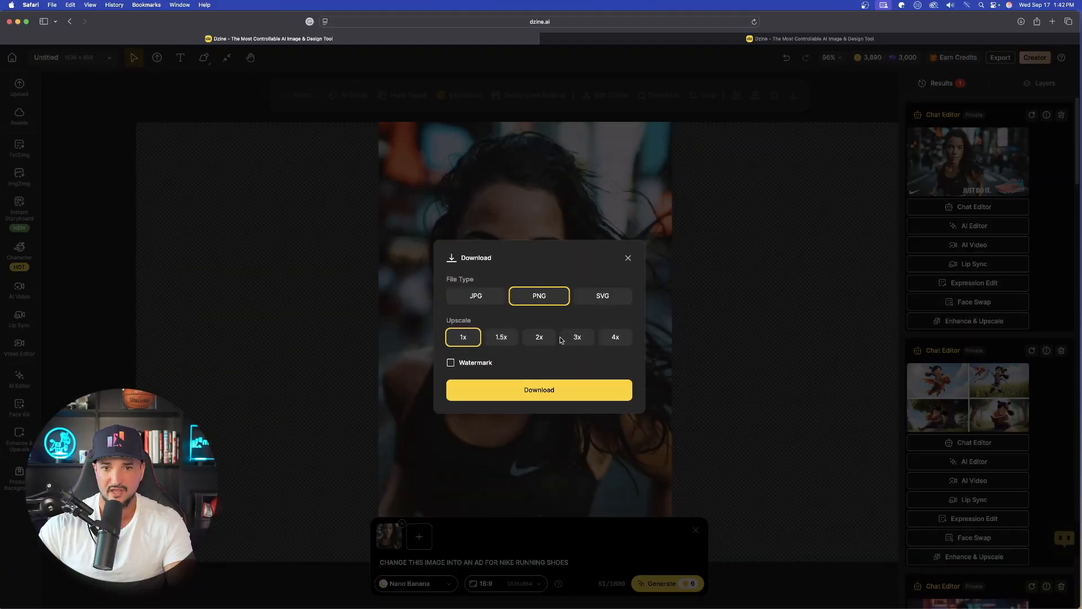
pyautogui.click(539, 337)
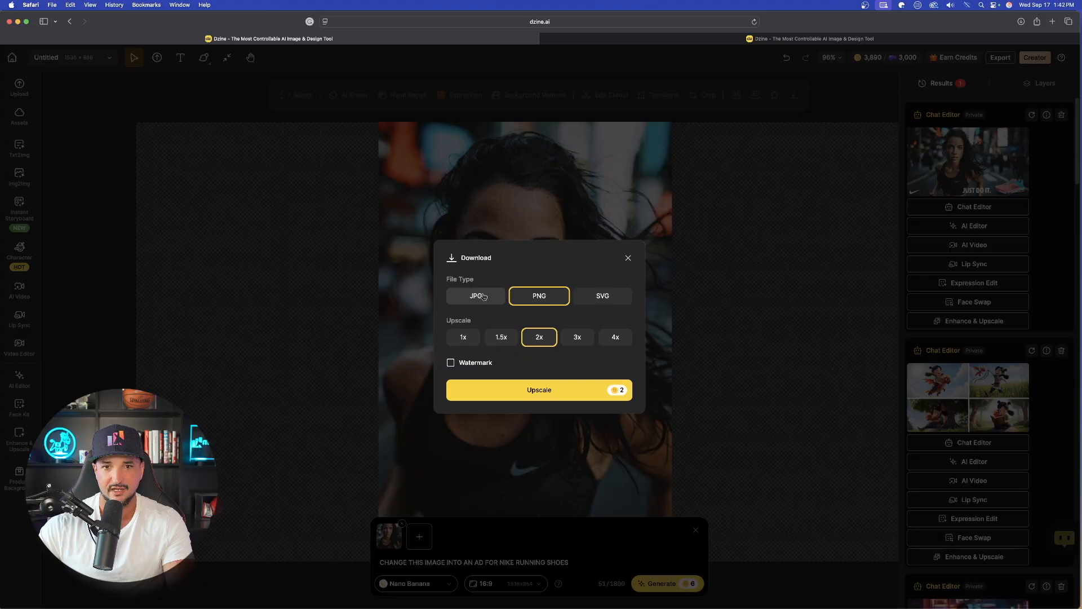
pyautogui.click(474, 295)
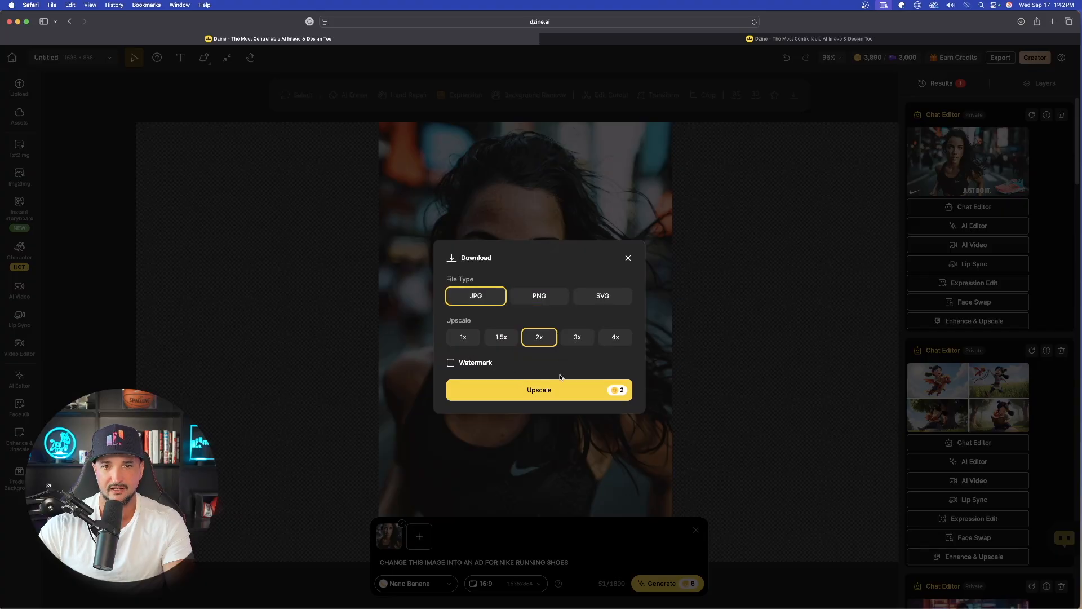
pyautogui.click(539, 389)
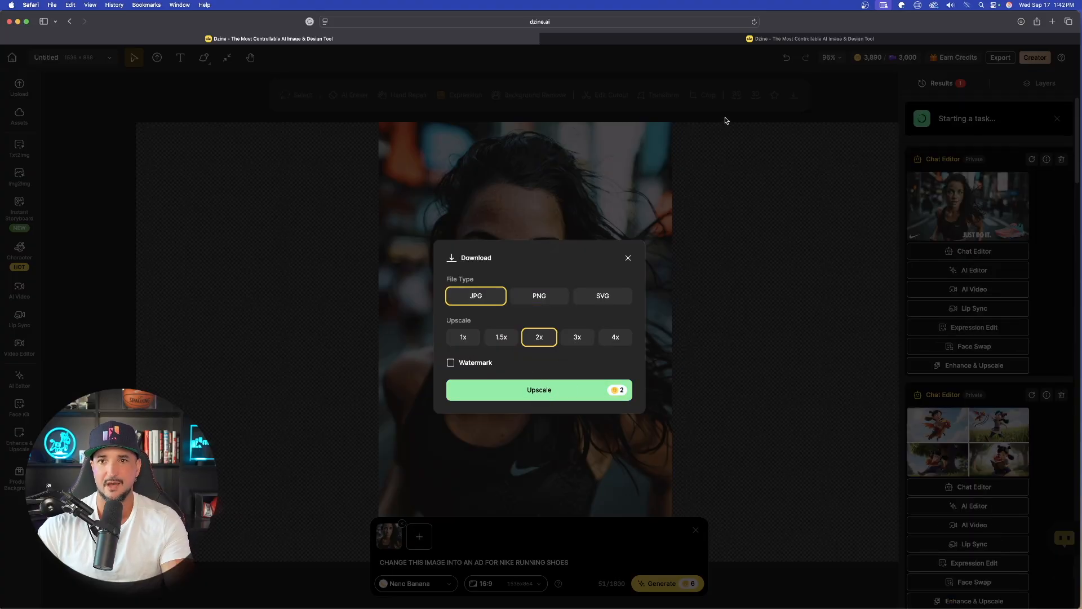
pyautogui.click(539, 389)
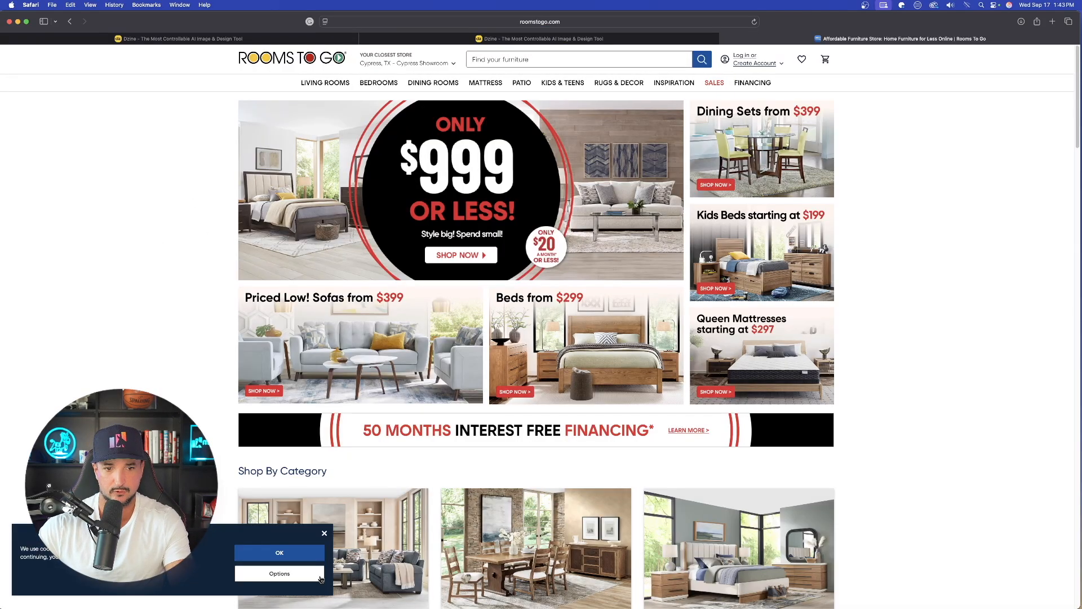
# Step: Browse Rooms To Go's Patio section into the Sectional Sets listing
pyautogui.scroll(-3)
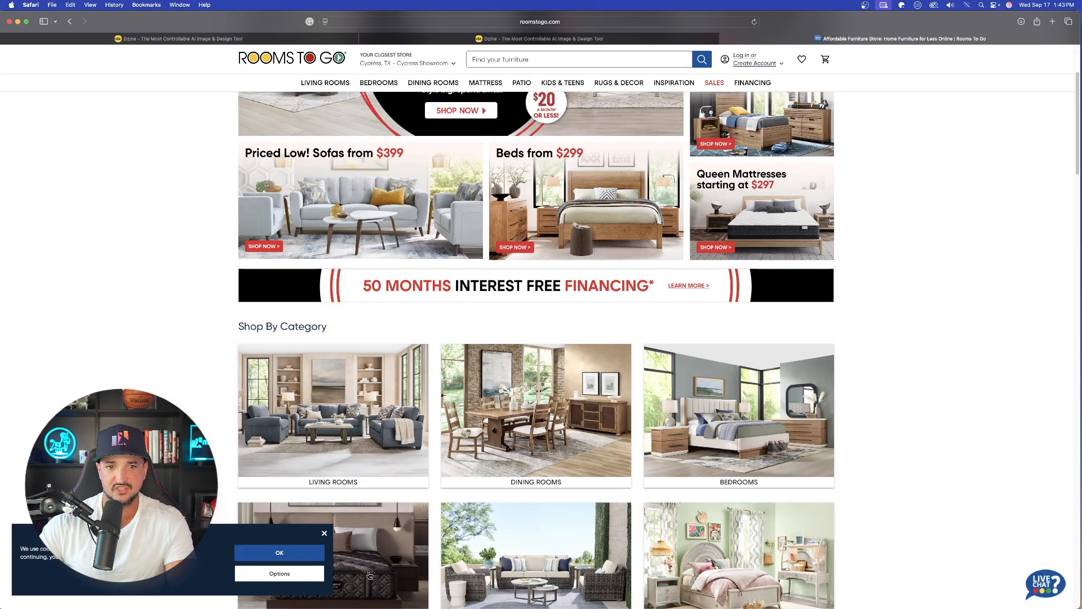
pyautogui.click(521, 83)
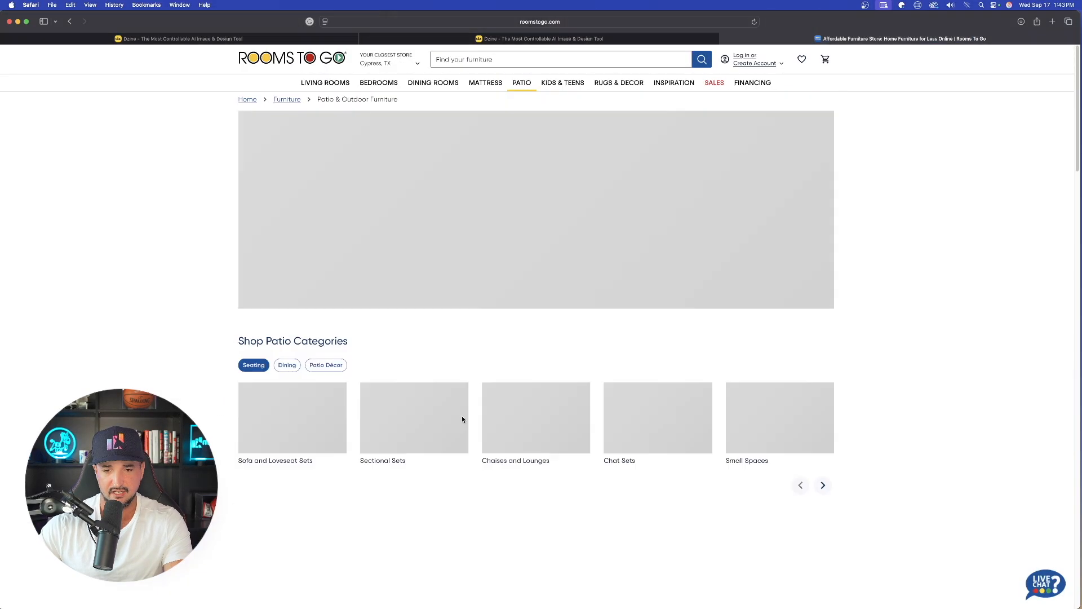
pyautogui.scroll(-3)
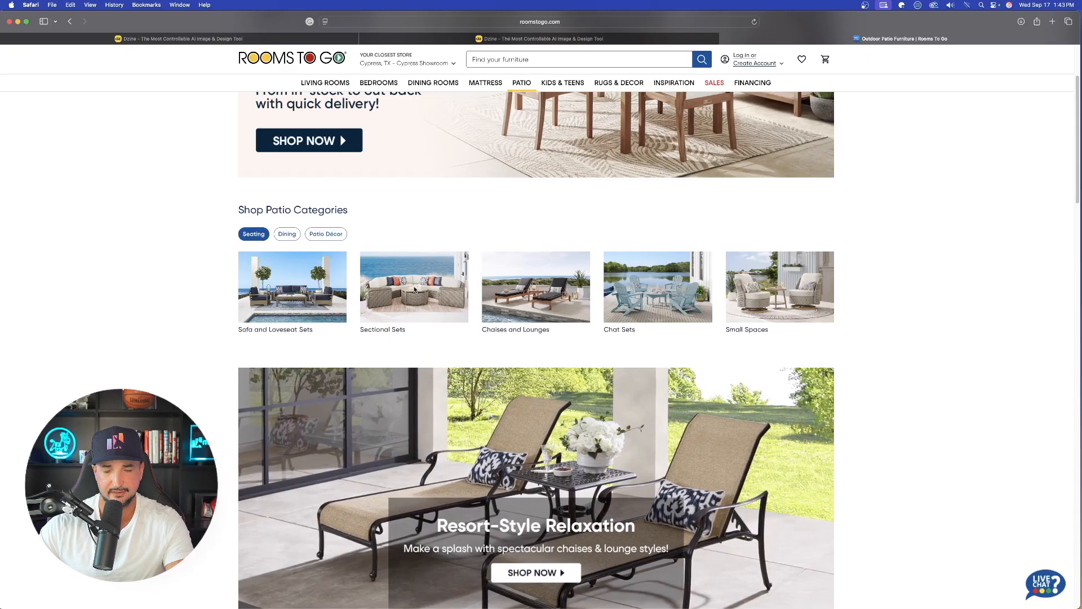
pyautogui.click(413, 287)
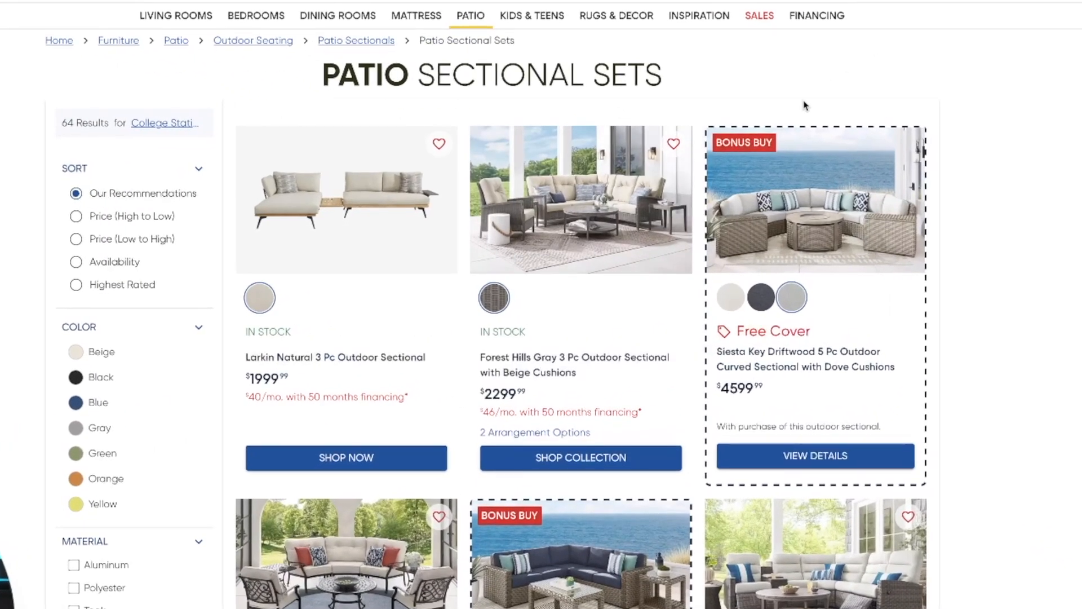
pyautogui.moveTo(870, 232)
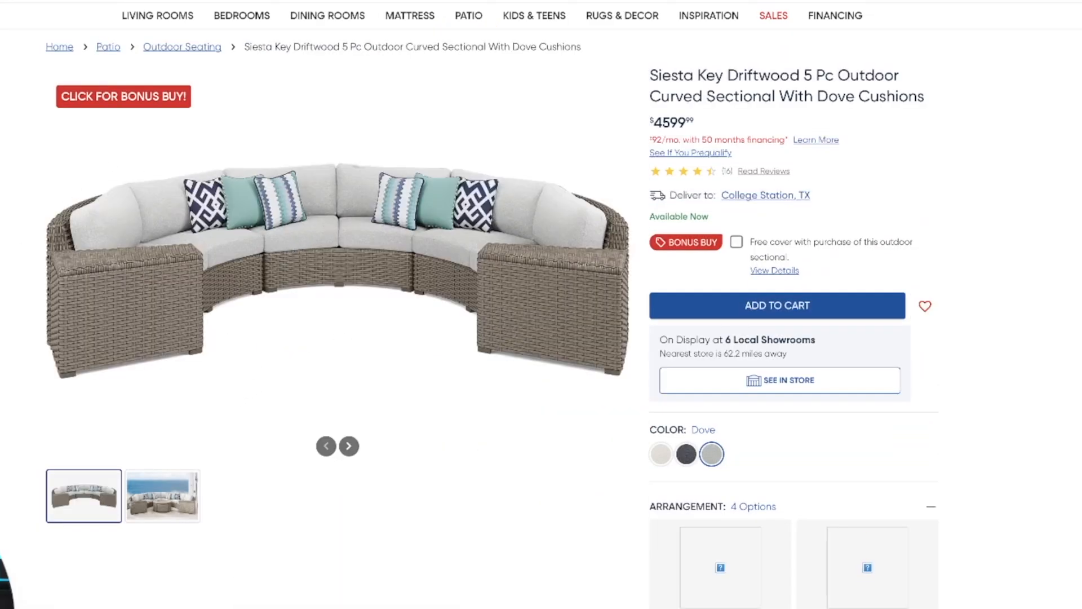
pyautogui.moveTo(36, 132)
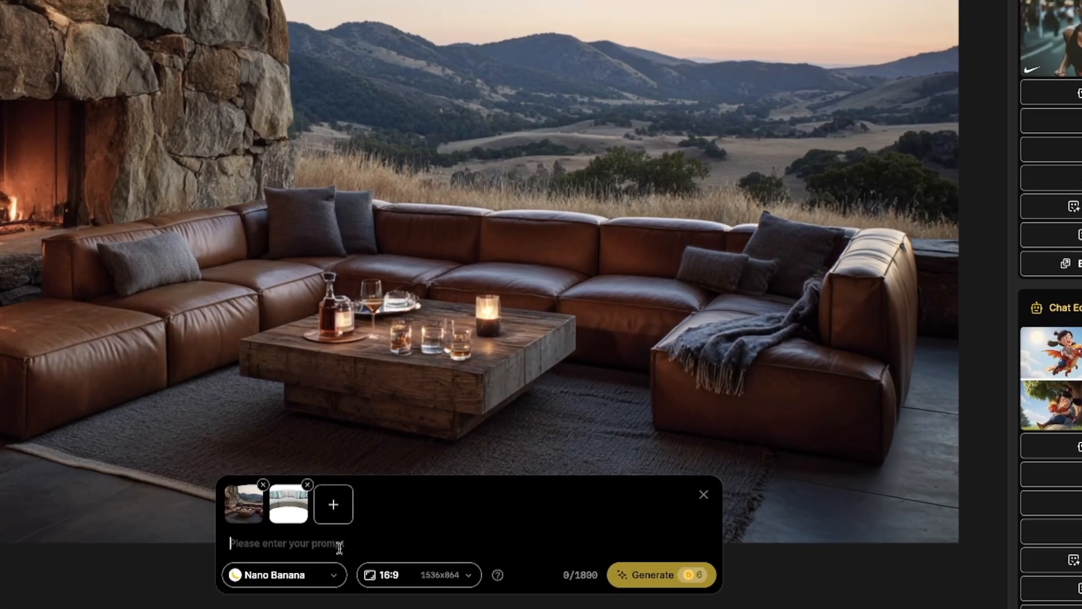
# Step: Generate the room with the brown leather couch replaced by the new sectional, then return to its product page
pyautogui.write('show me this new piece of furniture will look like instead by replacing my current brown couch')
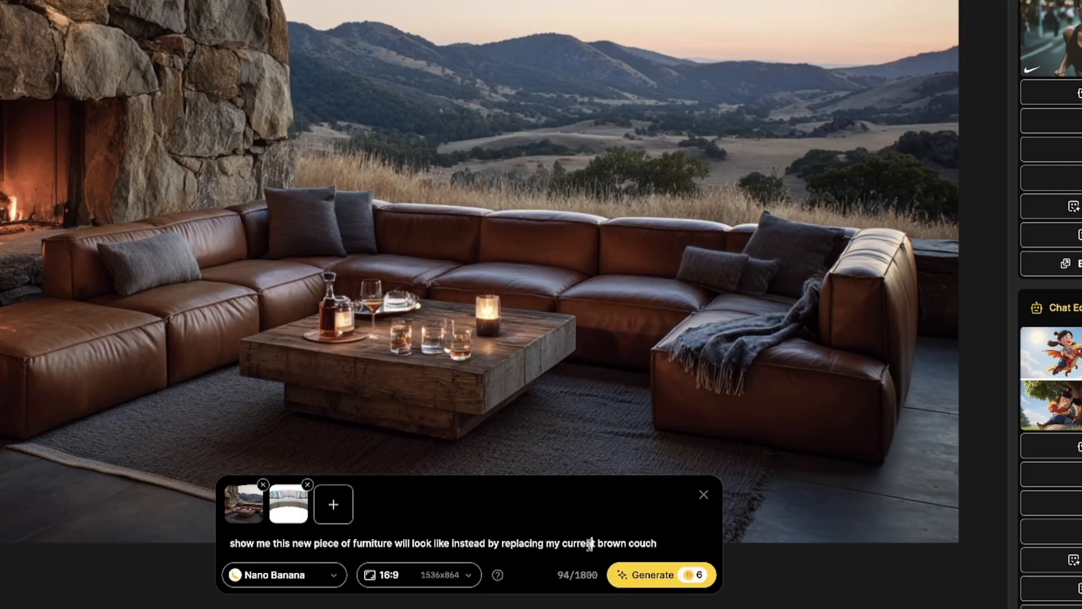
pyautogui.click(659, 574)
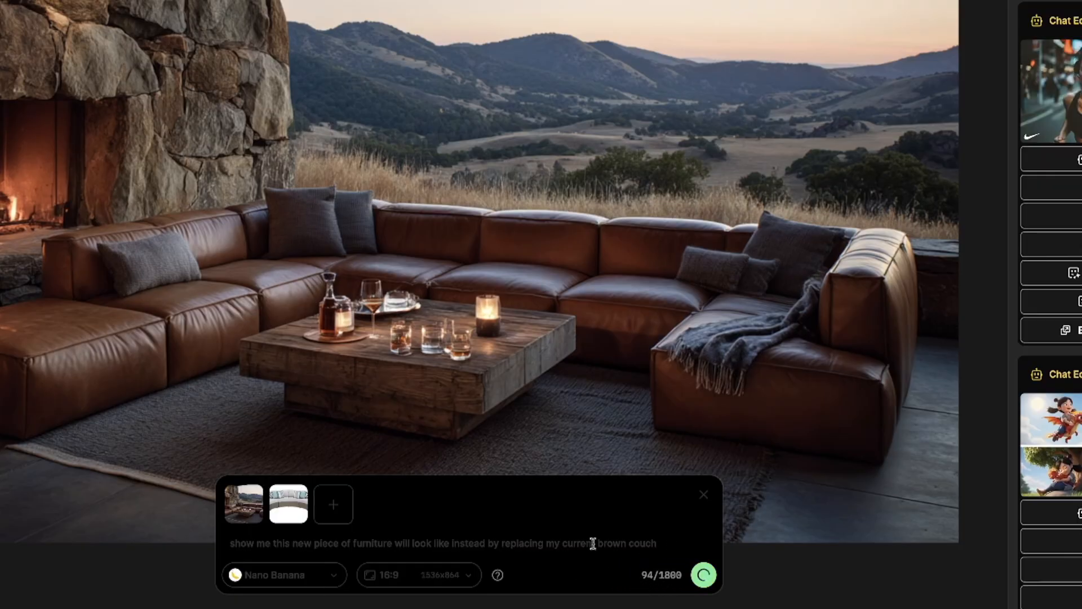
pyautogui.click(704, 574)
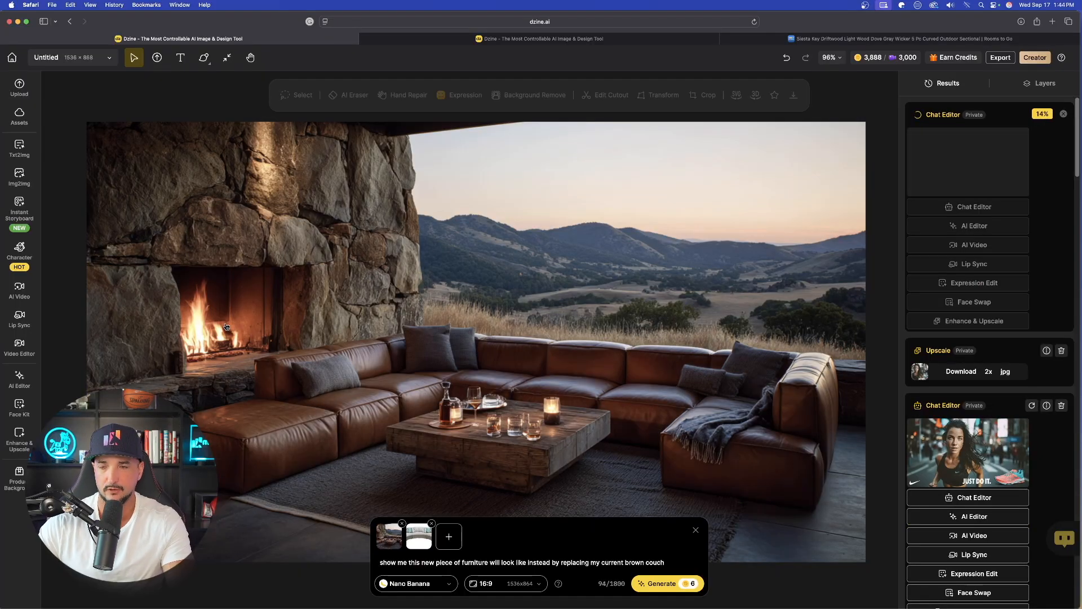
pyautogui.click(898, 38)
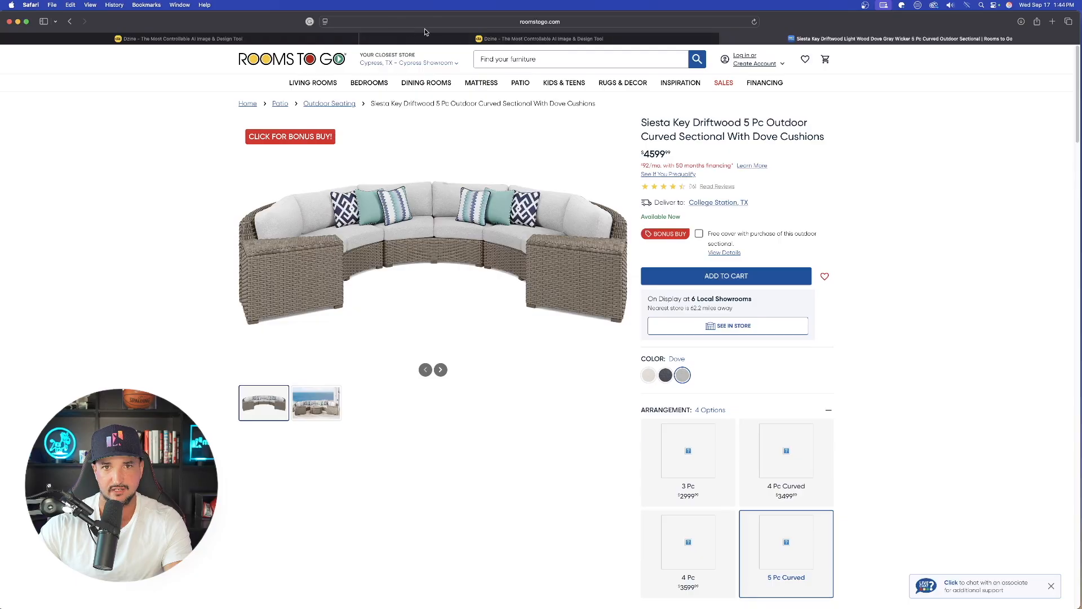
# Step: Generate the pink-dress woman re-posed with the prompt 'MAKE THIS WOMAN POSE LIKE THIS SKETCH'
pyautogui.click(540, 39)
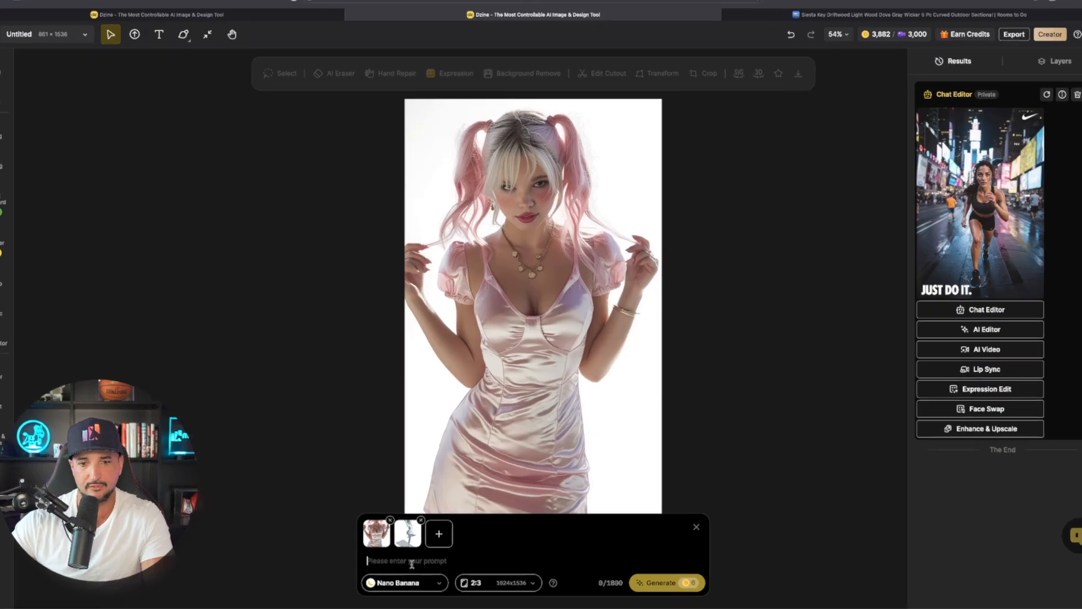
pyautogui.write('MAKE THIS WOMAN POSE LIKE THIS SKETCH')
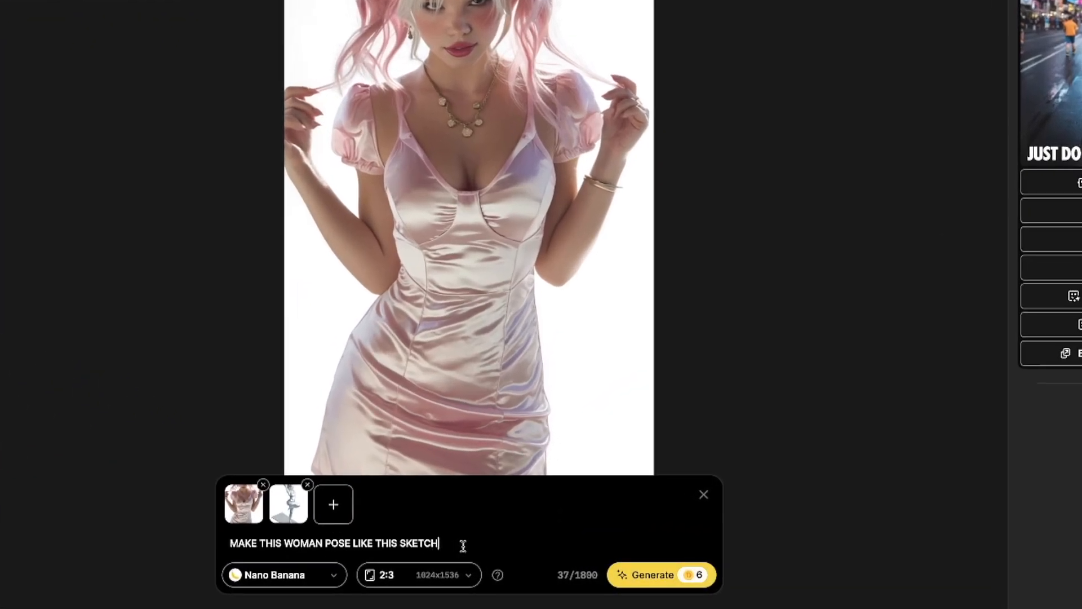
pyautogui.click(659, 573)
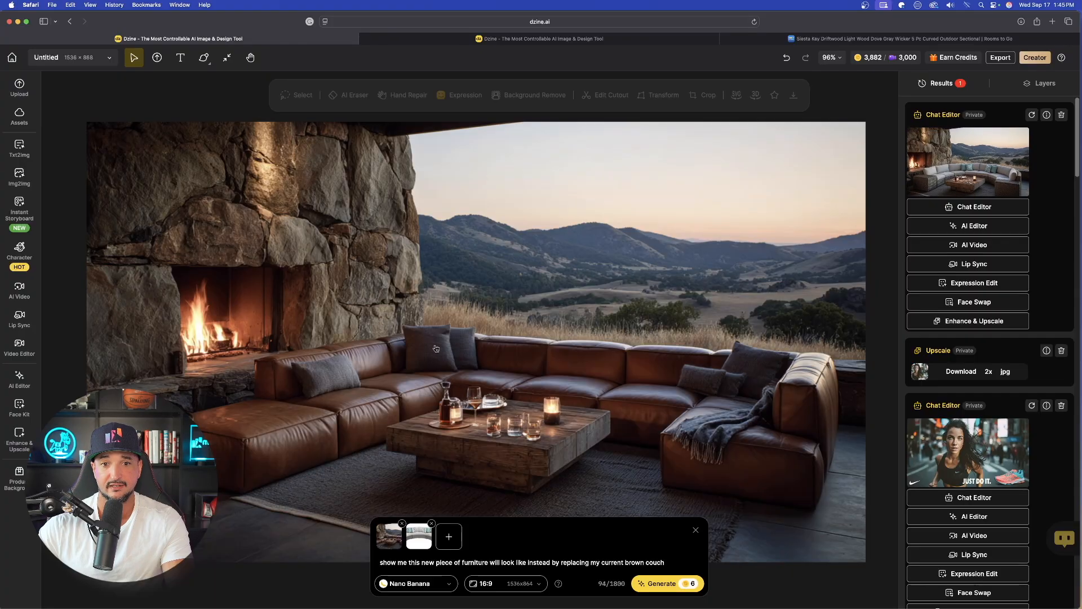
pyautogui.moveTo(604, 287)
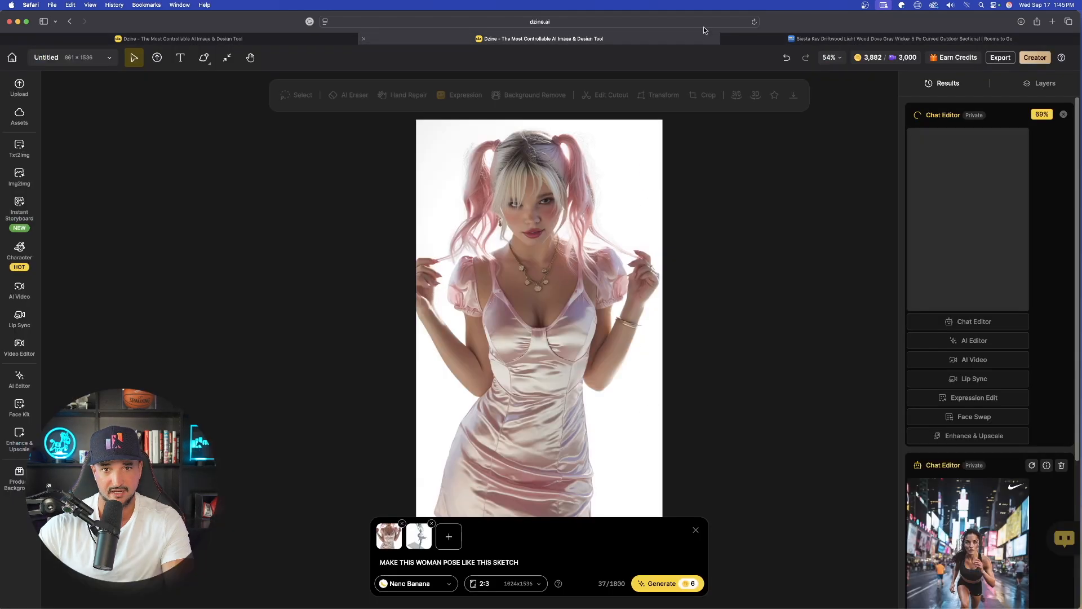
# Step: Return to the project holding the couch-swap result to check it
pyautogui.click(898, 38)
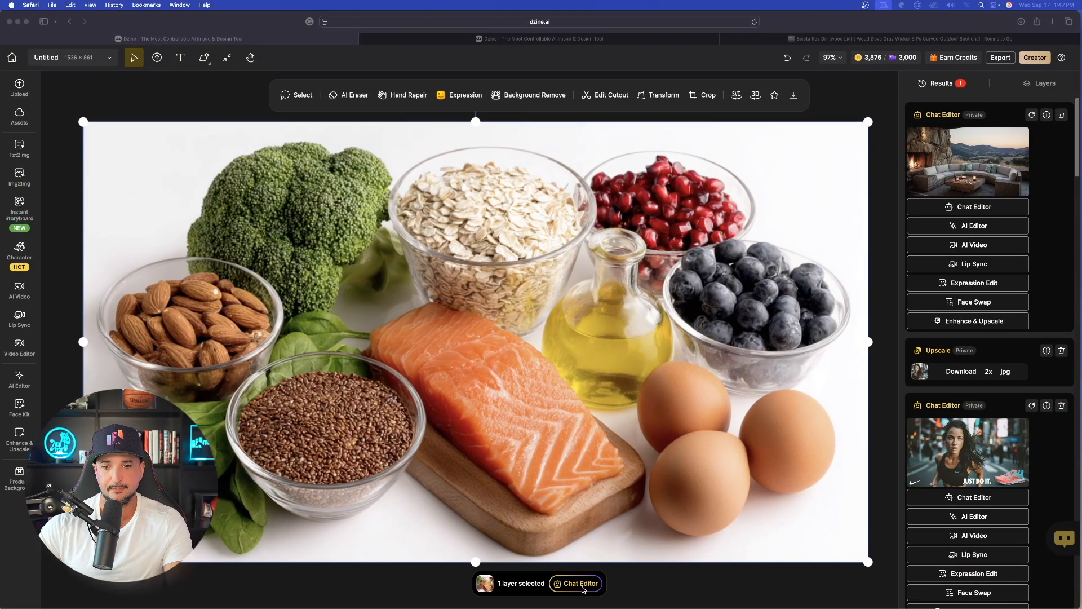
# Step: Generate a finished meal from the raw ingredients photo via the Chat Editor
pyautogui.click(579, 583)
pyautogui.write('SHOW ME A COMPLETED MEAL I CAN MAKE WITH THESE INGREDIENTS')
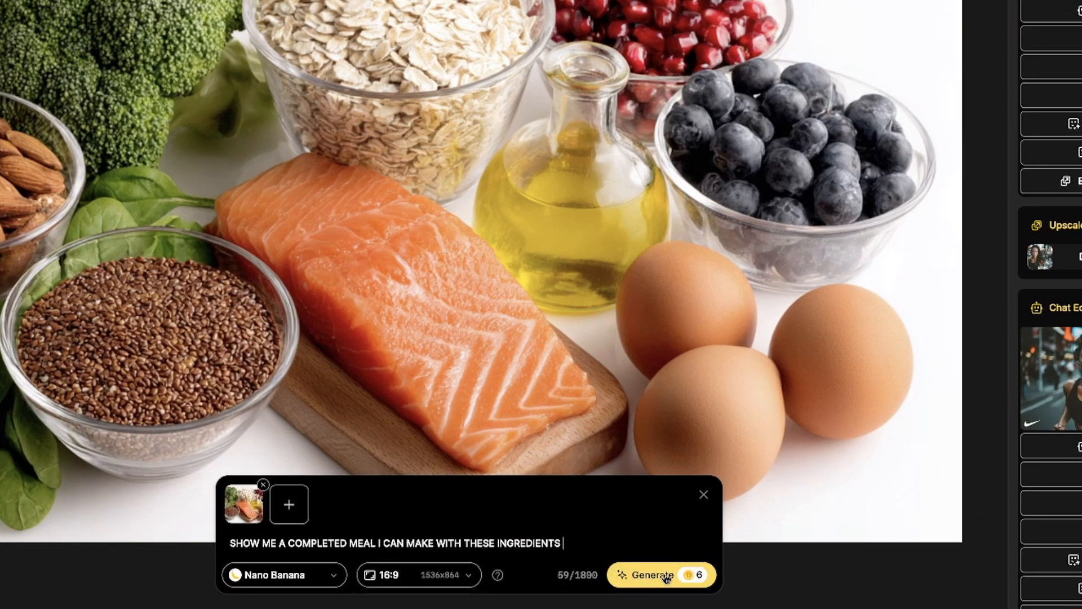
pyautogui.click(650, 574)
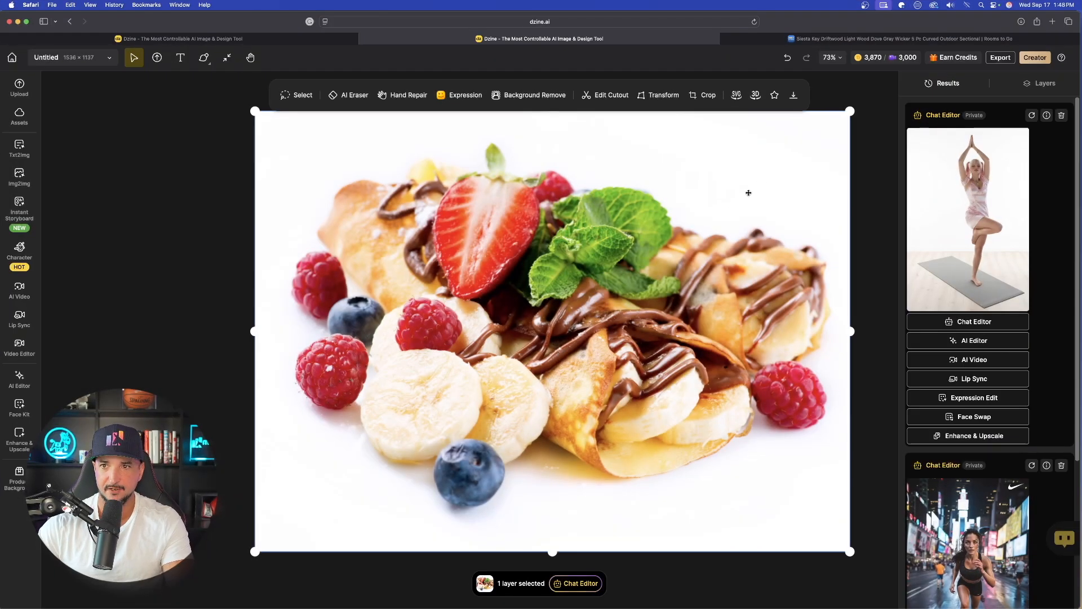
# Step: Replace the old pose prompt on the crepe photo with an ingredients request and adjust the output proportions
pyautogui.click(575, 583)
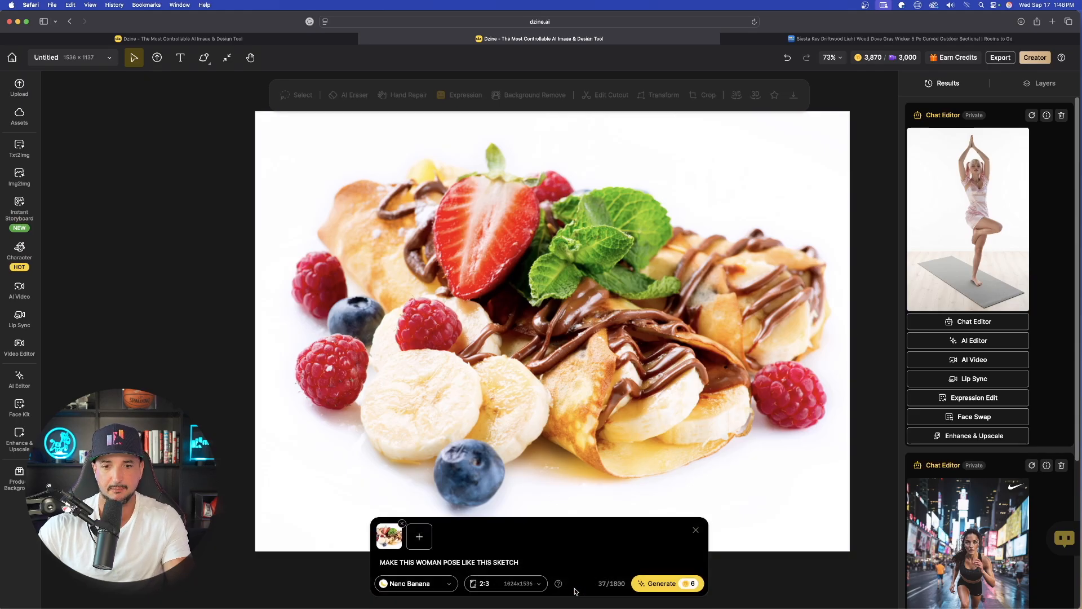
pyautogui.doubleClick(489, 561)
pyautogui.write('show me all the ingredients used to make this')
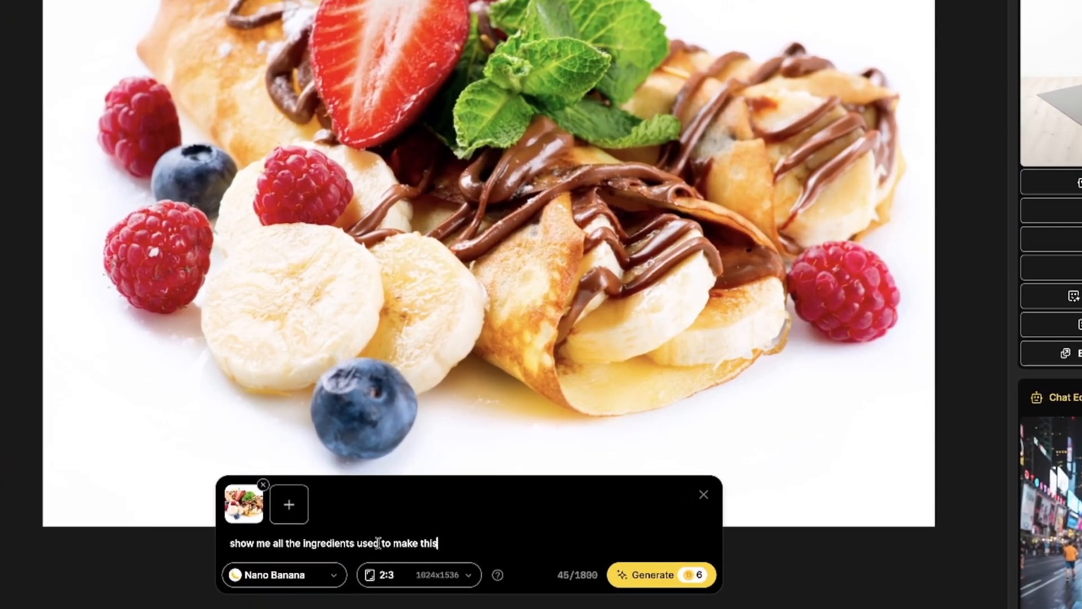
pyautogui.moveTo(419, 573)
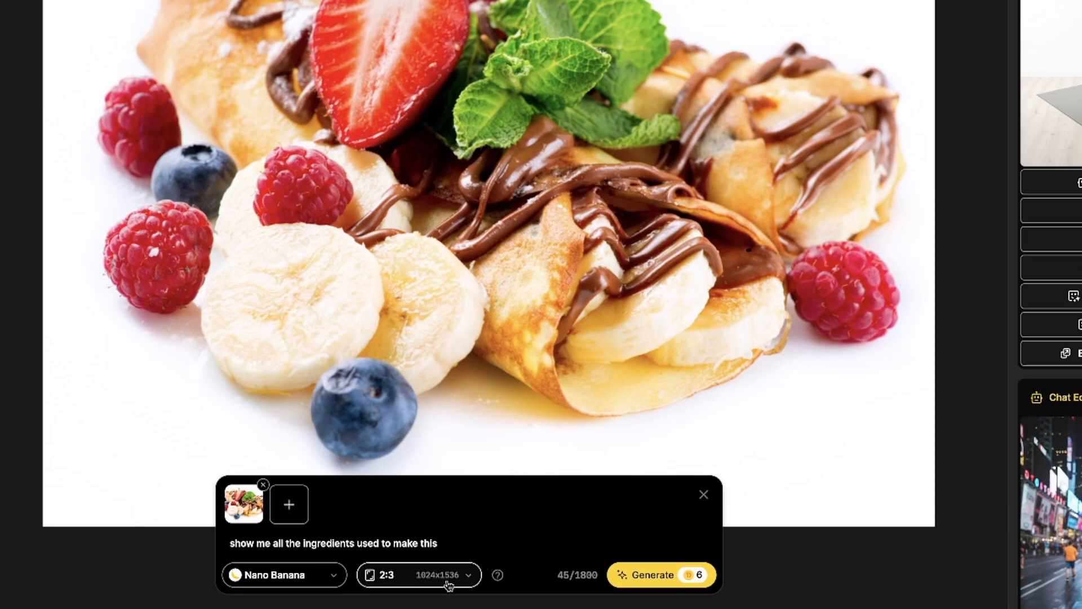
pyautogui.click(417, 574)
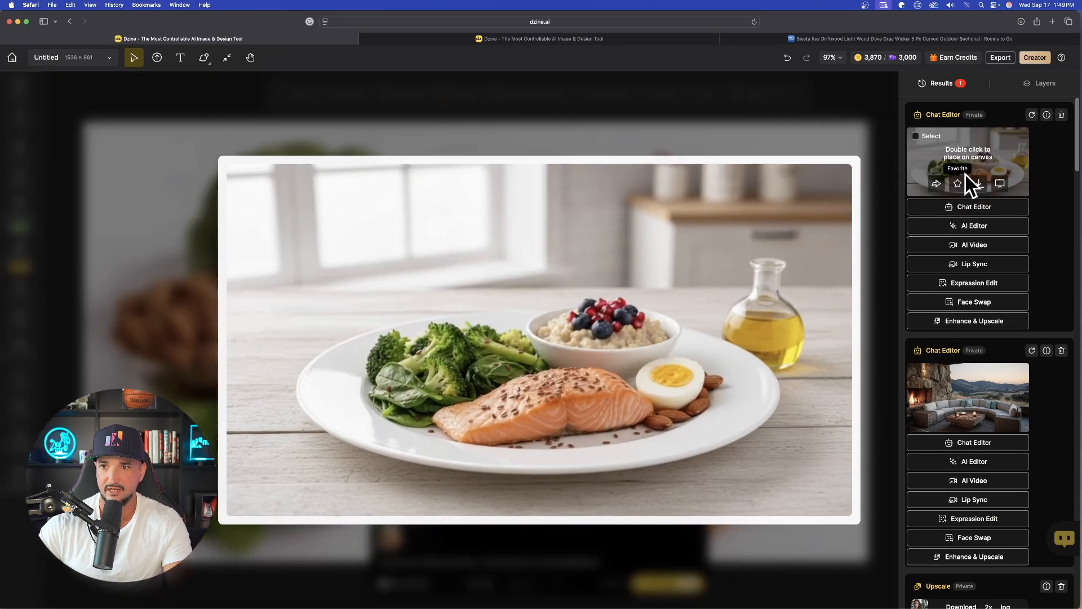
# Step: Preview the generated salmon meal plate and the crepe ingredients spread, then close the previews
pyautogui.doubleClick(967, 162)
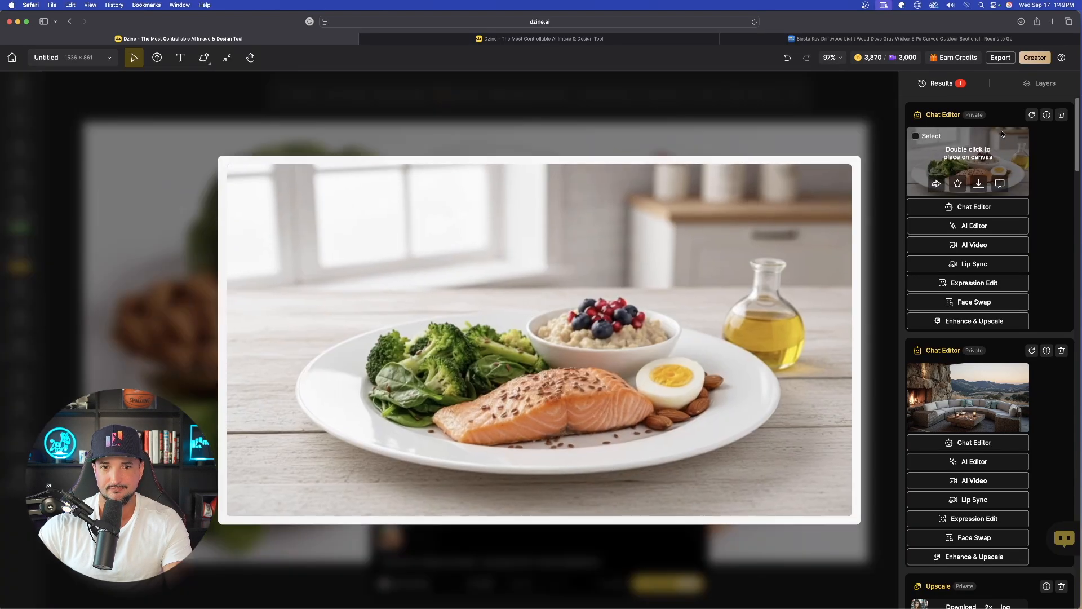
pyautogui.doubleClick(967, 163)
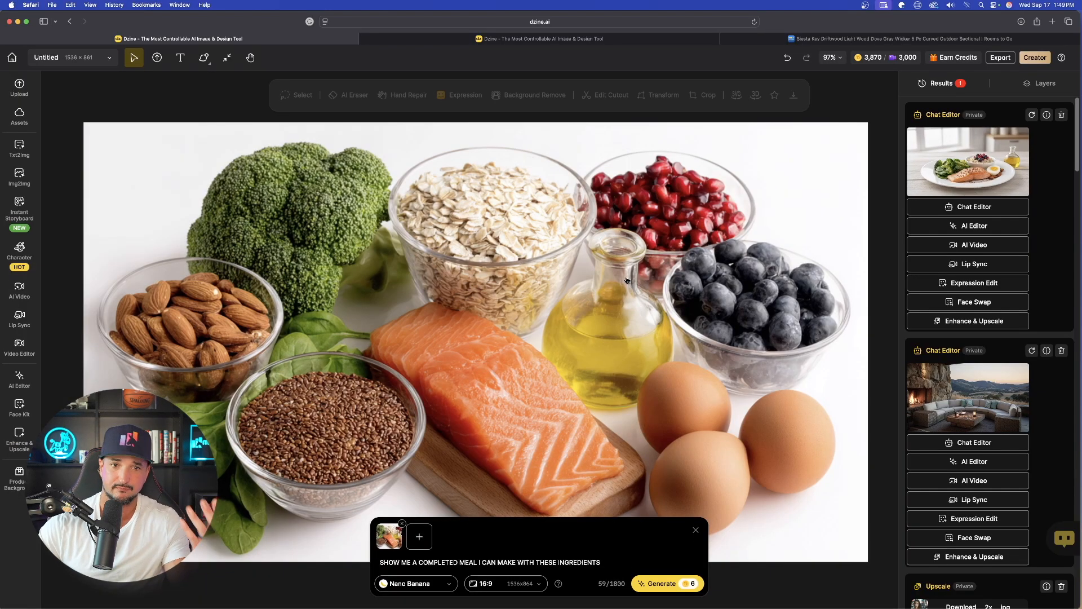
pyautogui.moveTo(427, 336)
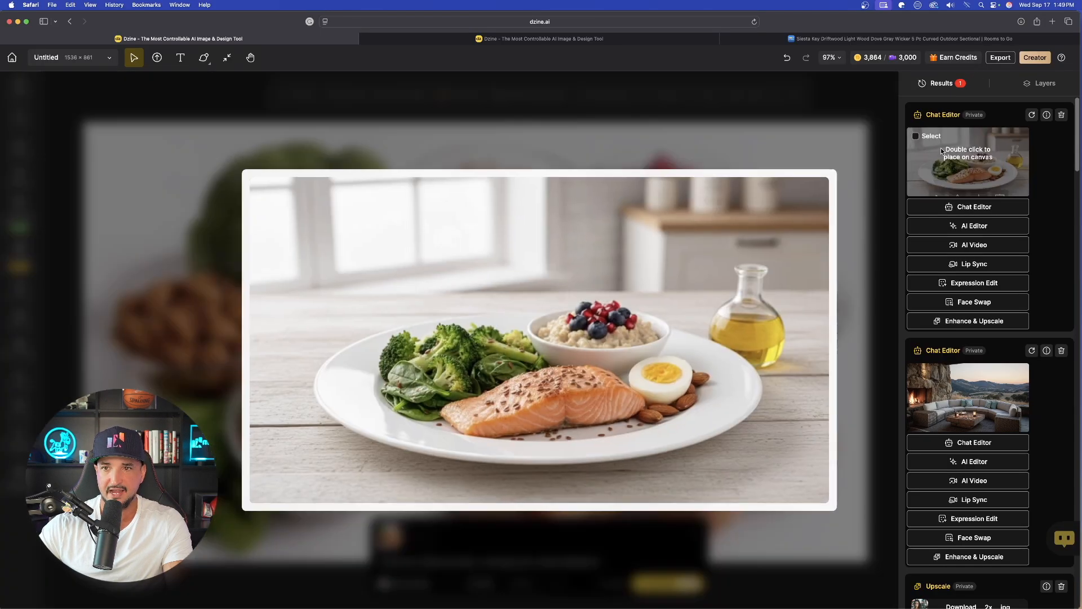
pyautogui.doubleClick(967, 162)
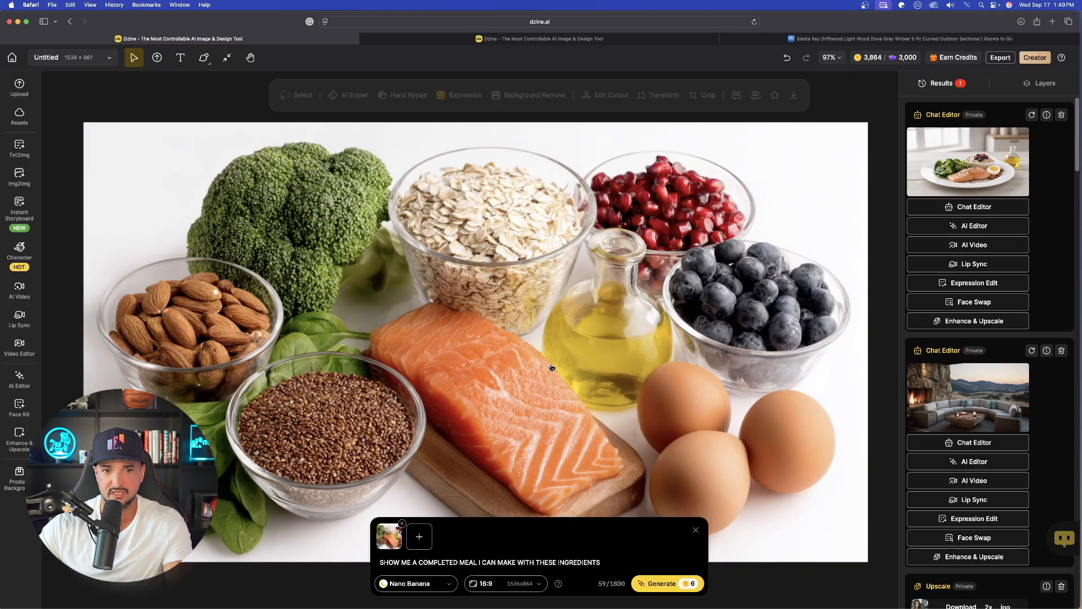
pyautogui.moveTo(823, 97)
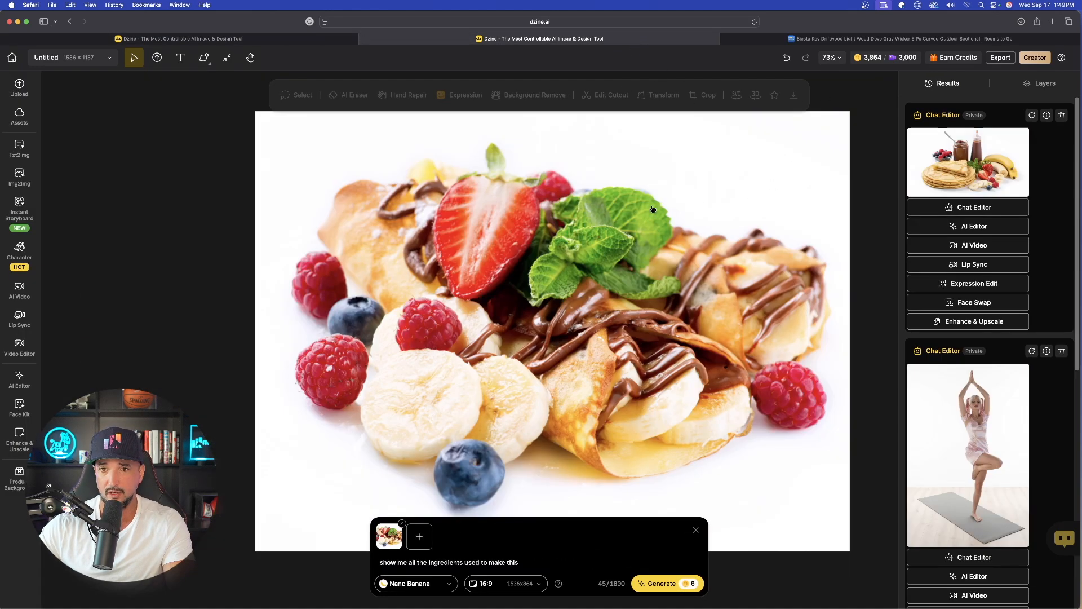
pyautogui.moveTo(469, 306)
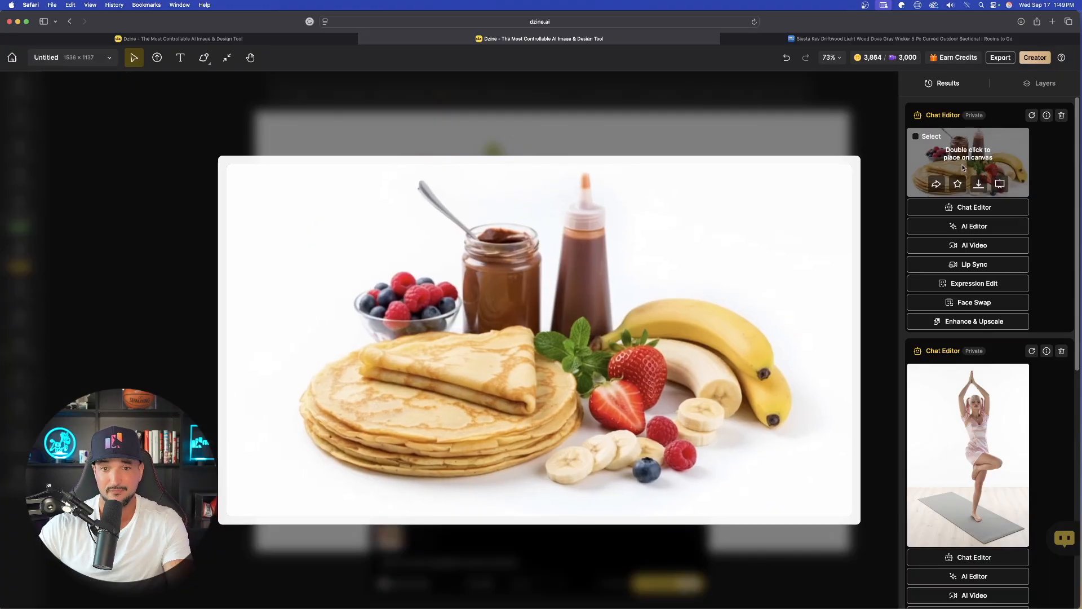
pyautogui.doubleClick(967, 162)
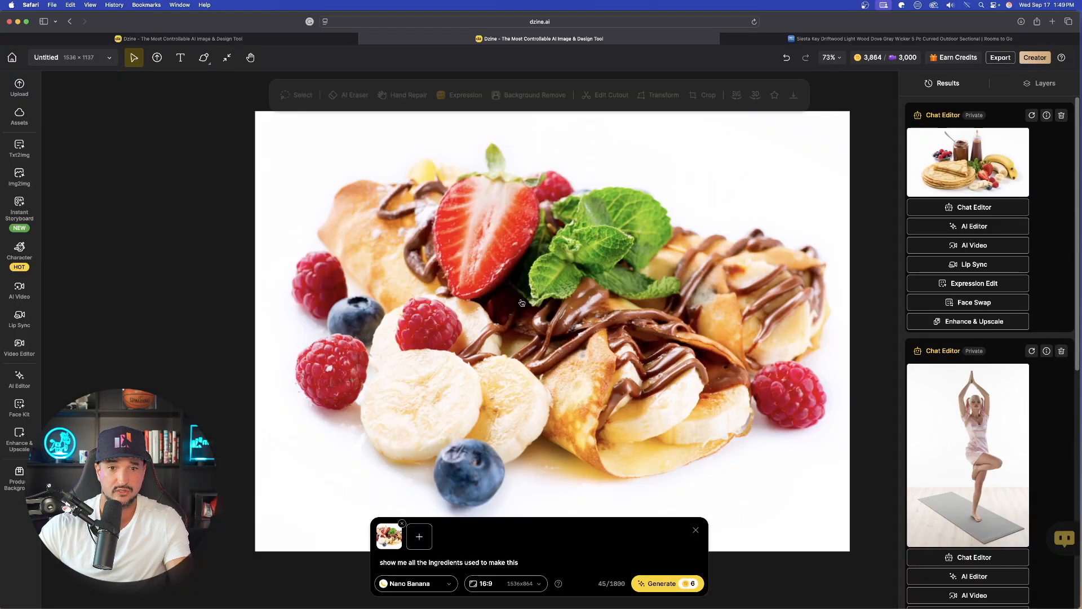
pyautogui.moveTo(455, 315)
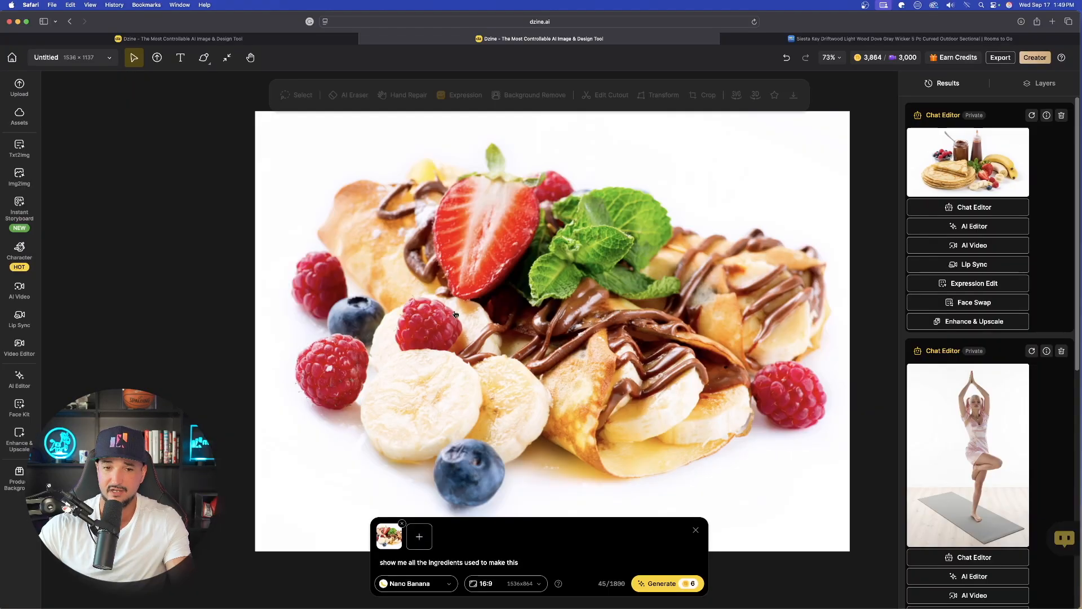